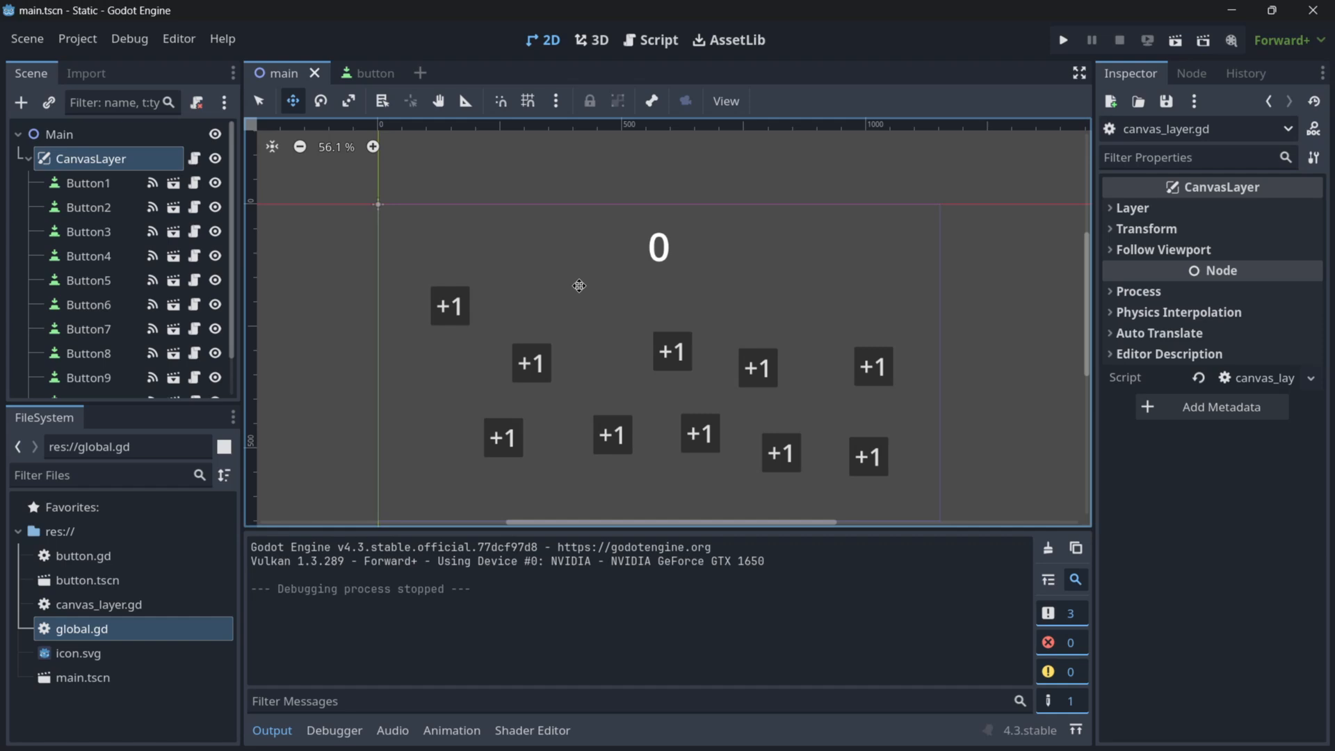
{"action": "mouse_move", "coordinate": [172, 236]}
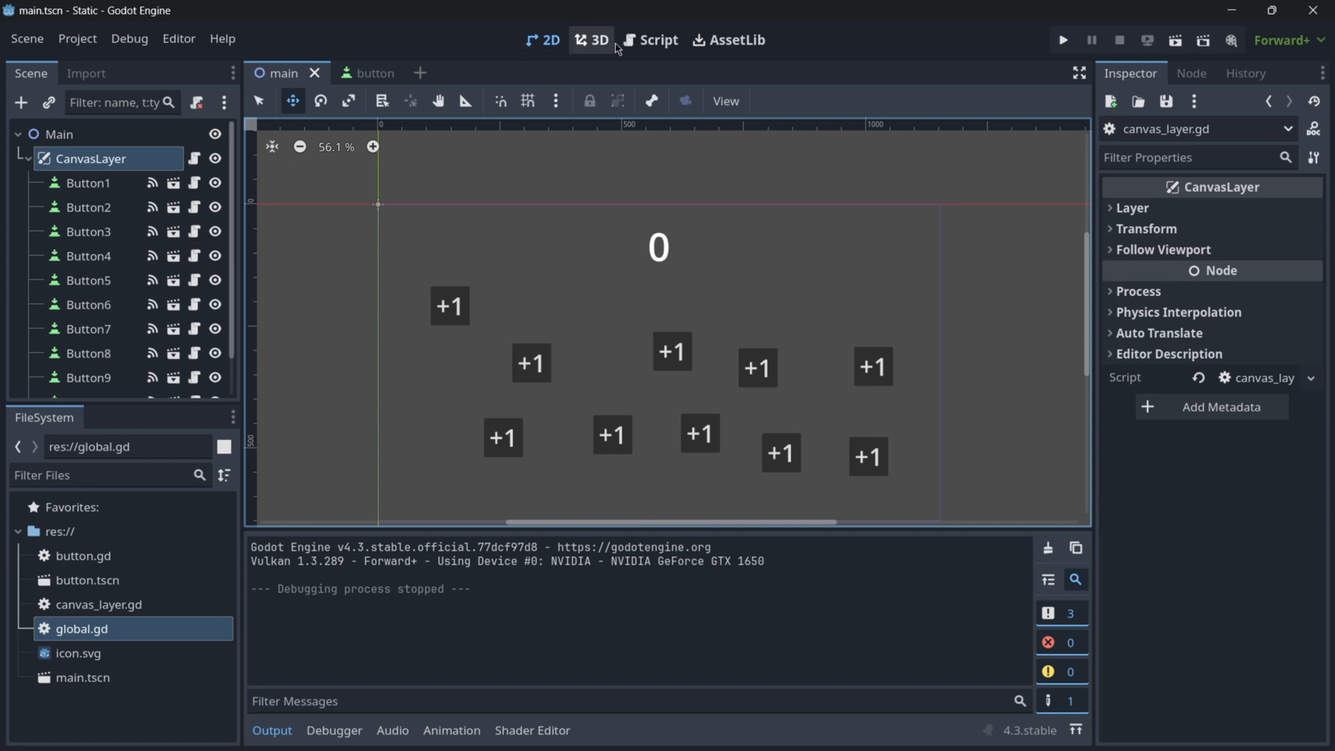
Review the canvas_layer.gd script that shows Global.score on the label, via the Script workspace
{"action": "left_click", "coordinate": [651, 39]}
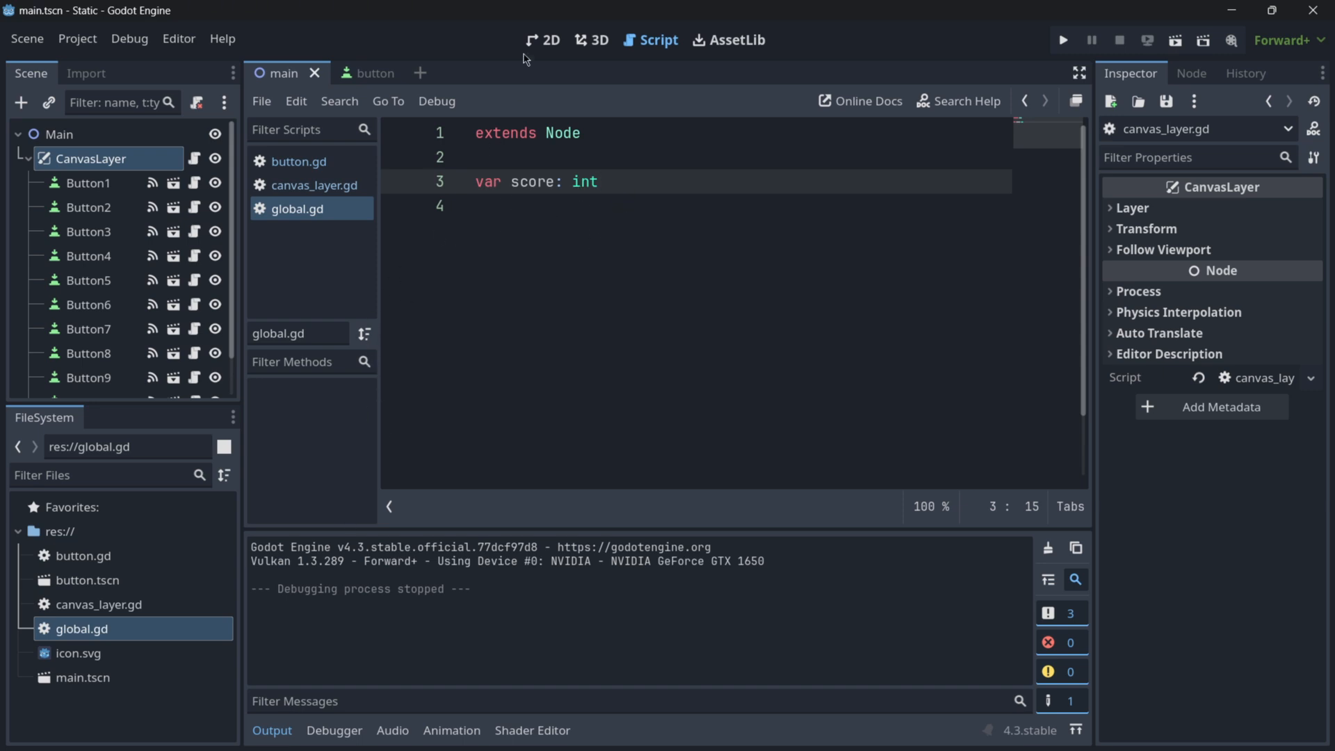
{"action": "left_click", "coordinate": [544, 39]}
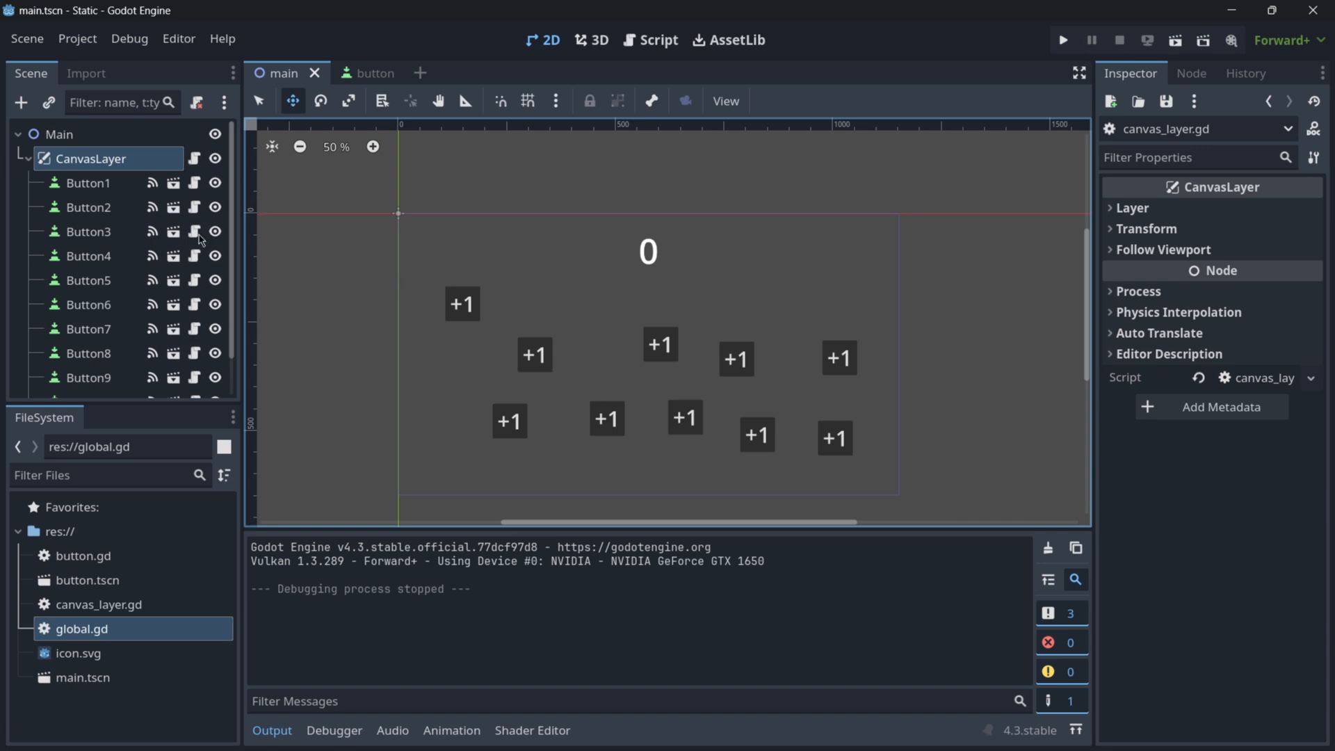
{"action": "left_click", "coordinate": [656, 39]}
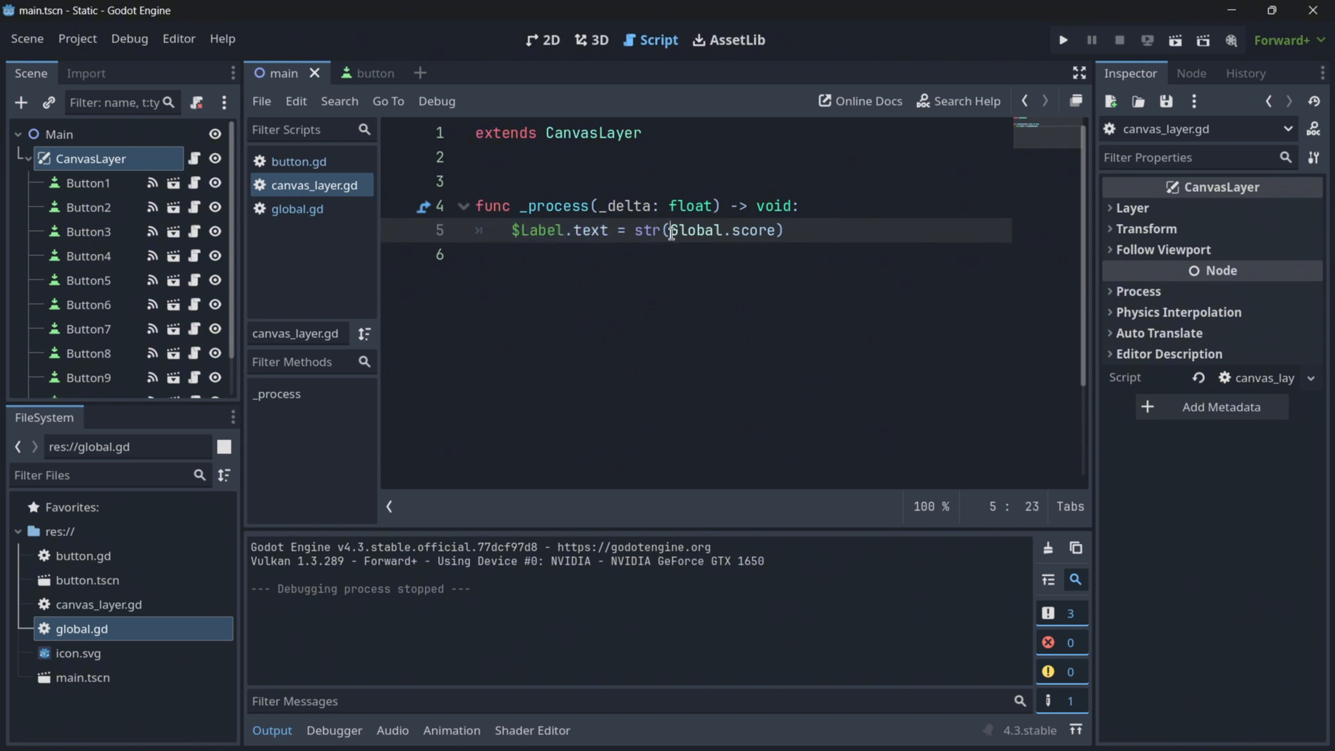
Review global.gd's score variable, then button.gd which adds one to Global.score and frees itself
{"action": "left_click", "coordinate": [297, 208]}
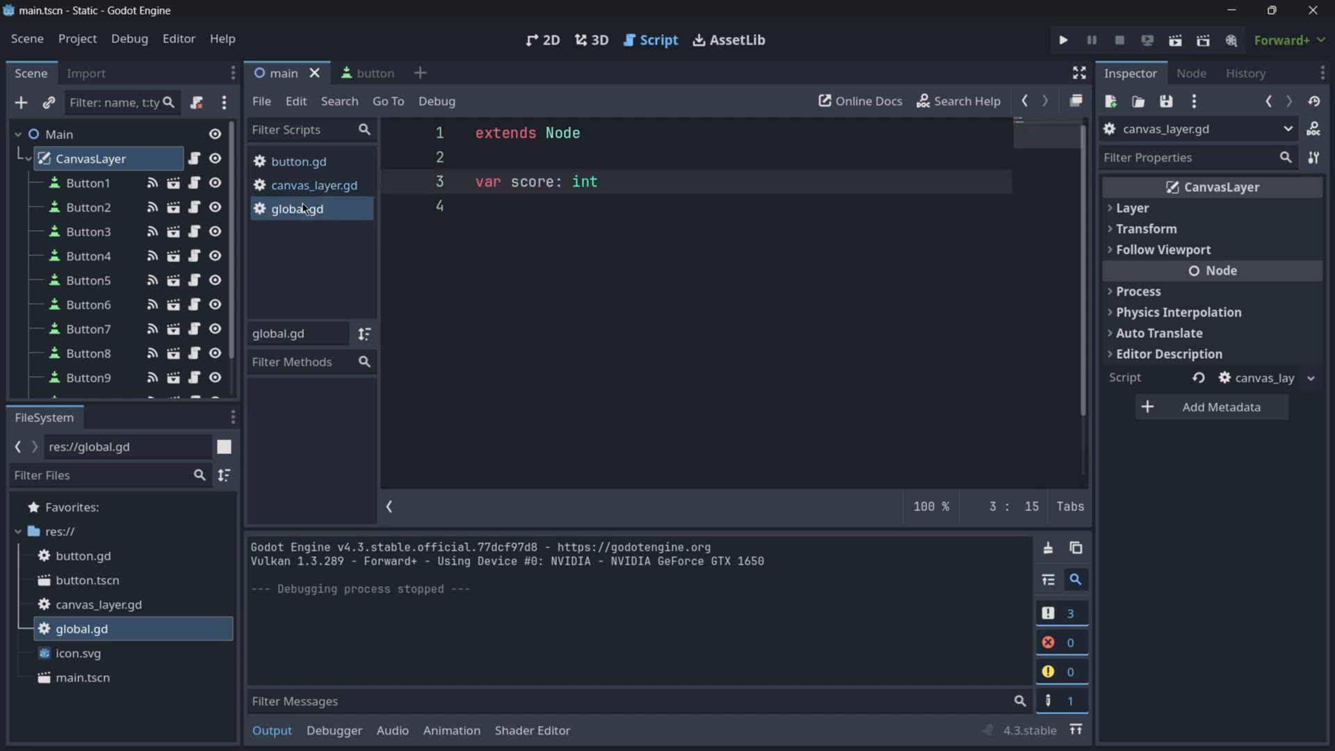
{"action": "left_click", "coordinate": [296, 162]}
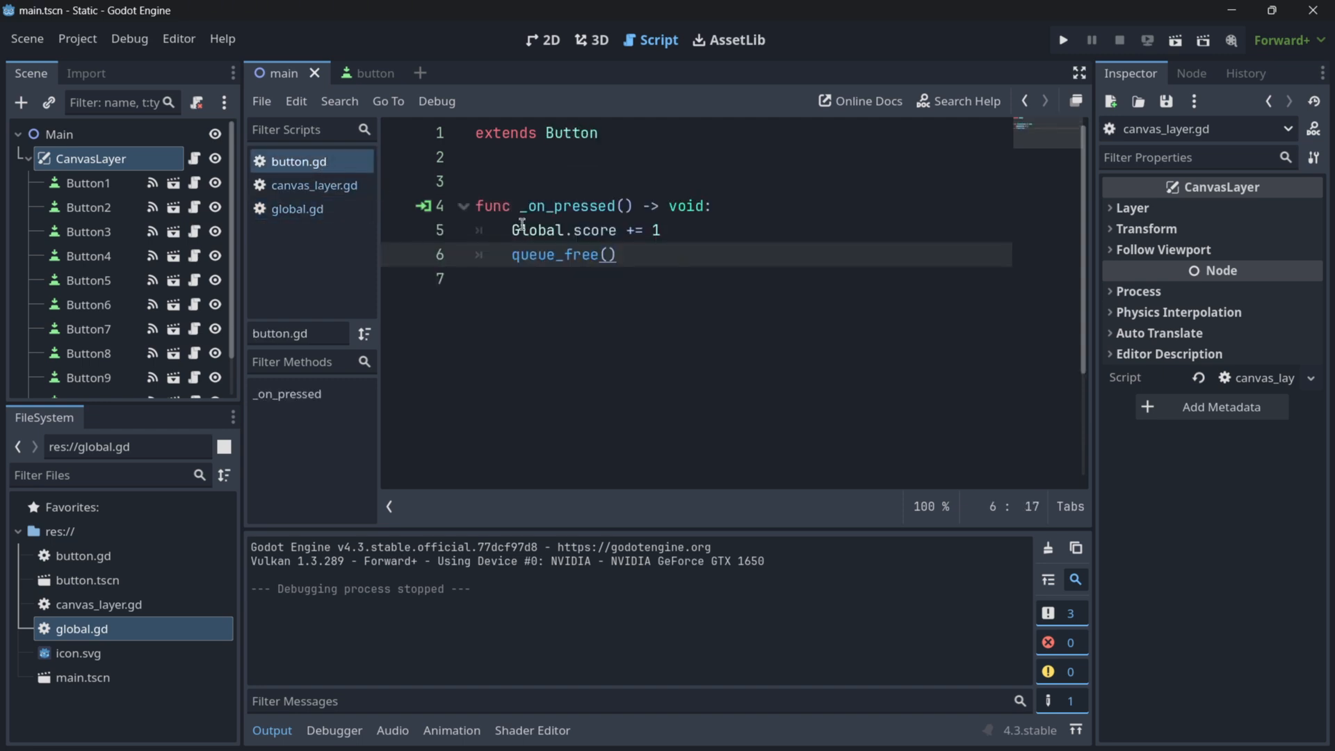
{"action": "scroll", "scroll_direction": "down", "scroll_amount": 3}
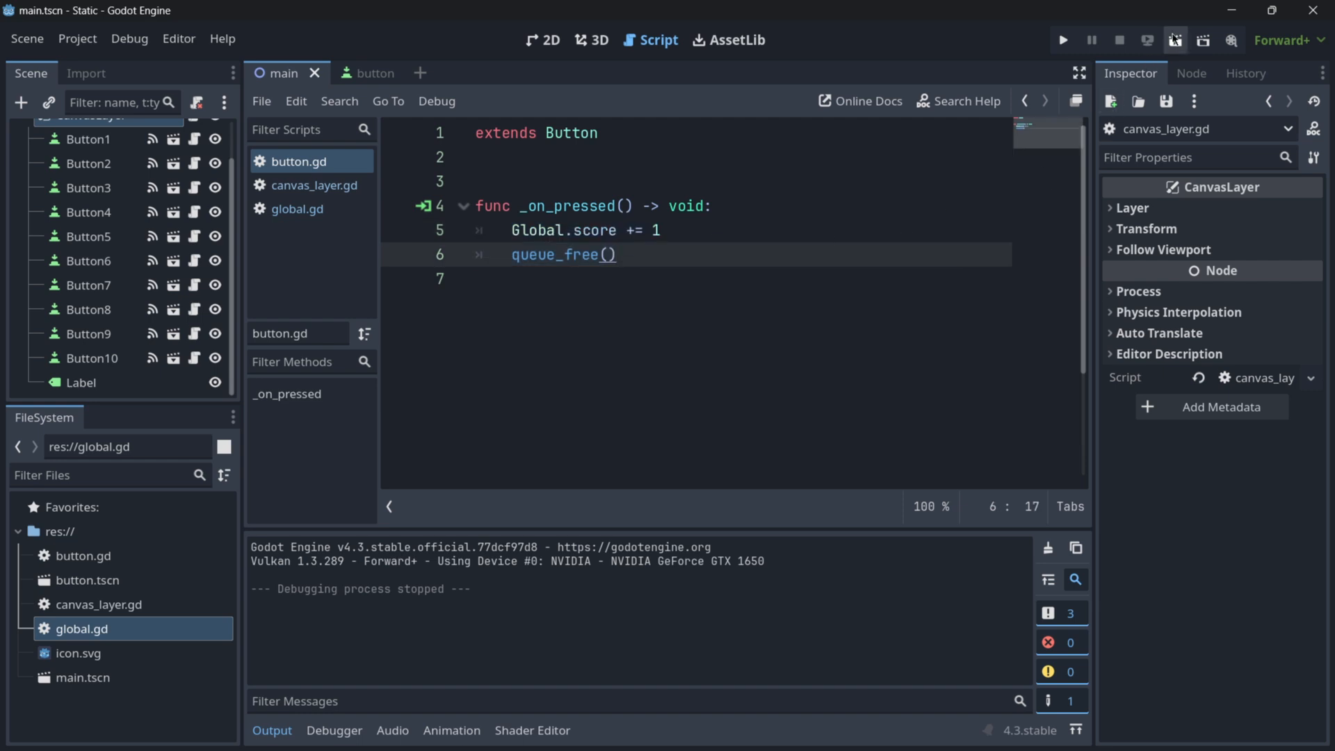
Launch the demo once, then revisit canvas_layer.gd and global.gd reading Global.score
{"action": "left_click", "coordinate": [1063, 39]}
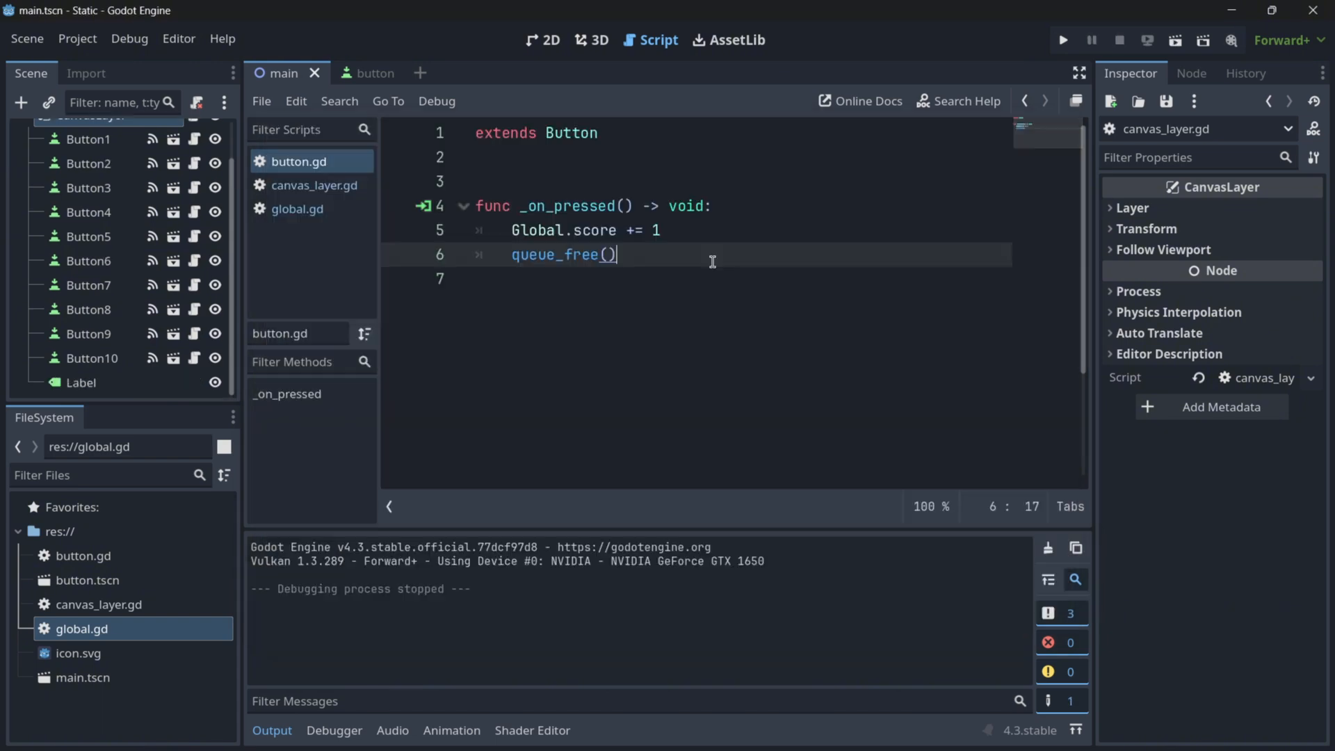
{"action": "mouse_move", "coordinate": [322, 197]}
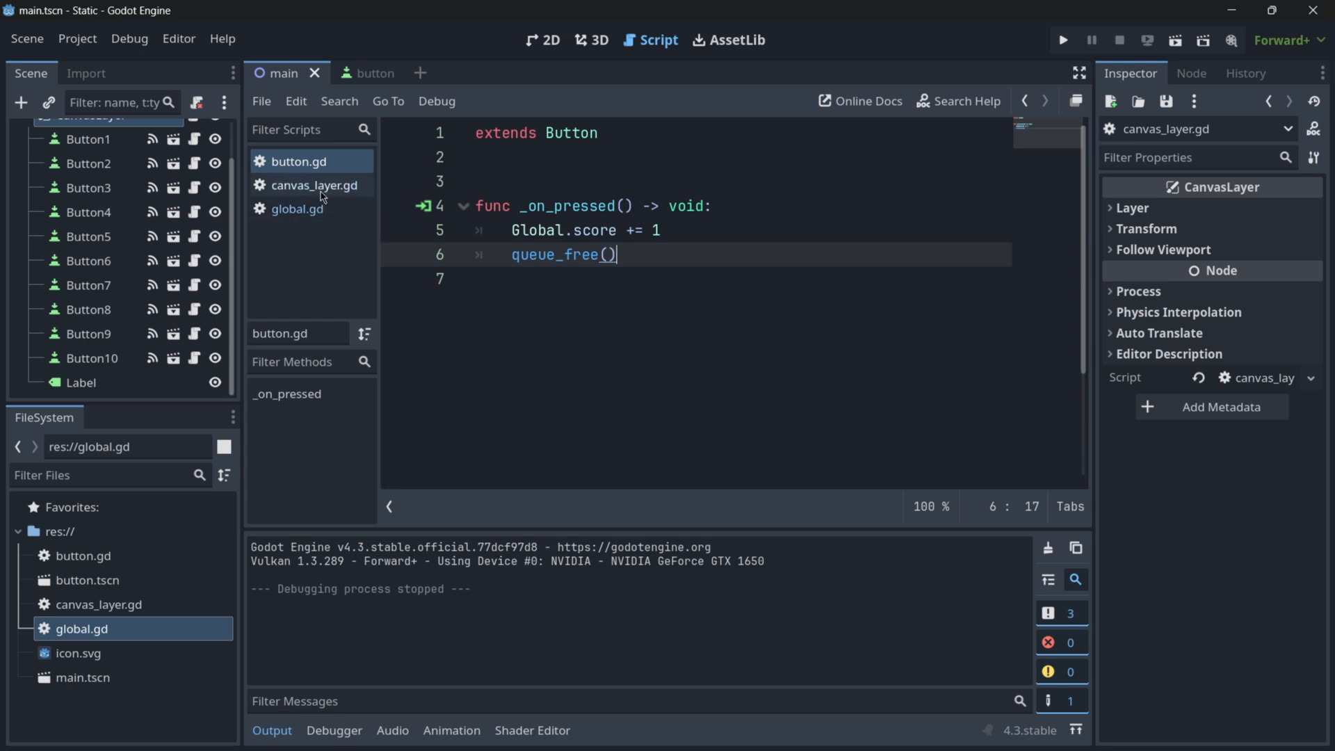
{"action": "left_click", "coordinate": [295, 209]}
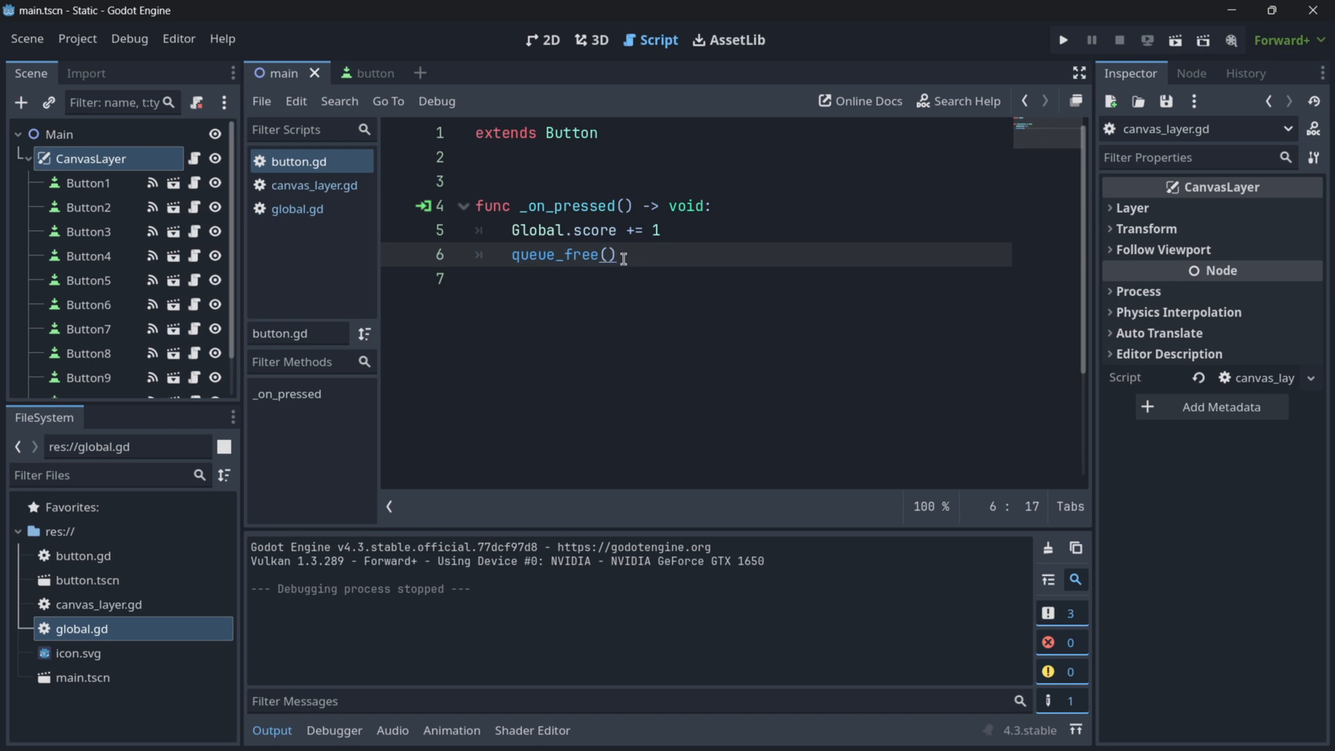
{"action": "left_click", "coordinate": [313, 185]}
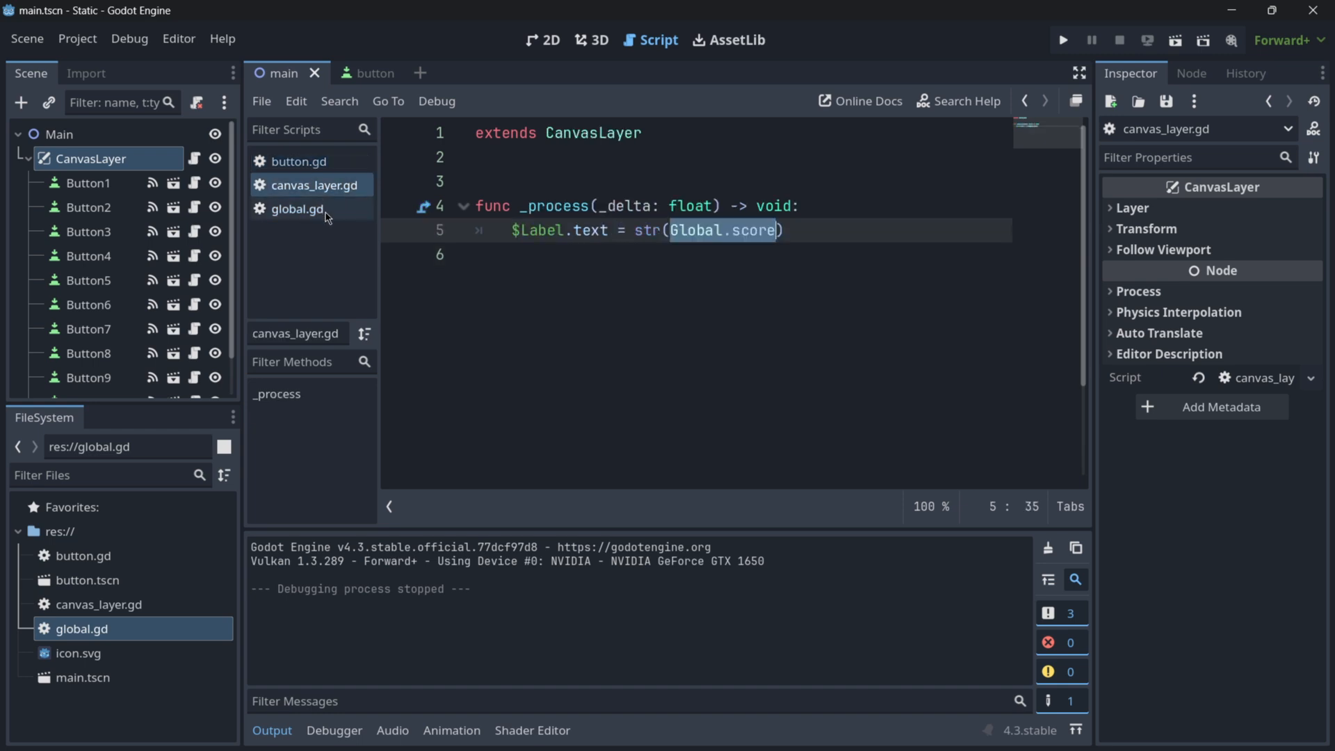
{"action": "left_click", "coordinate": [298, 208]}
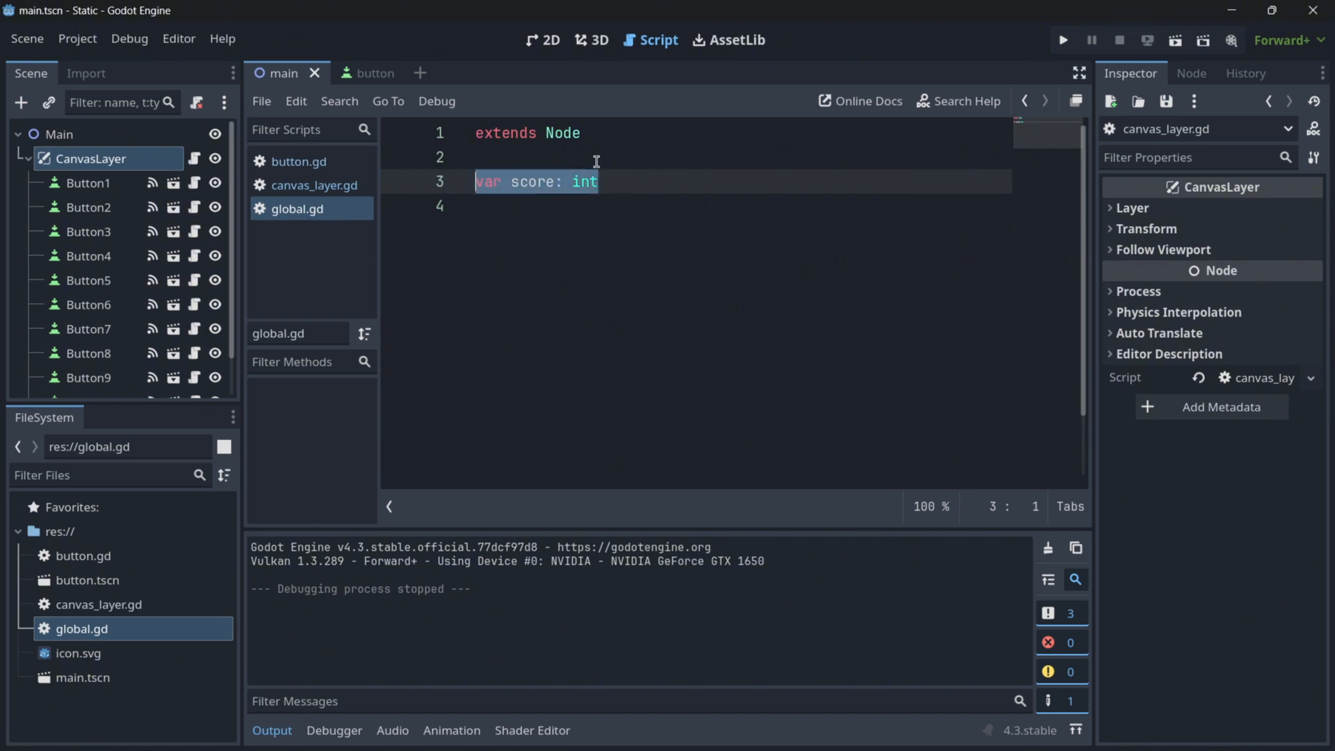
Place a breakpoint on the global score variable and run the demo showing score 0 and ten +1 buttons
{"action": "left_click", "coordinate": [601, 180]}
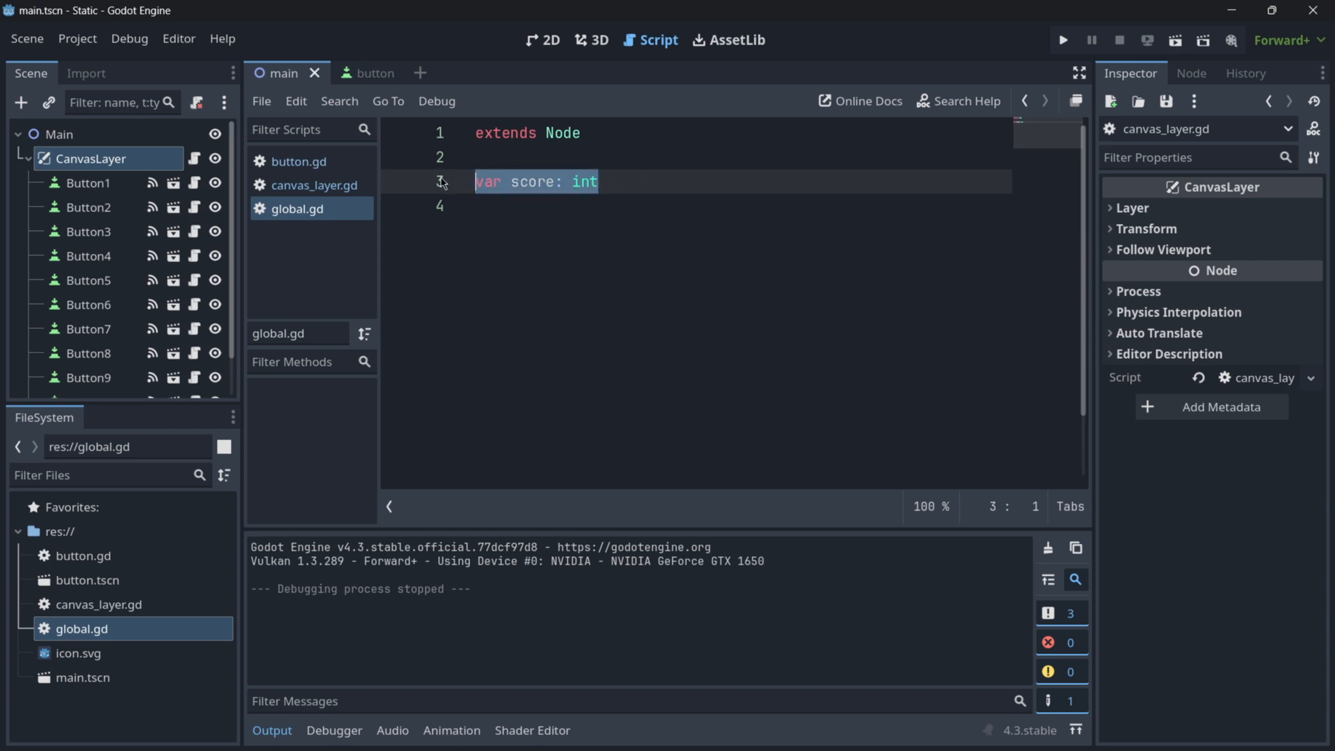
{"action": "left_click", "coordinate": [623, 184]}
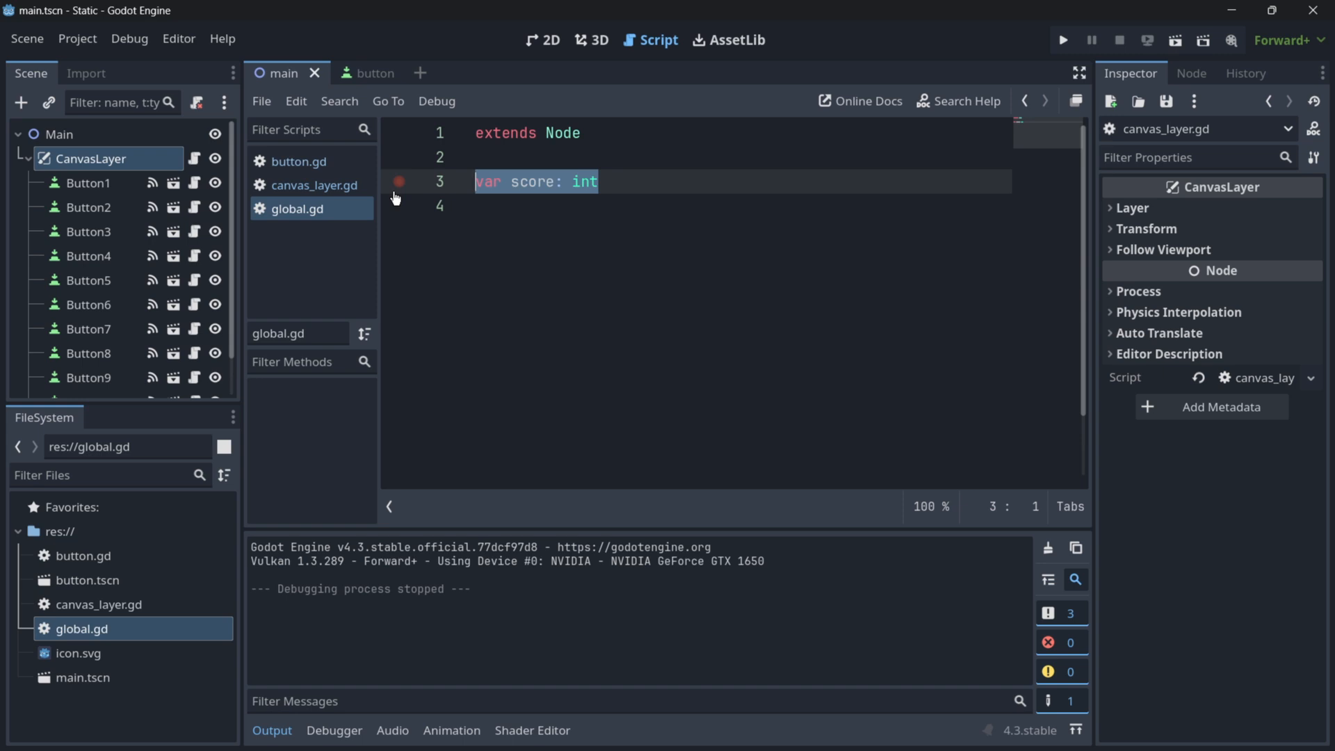
{"action": "left_click", "coordinate": [1063, 39]}
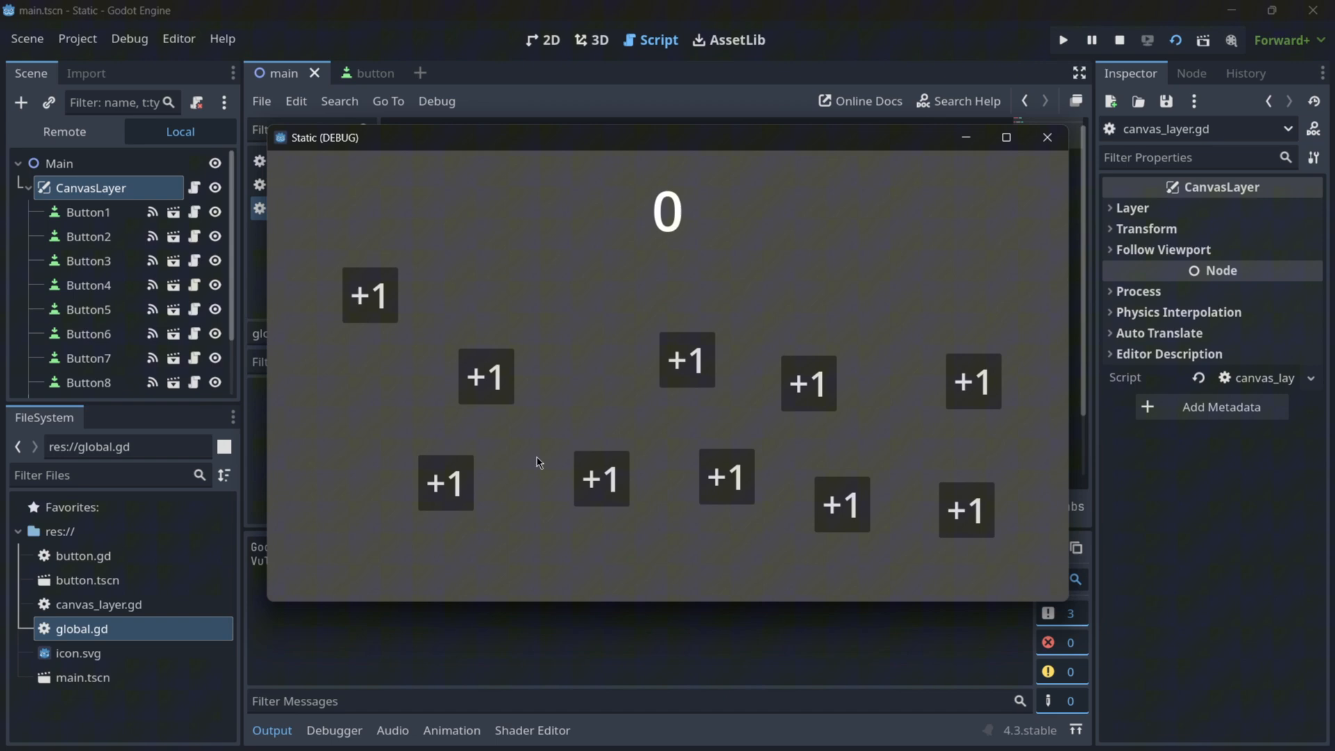
{"action": "mouse_move", "coordinate": [975, 400]}
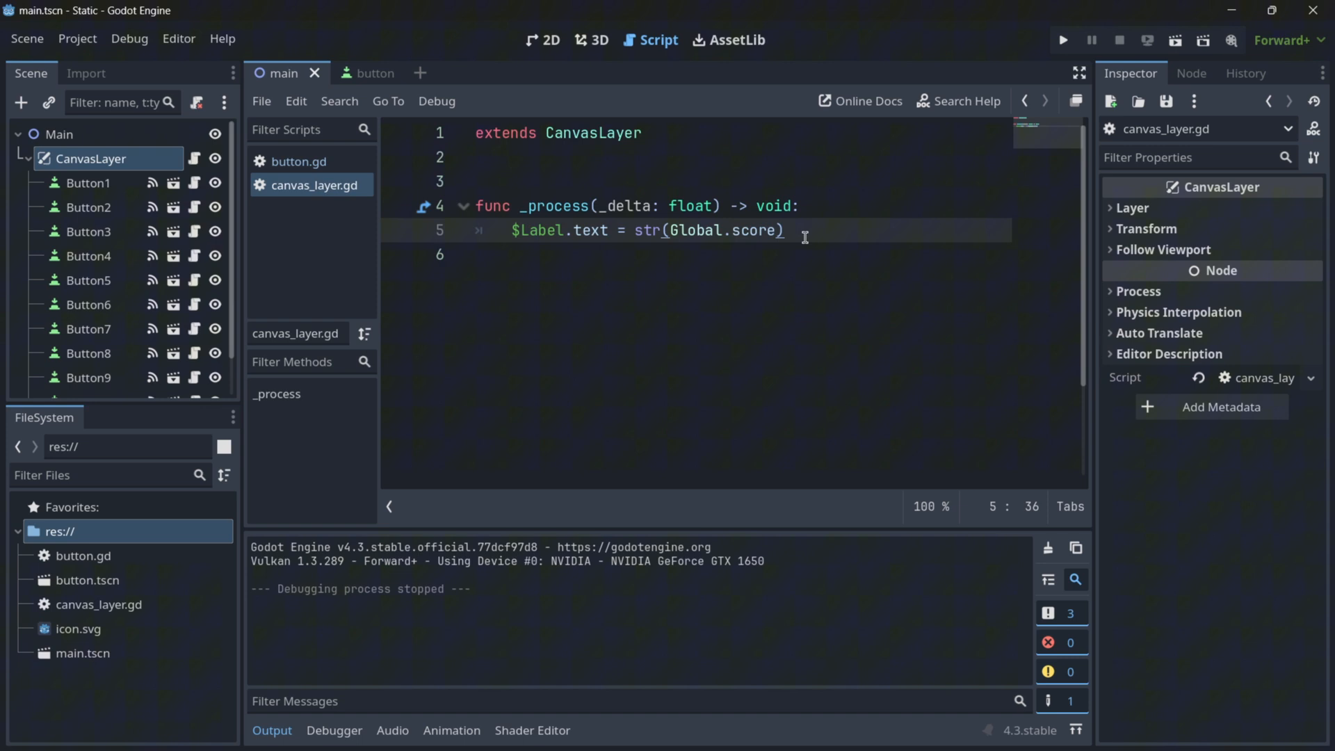
Declare 'static var score: int' on line 3 of button.gd
{"action": "left_click", "coordinate": [297, 162]}
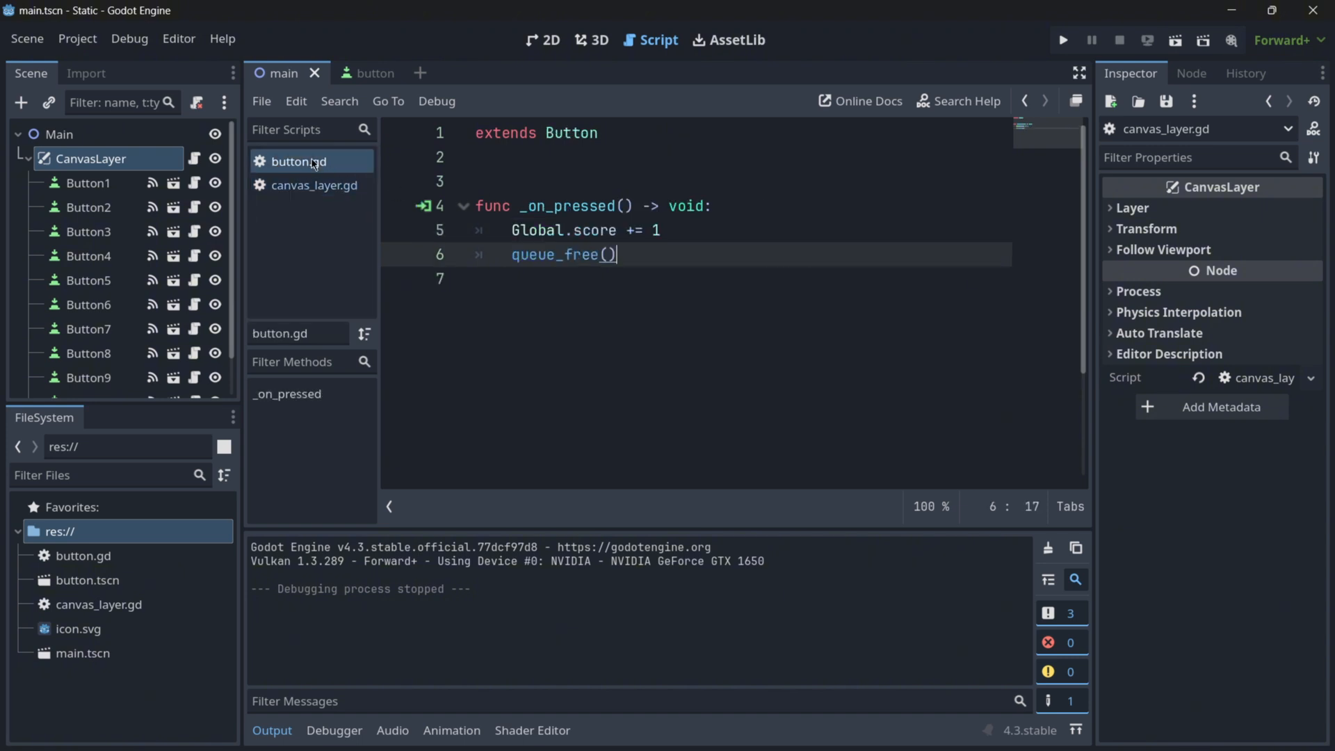
{"action": "mouse_move", "coordinate": [646, 242]}
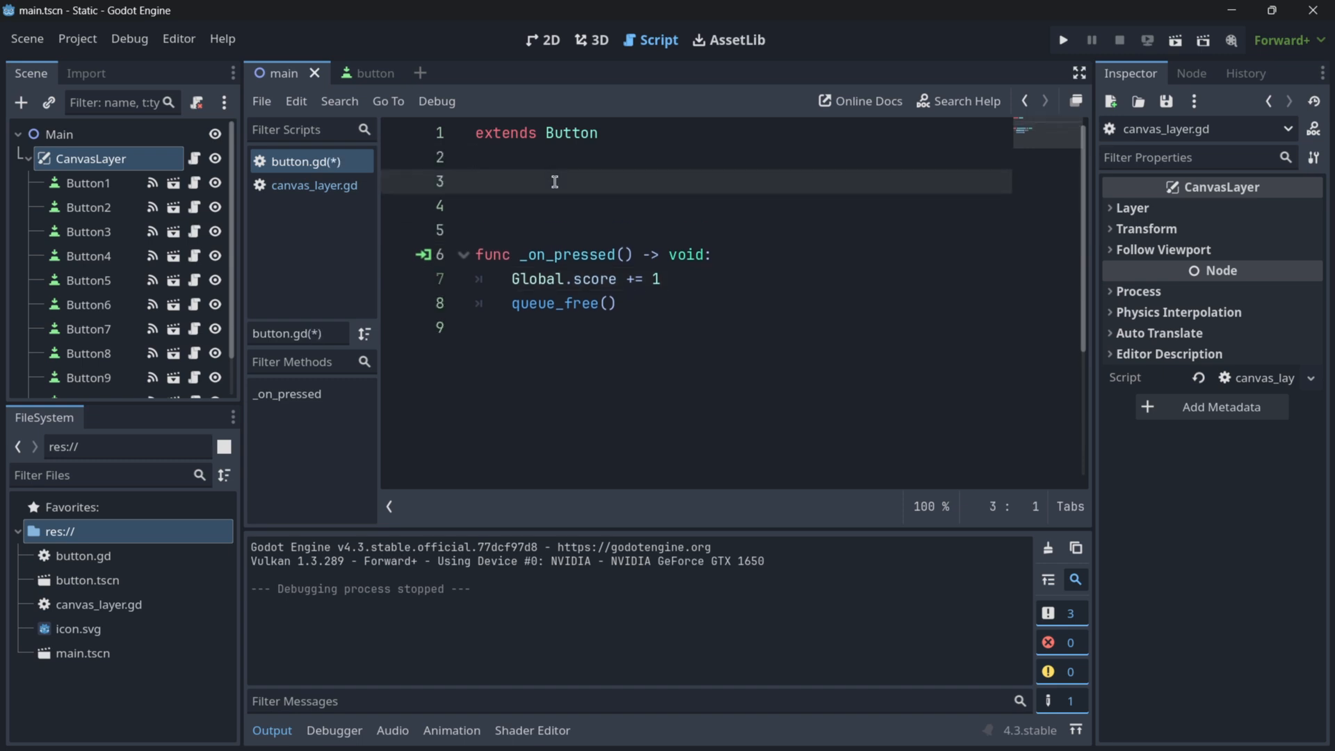
{"action": "type", "text": "static"}
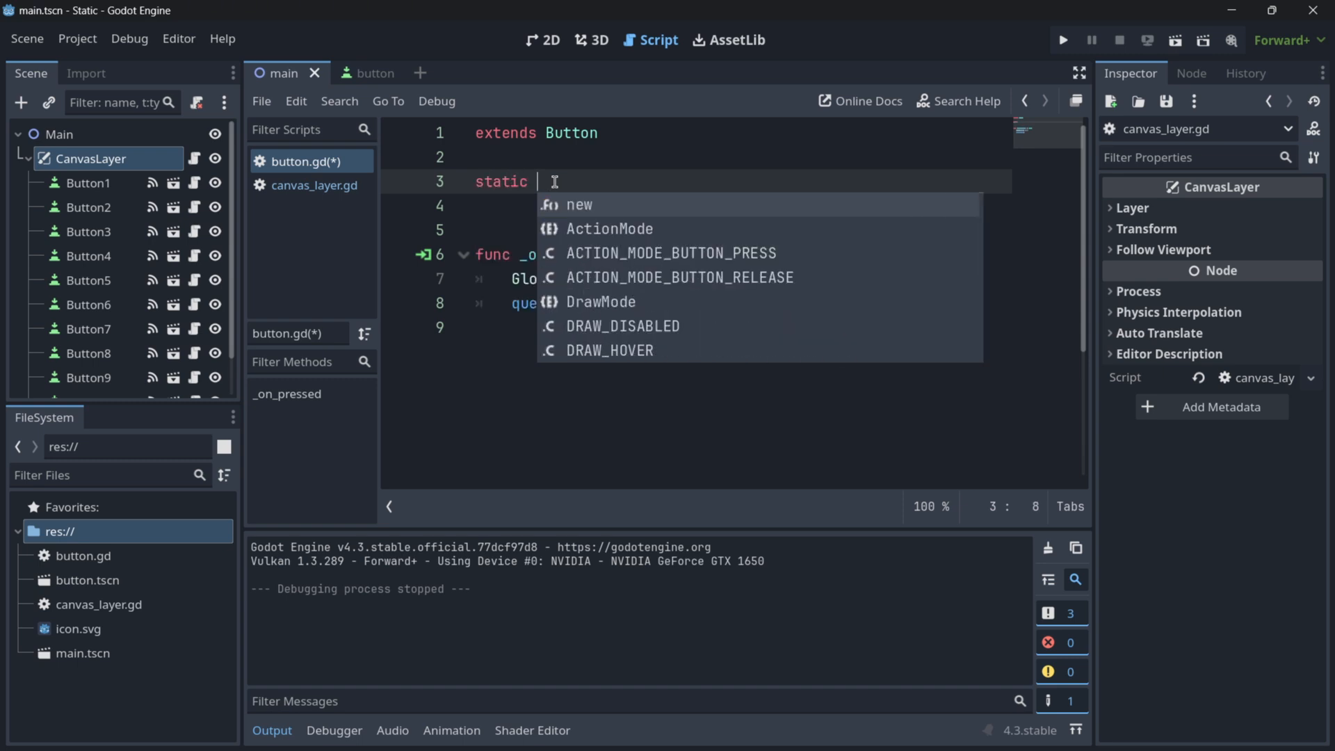
{"action": "type", "text": "var"}
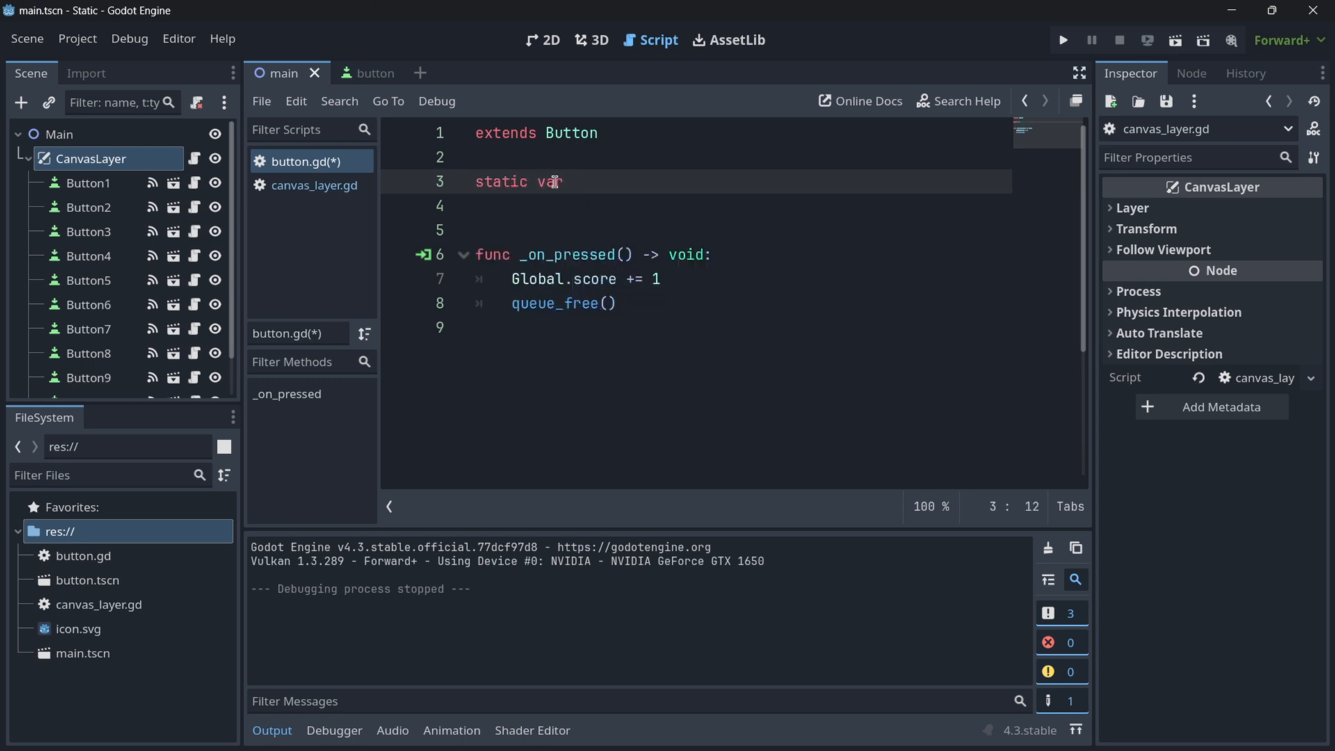
{"action": "type", "text": "score: in"}
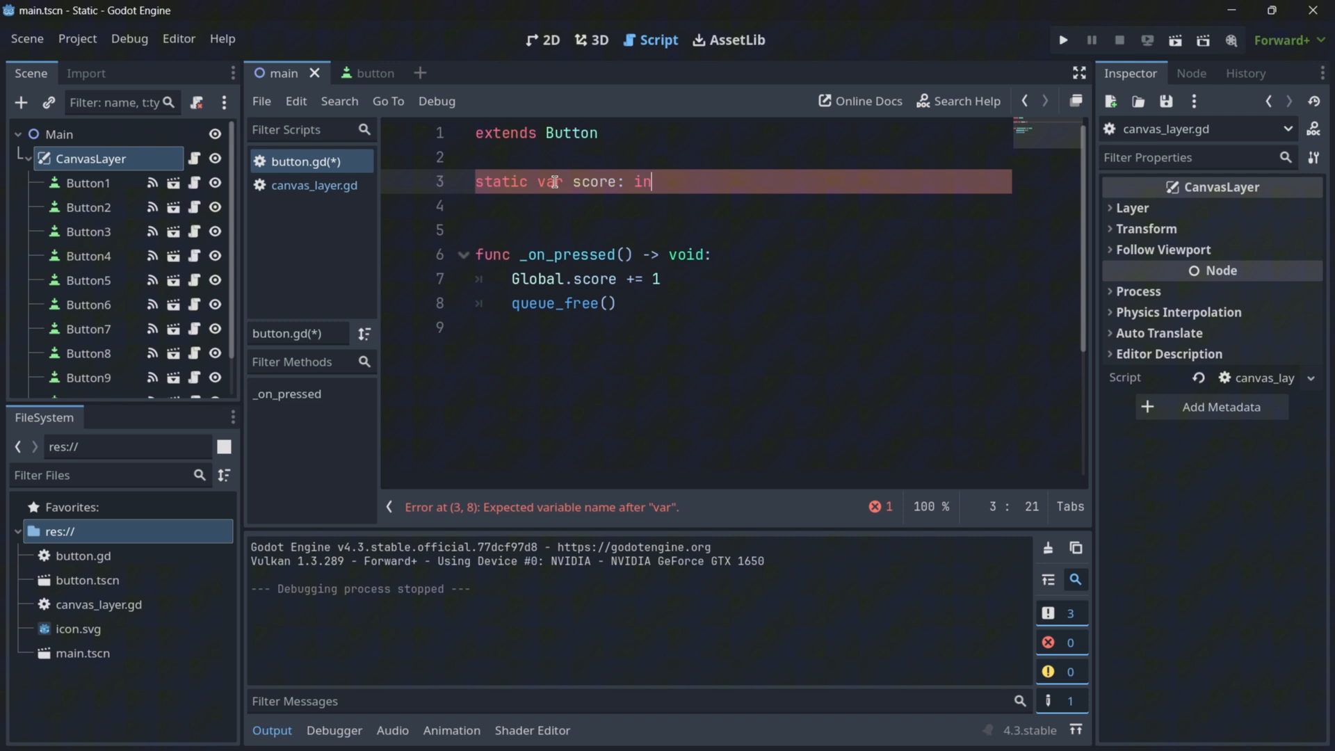
{"action": "type", "text": "t"}
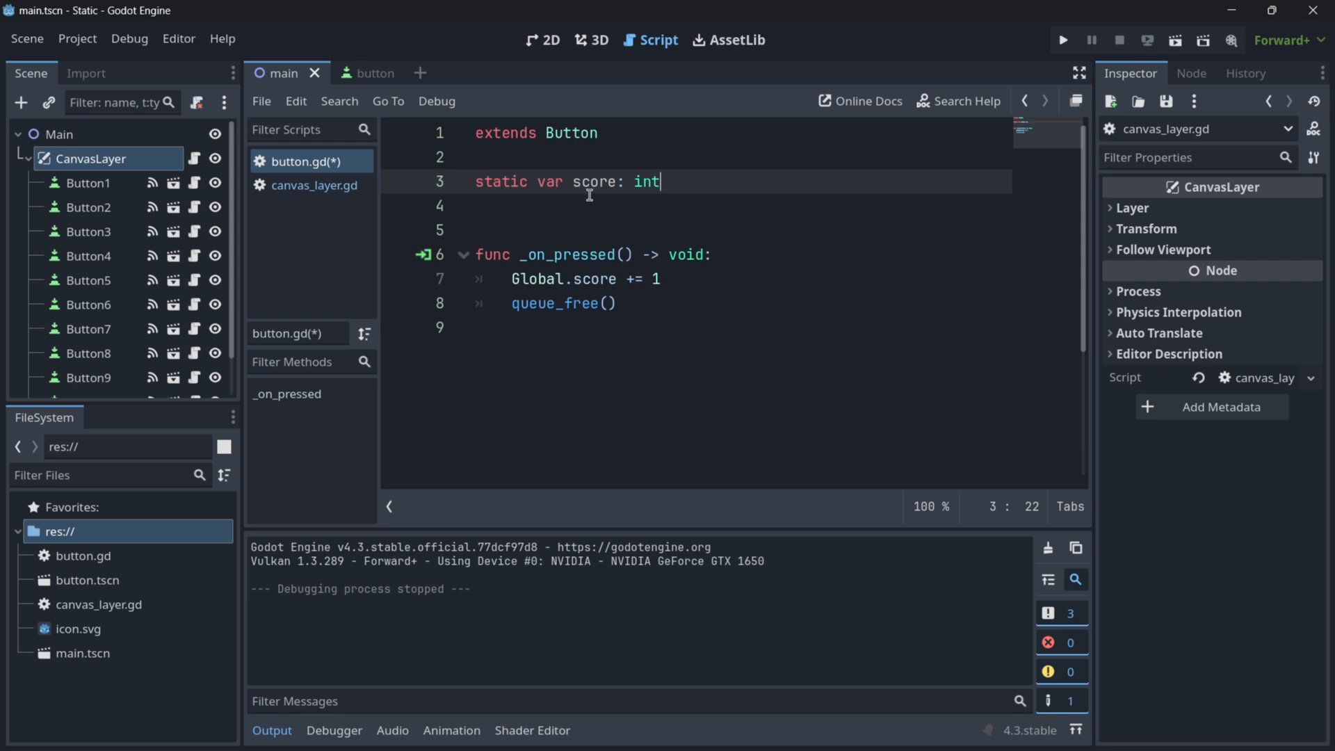
Highlight the score variable while selecting Button1, Button3 and other button nodes sharing button.gd
{"action": "double_click", "coordinate": [595, 181]}
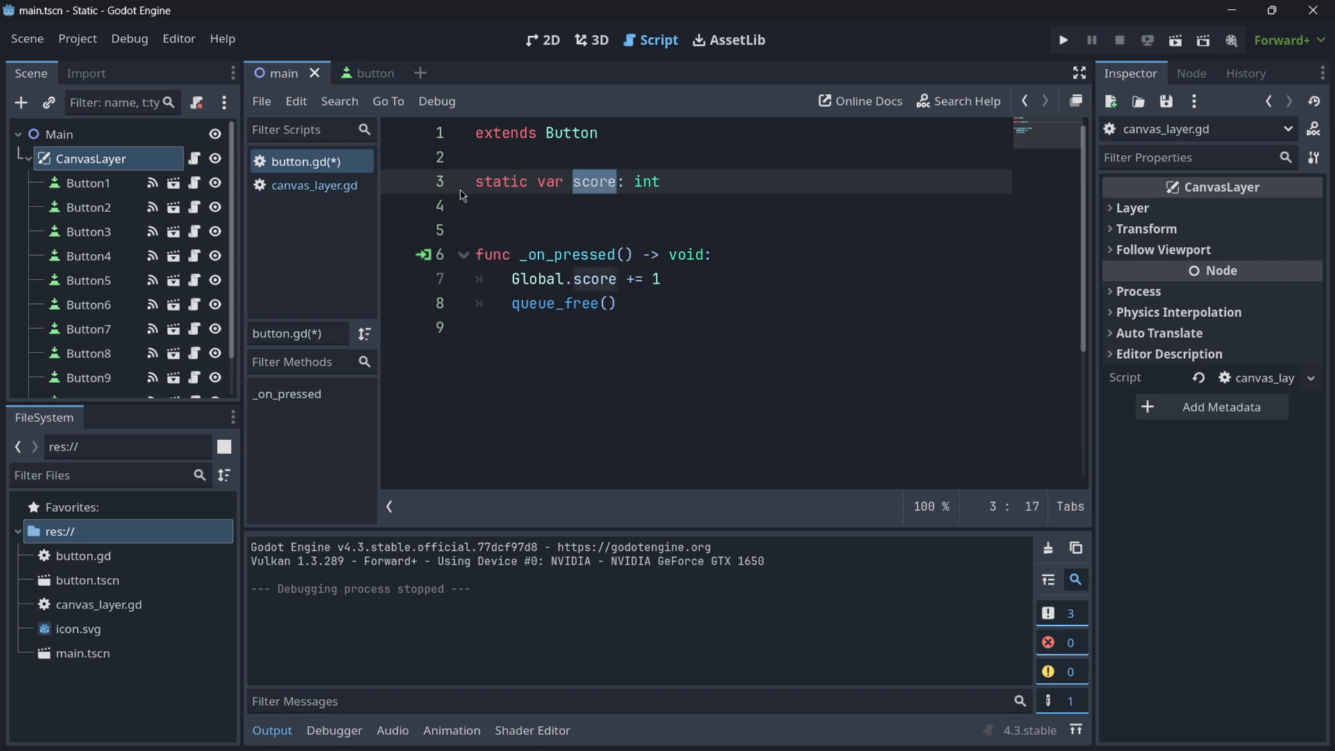
{"action": "left_click", "coordinate": [86, 207]}
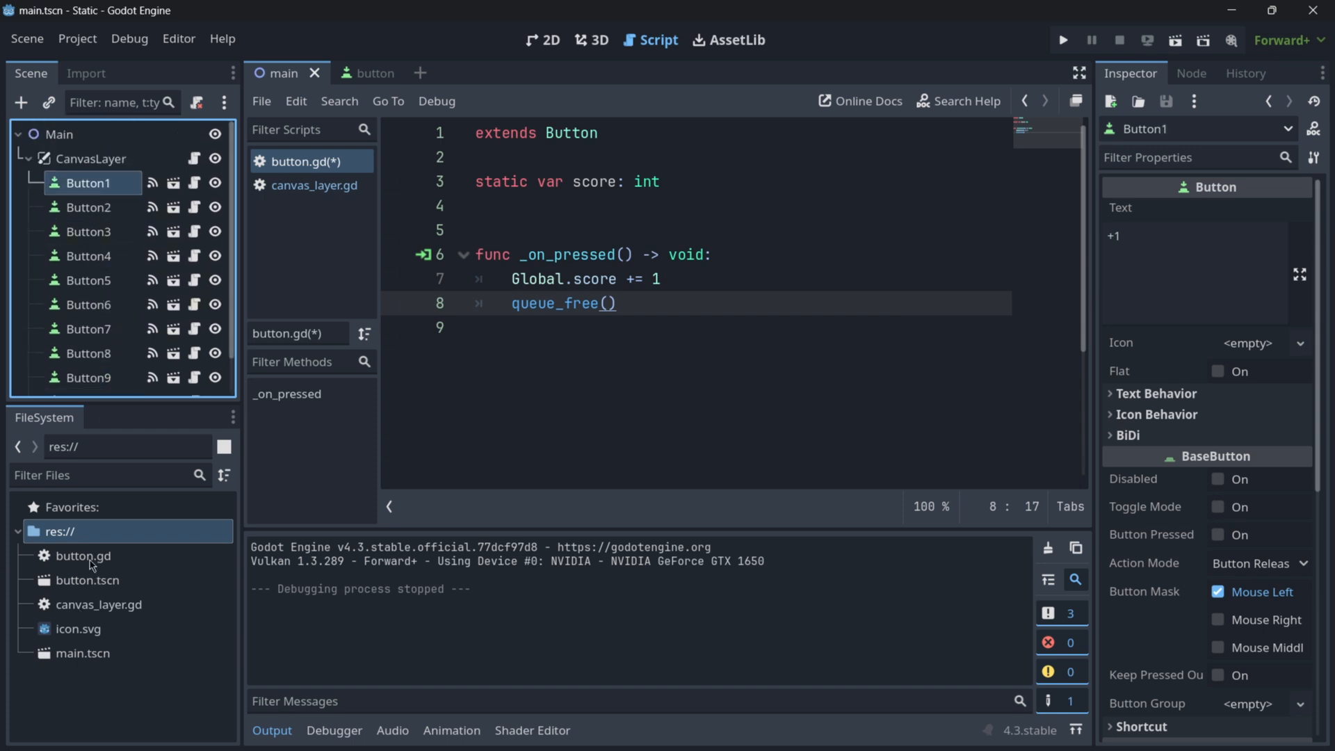
{"action": "left_click", "coordinate": [83, 557]}
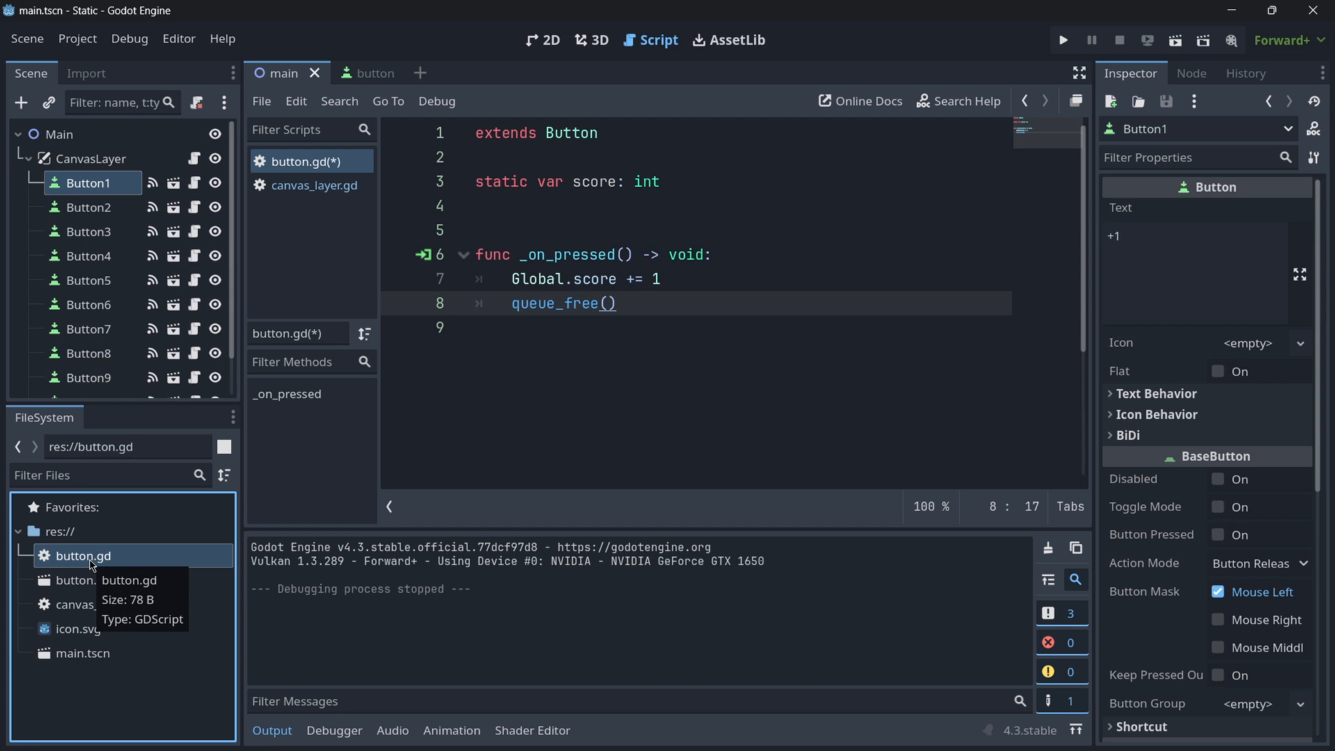
{"action": "mouse_move", "coordinate": [553, 83]}
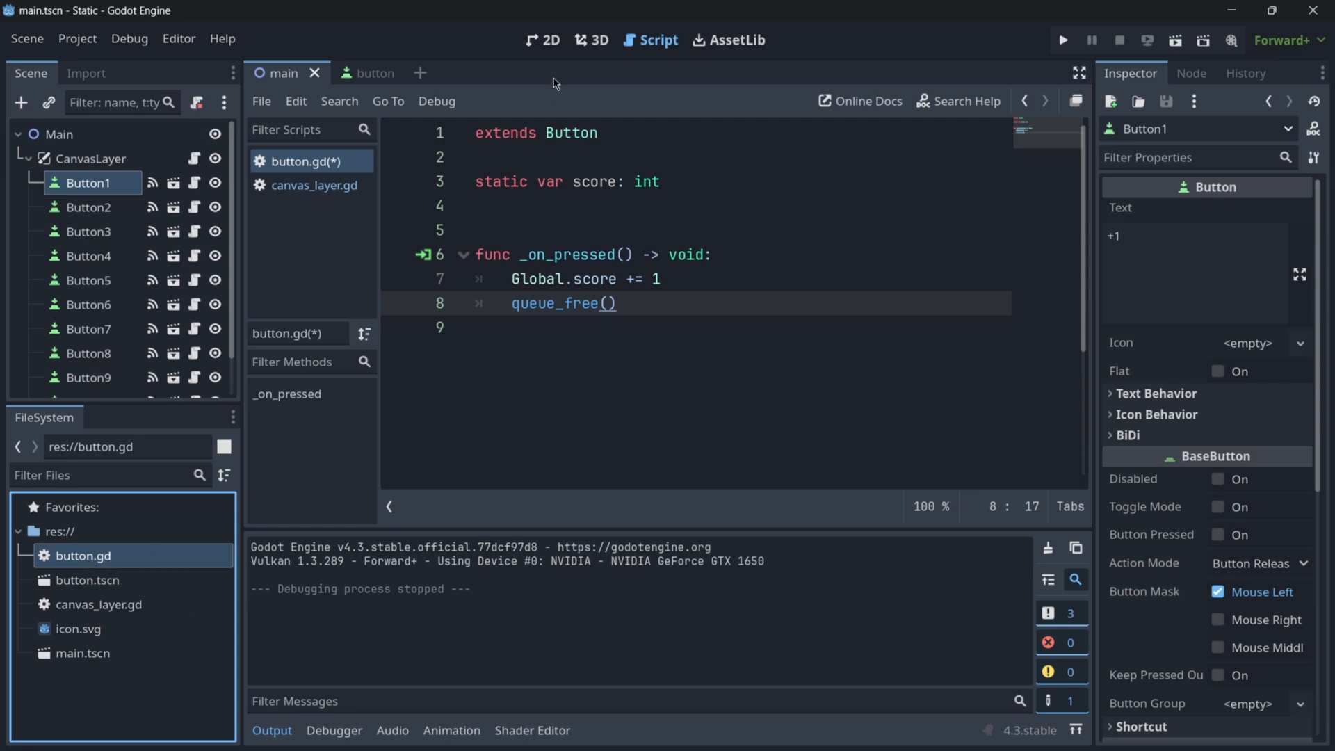
{"action": "left_click", "coordinate": [89, 256]}
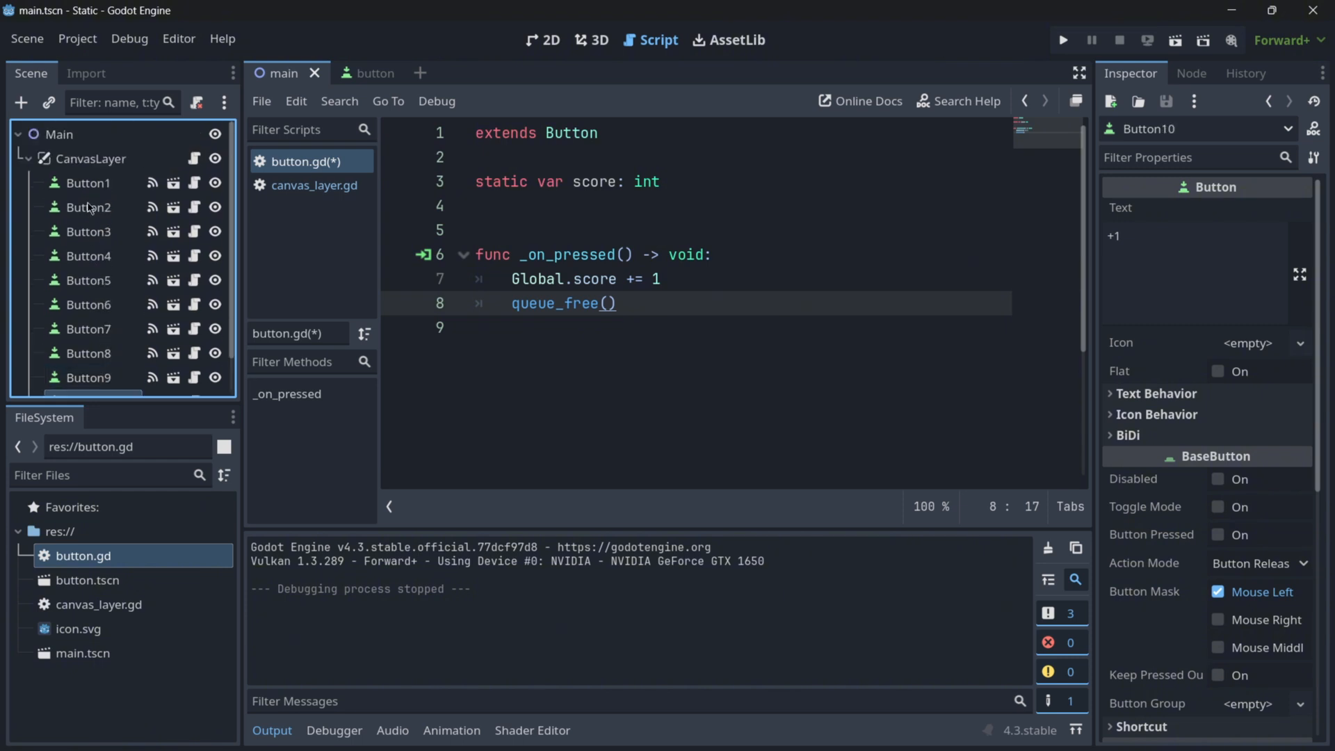
{"action": "double_click", "coordinate": [596, 181]}
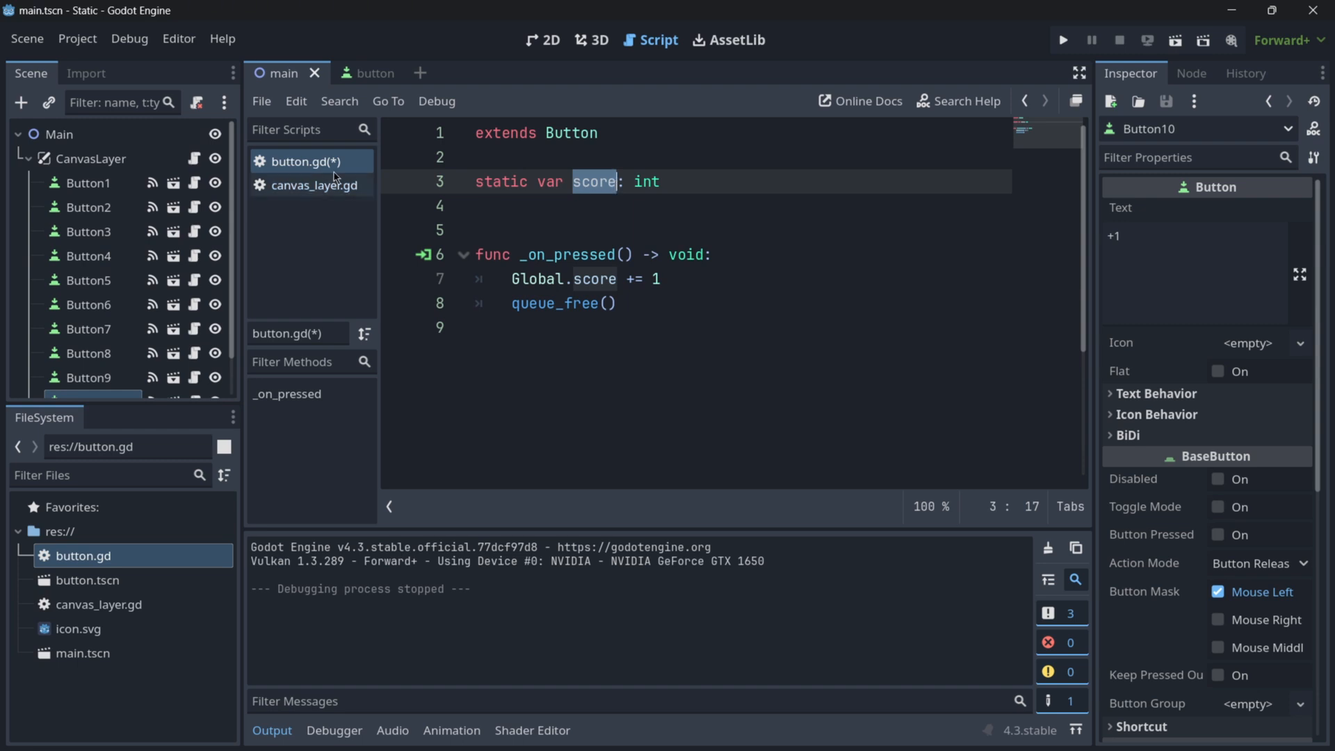
{"action": "left_click", "coordinate": [86, 231]}
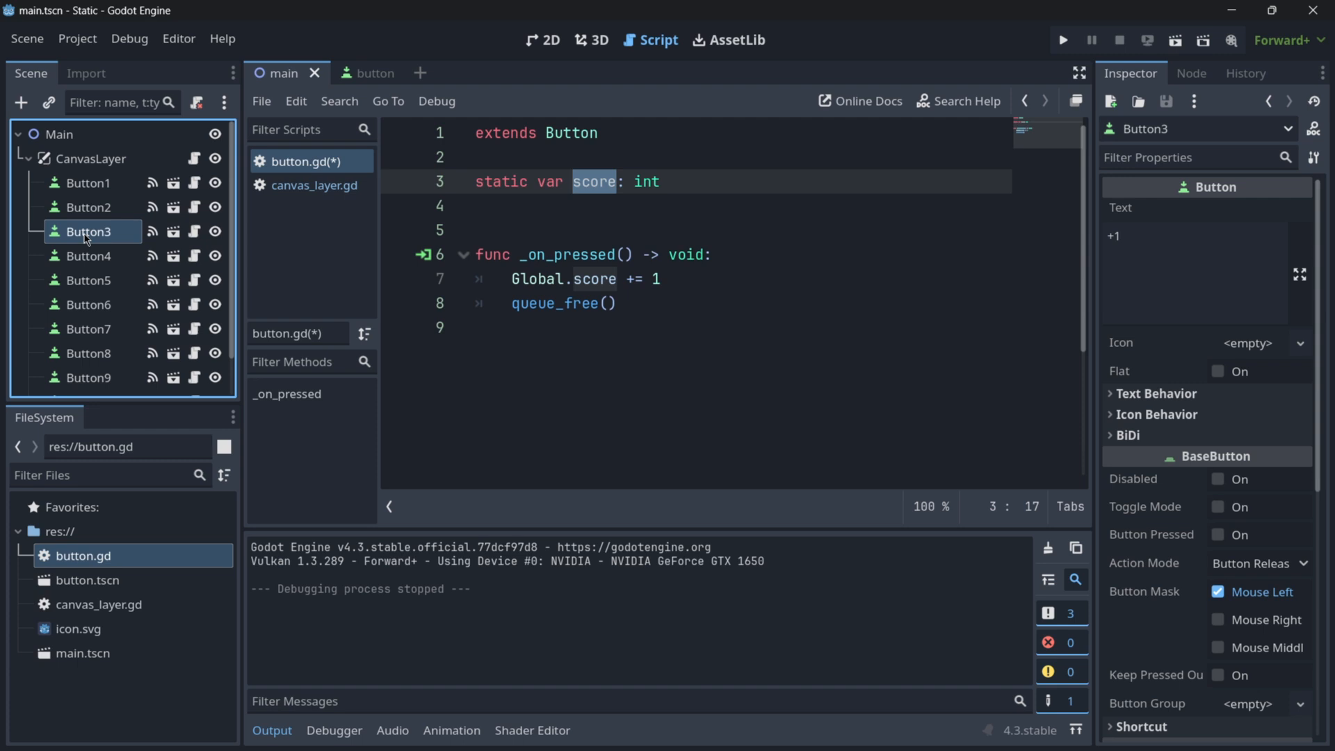
{"action": "mouse_move", "coordinate": [84, 240]}
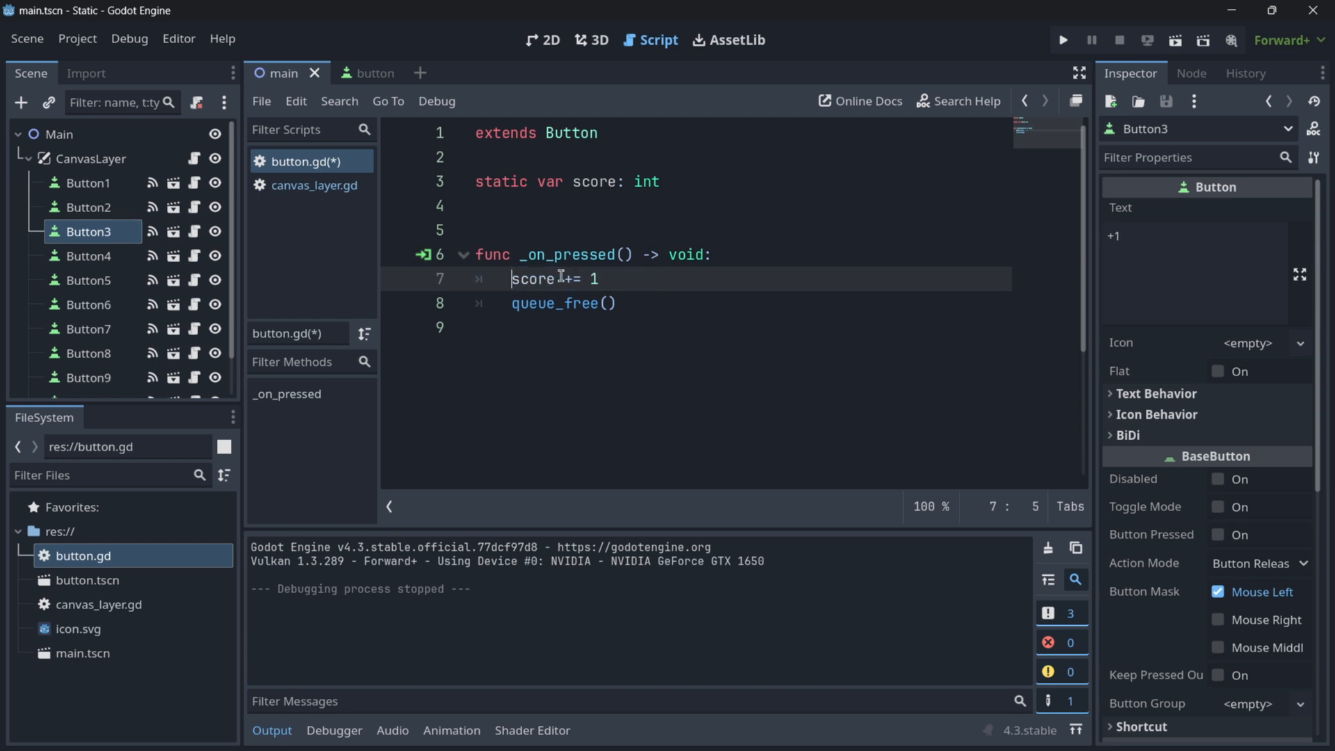
Add print(score) under the increment in button.gd and run the project to test it
{"action": "type", "text": "pr"}
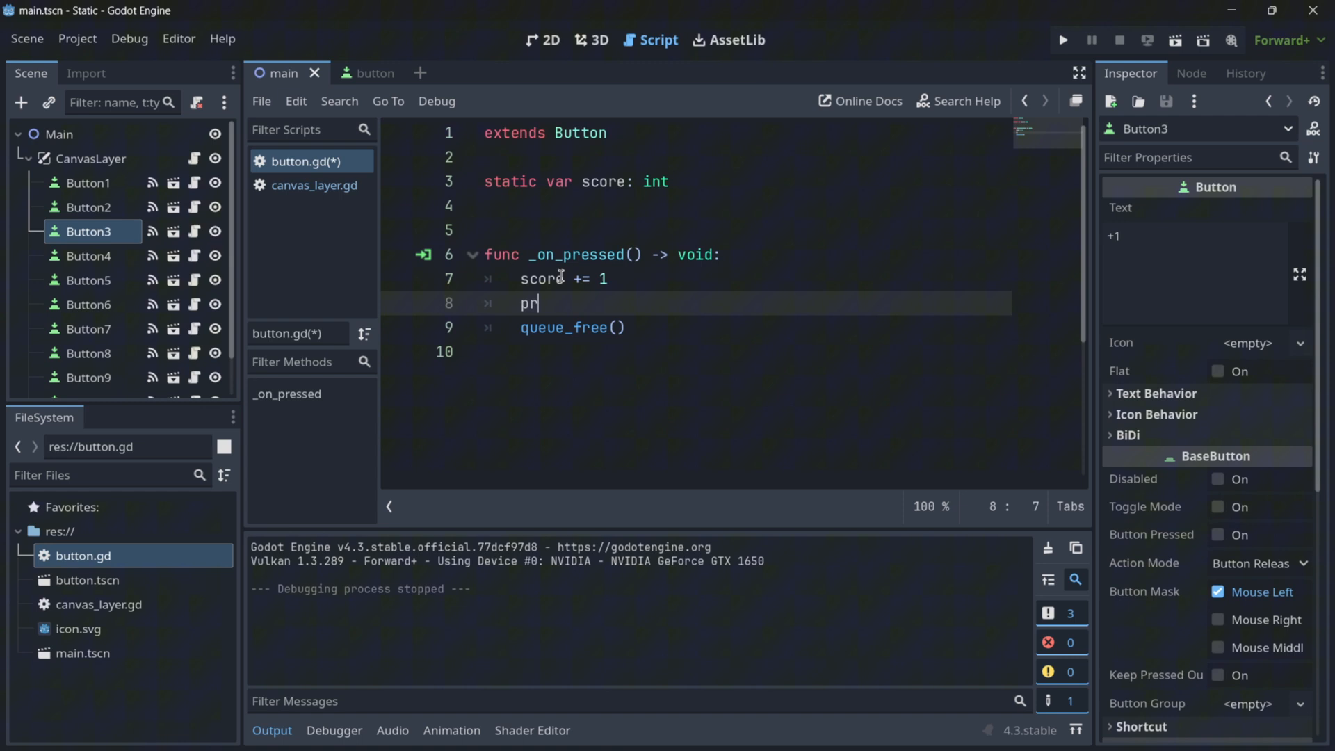
{"action": "type", "text": "int(score)"}
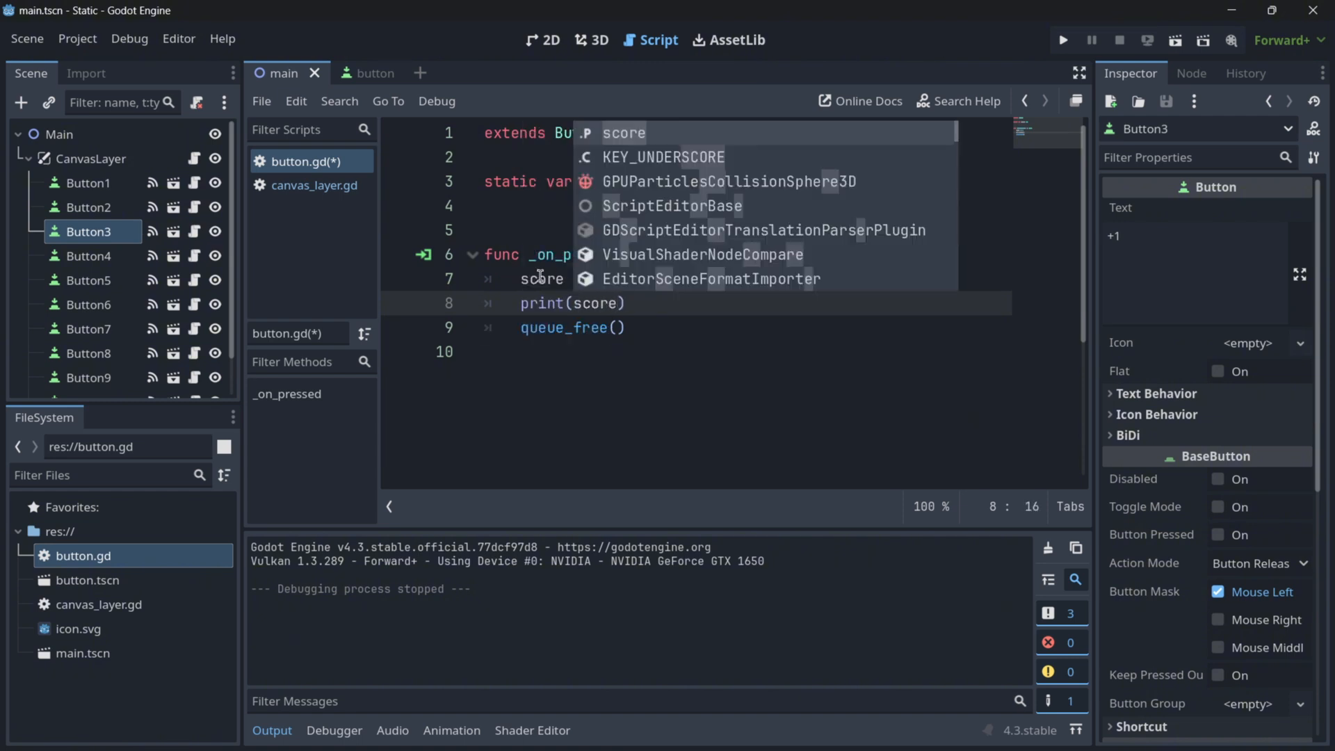
{"action": "left_click", "coordinate": [1066, 39]}
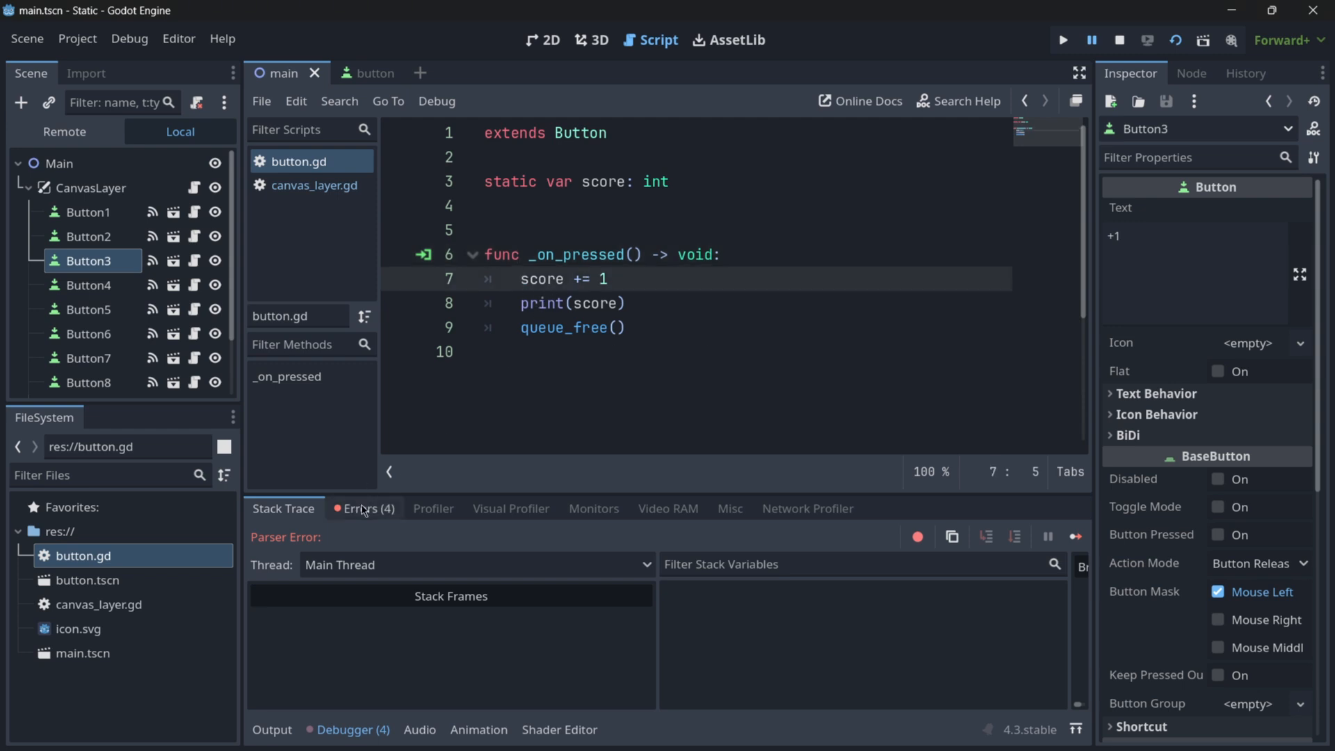
Check the run's missing global.gd errors and the empty Autoload list in Project Settings
{"action": "left_click", "coordinate": [365, 509]}
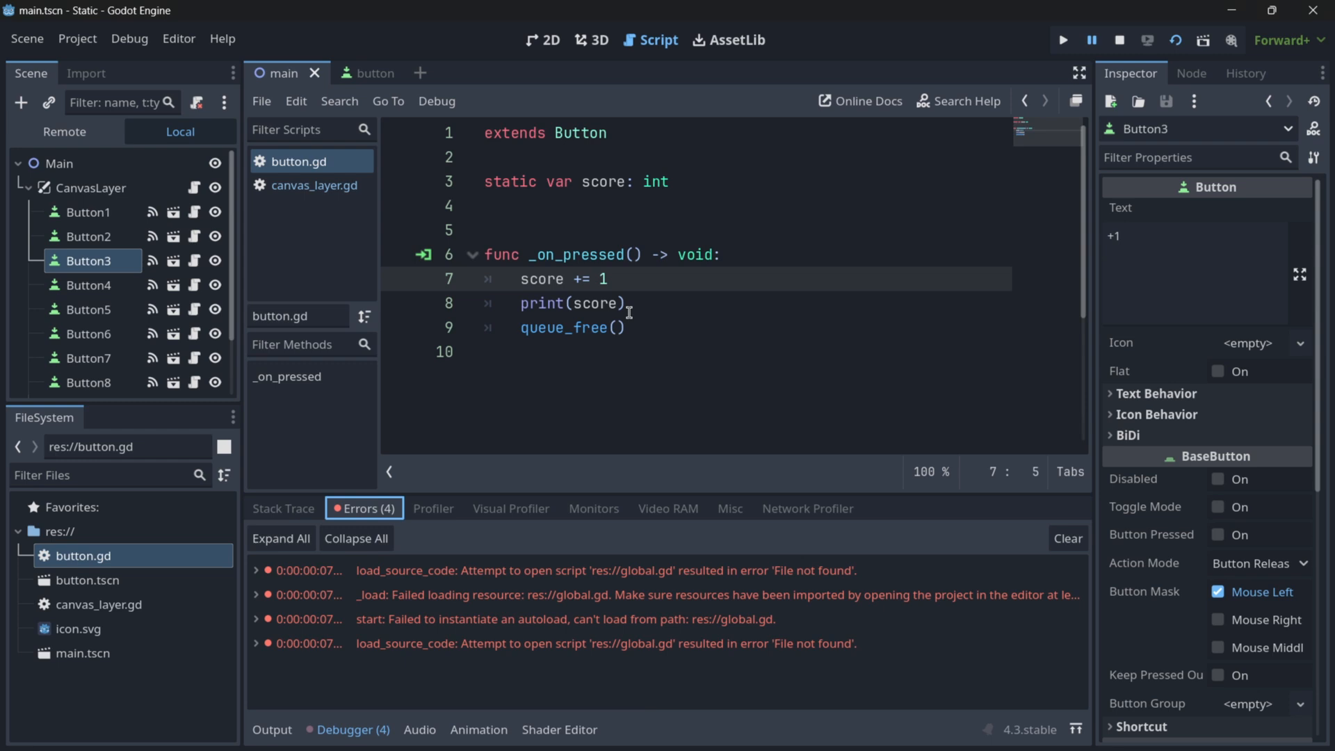
{"action": "left_click", "coordinate": [76, 39]}
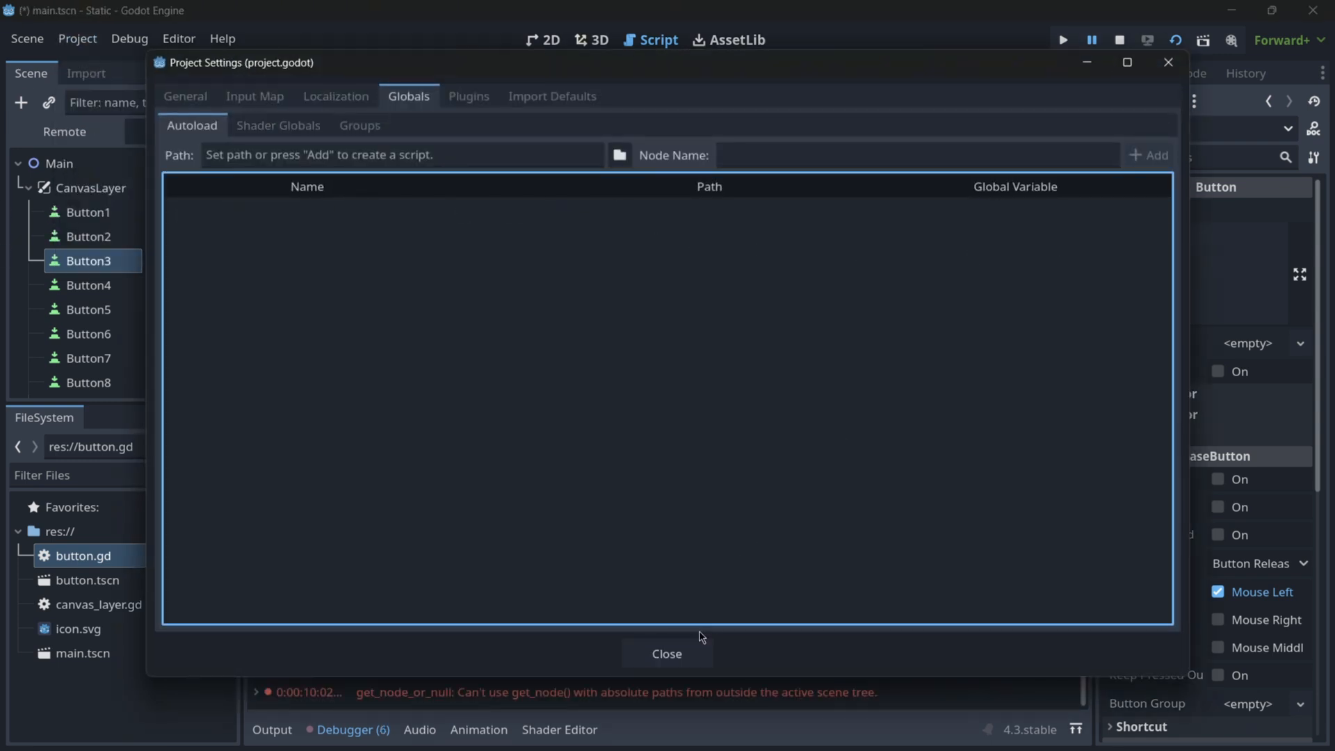
{"action": "left_click", "coordinate": [667, 654]}
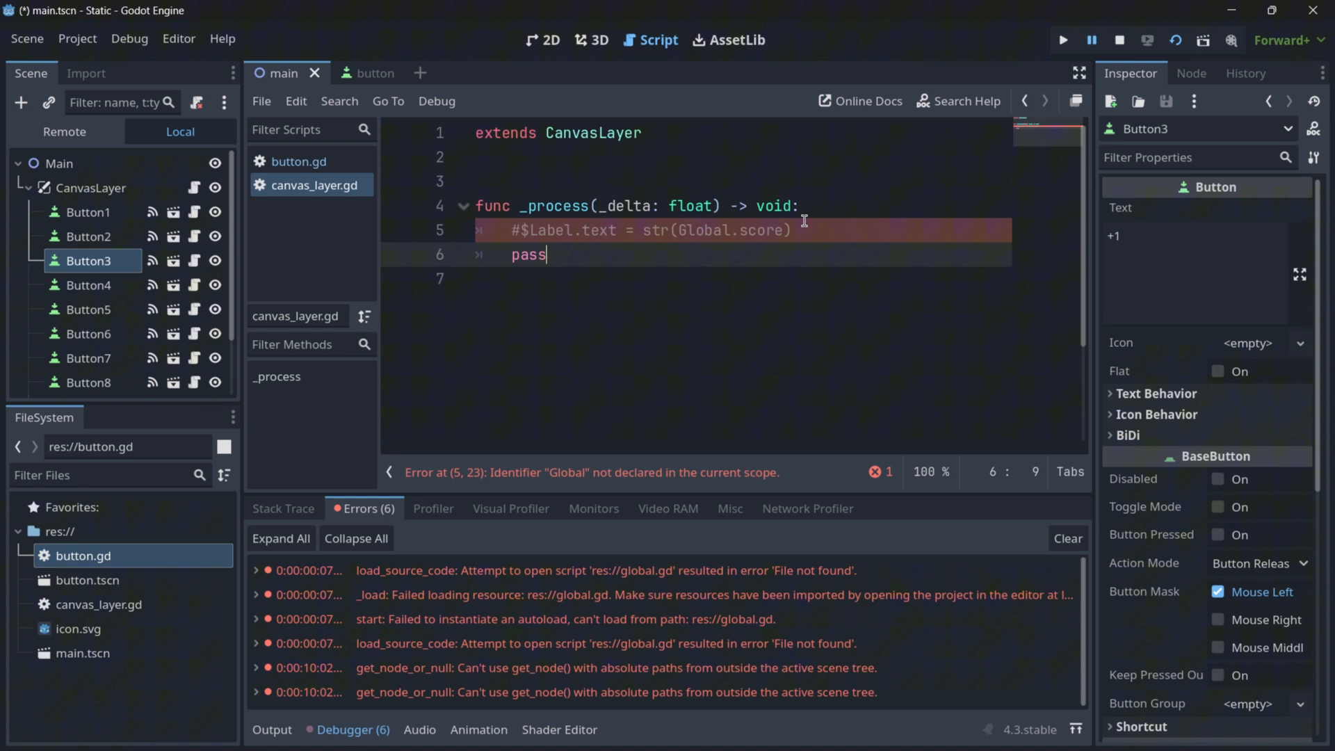
Return to button.gd after the run printed scores 1 through 5
{"action": "left_click", "coordinate": [1063, 39]}
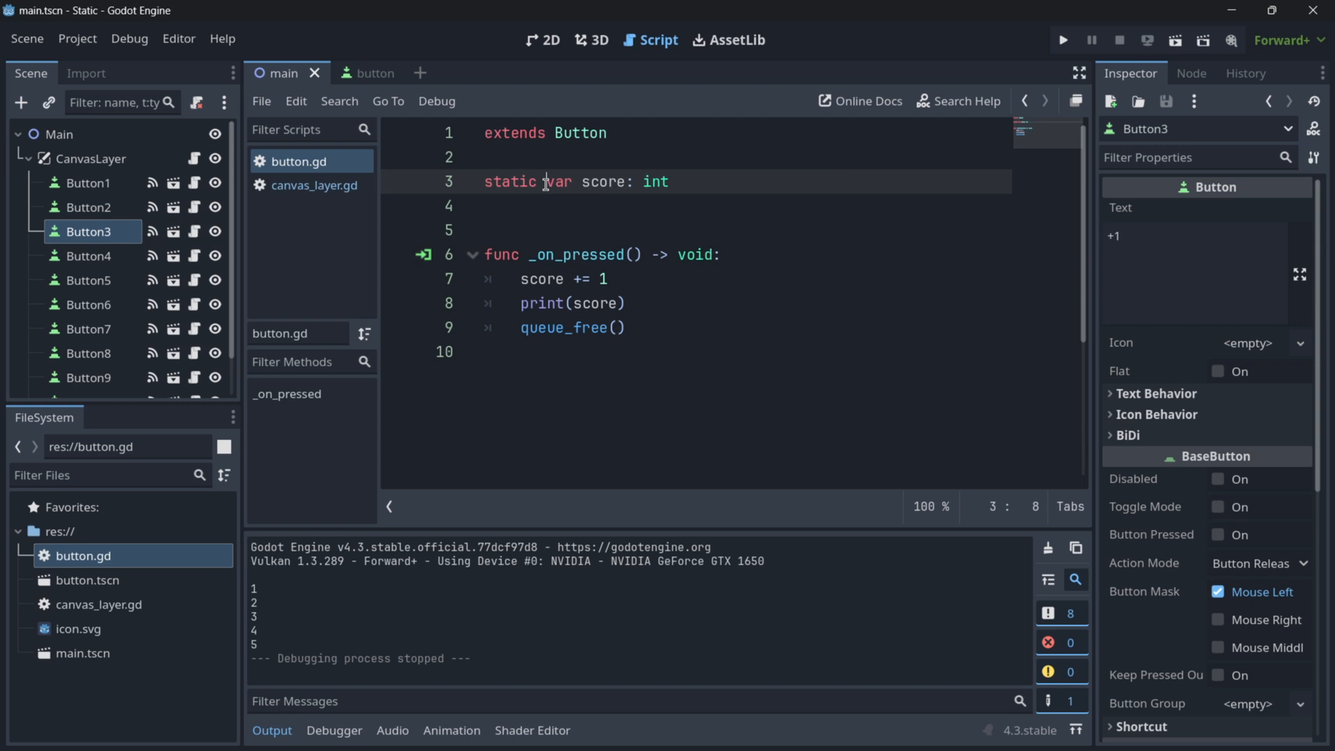
Remove 'static' from the score declaration and run the game, which prints only 1 per button
{"action": "double_click", "coordinate": [510, 180]}
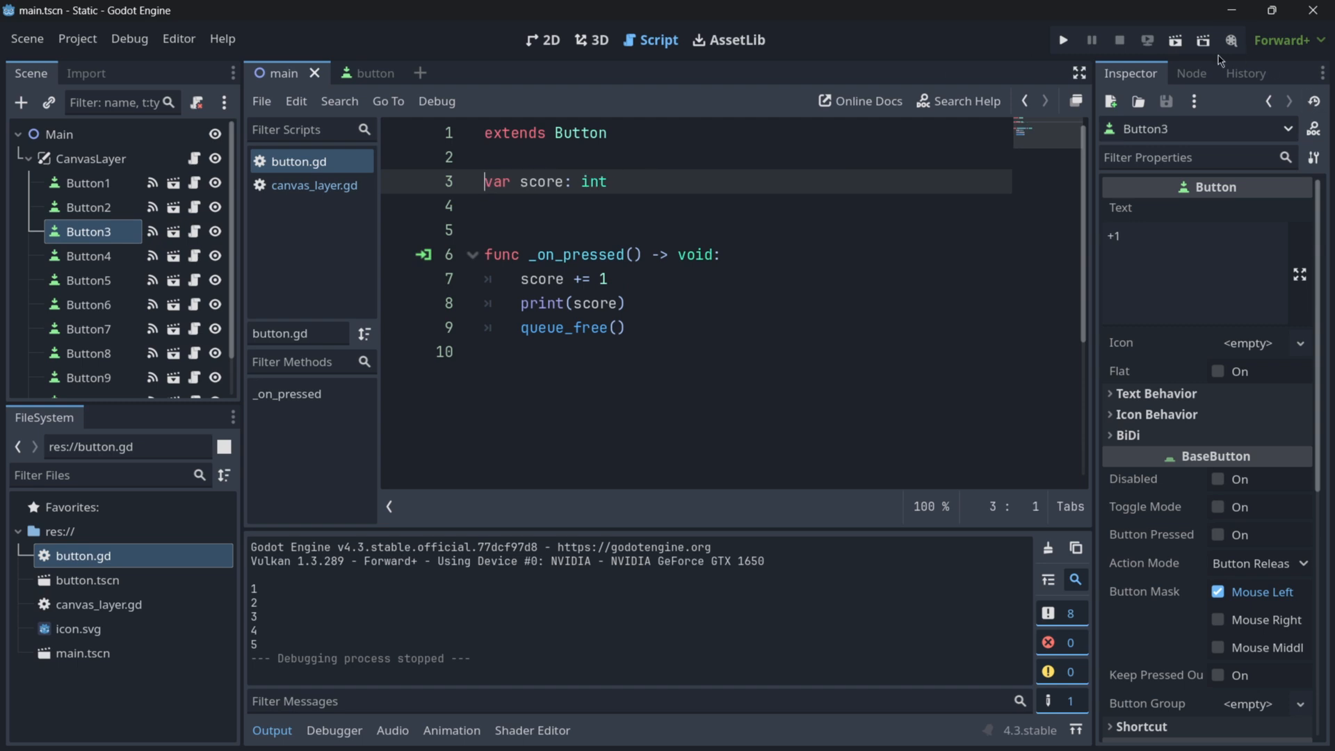
{"action": "left_click", "coordinate": [1063, 39]}
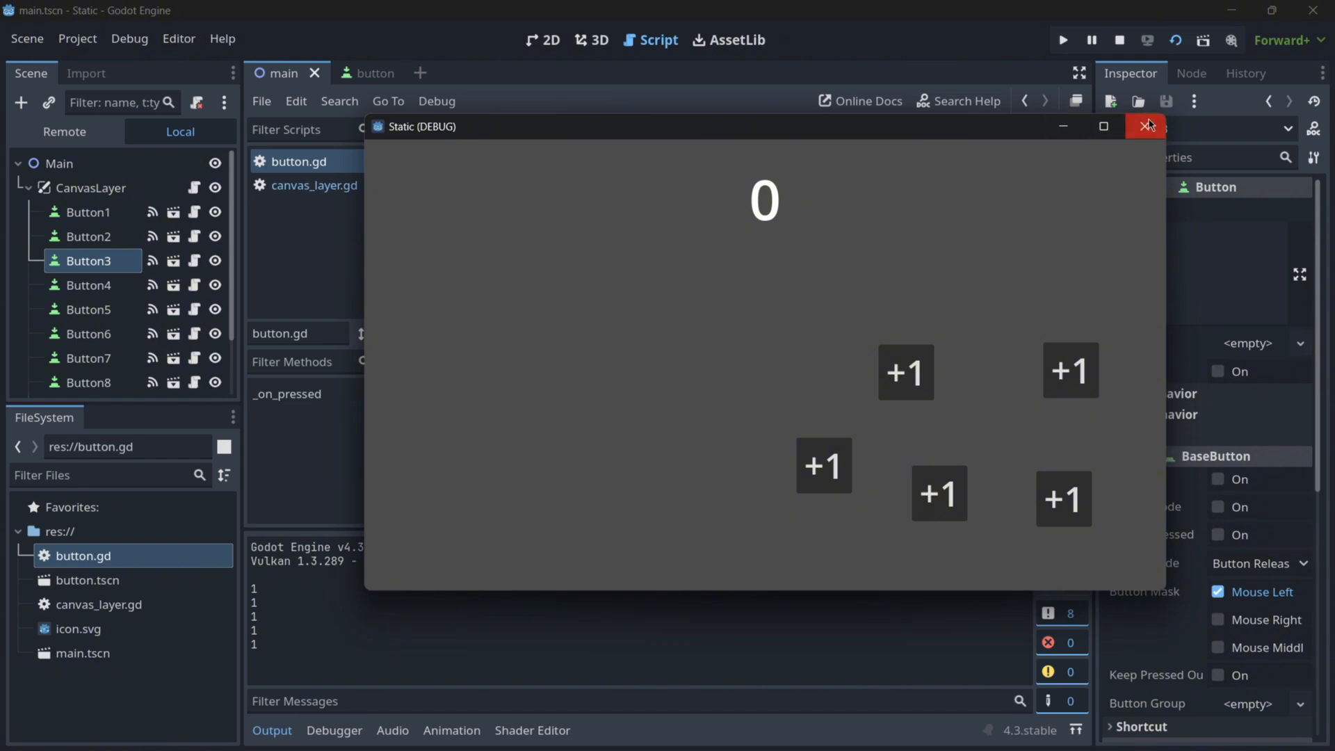
{"action": "left_click", "coordinate": [1146, 126]}
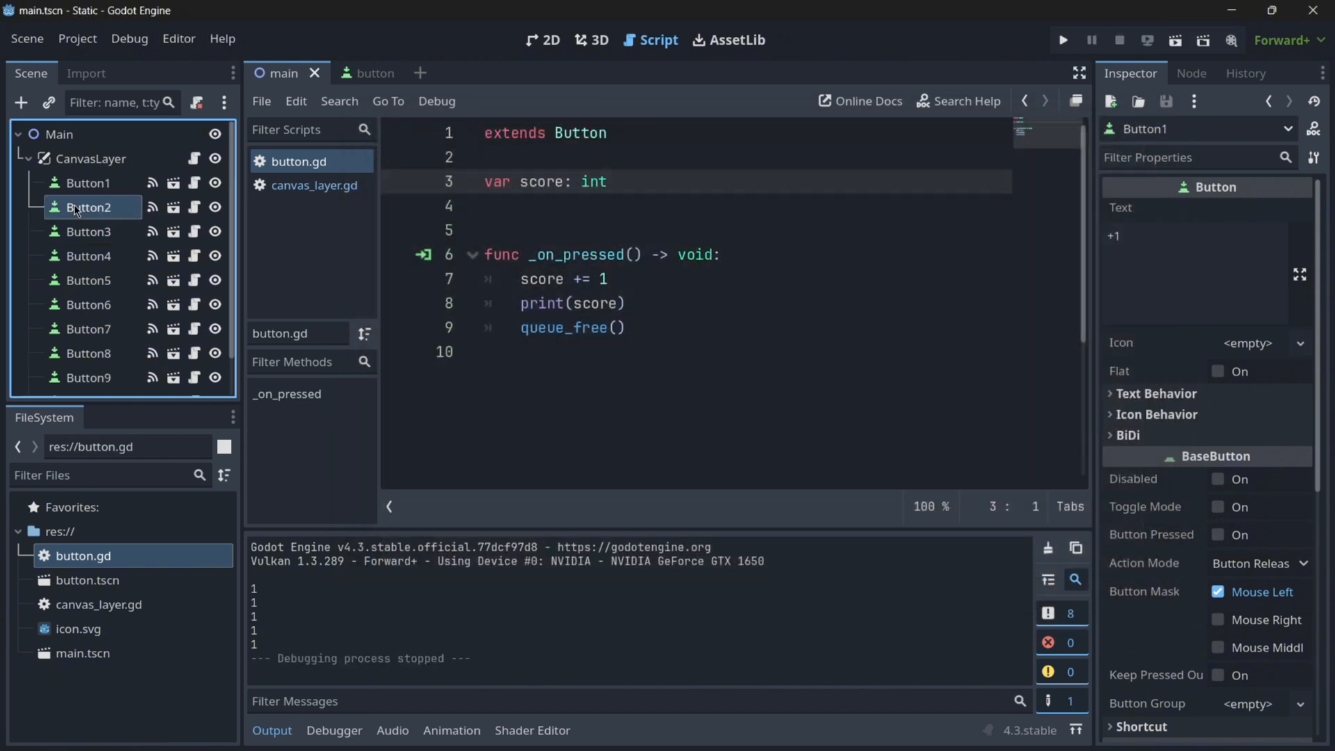
Select Button1, Button2, Button4 and then all ten button nodes before restoring static
{"action": "left_click", "coordinate": [87, 184]}
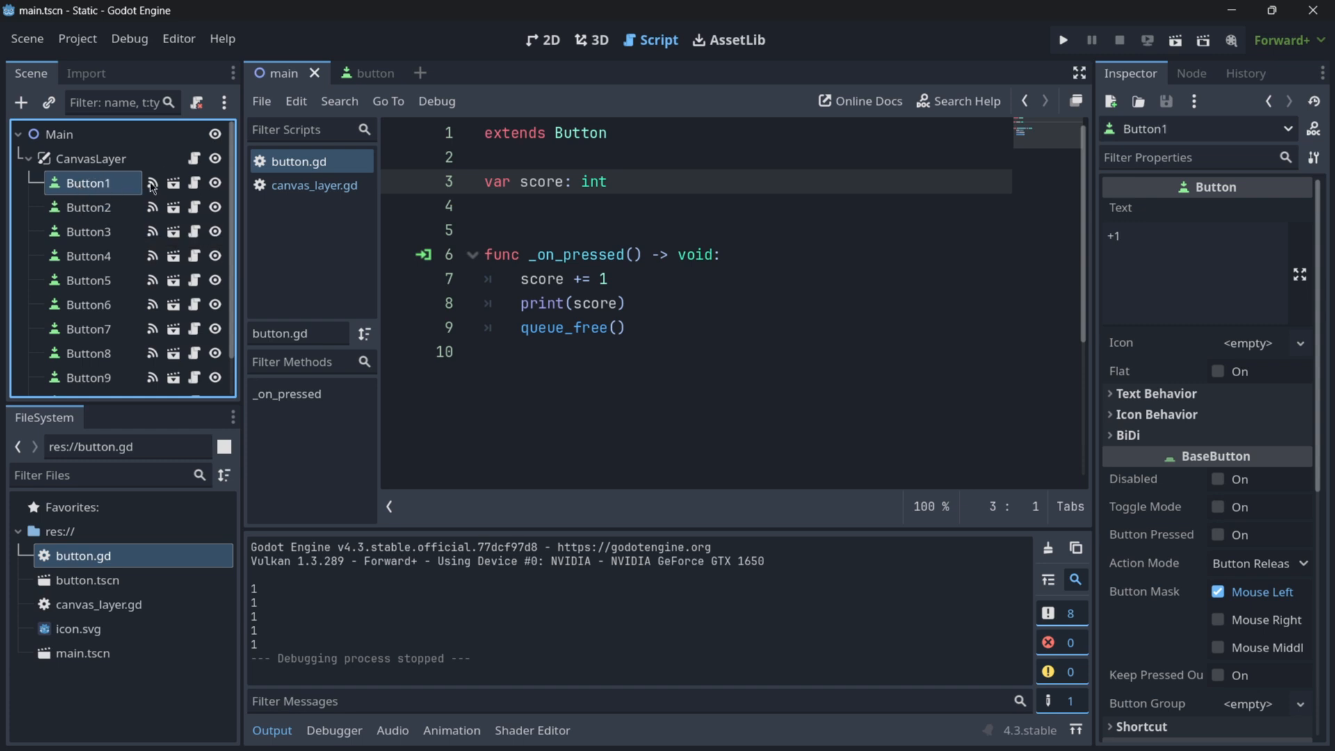
{"action": "mouse_move", "coordinate": [103, 186]}
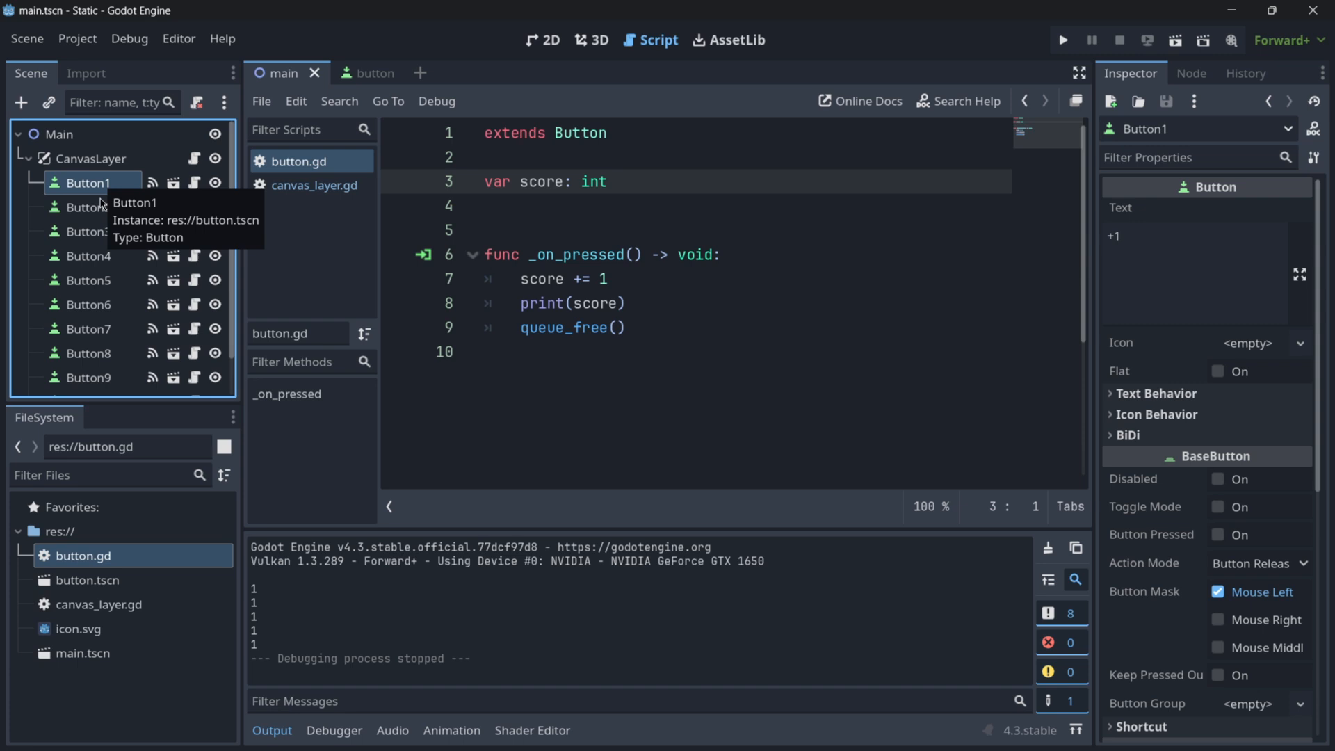
{"action": "left_click", "coordinate": [86, 207]}
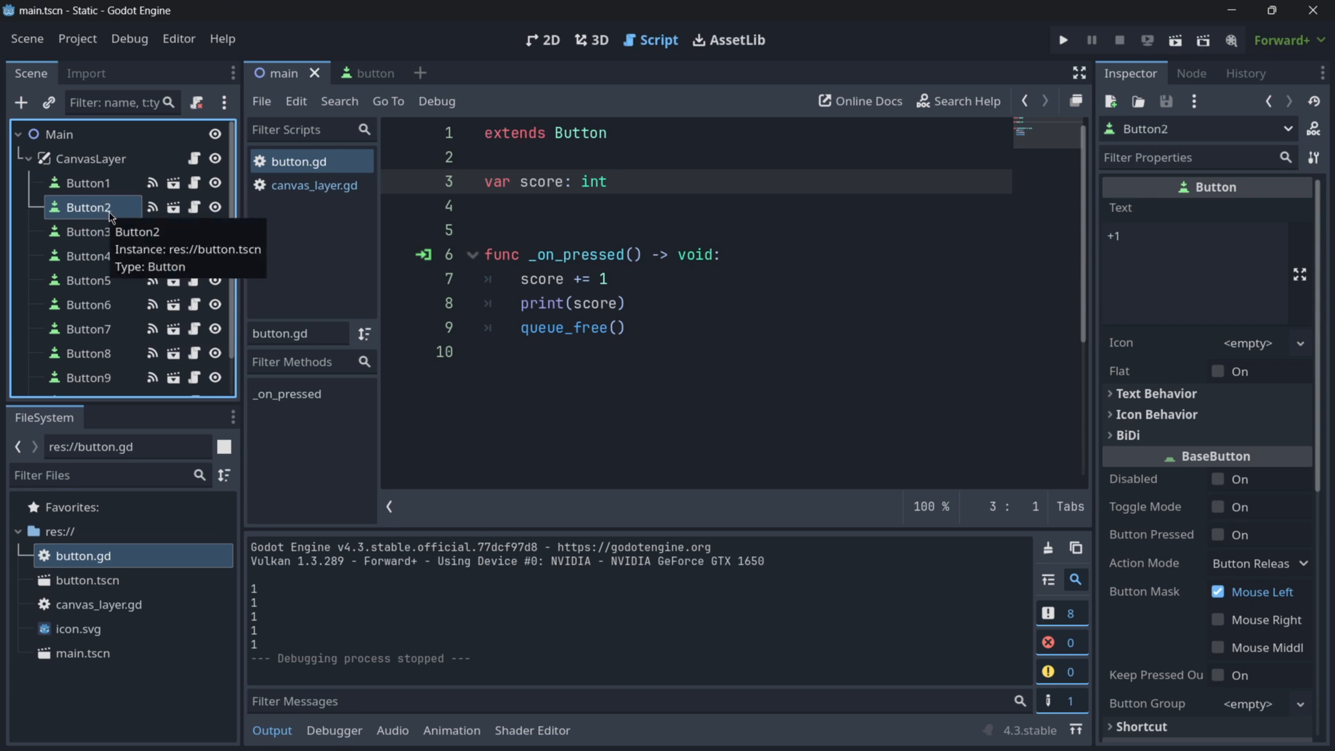
{"action": "left_click", "coordinate": [86, 256]}
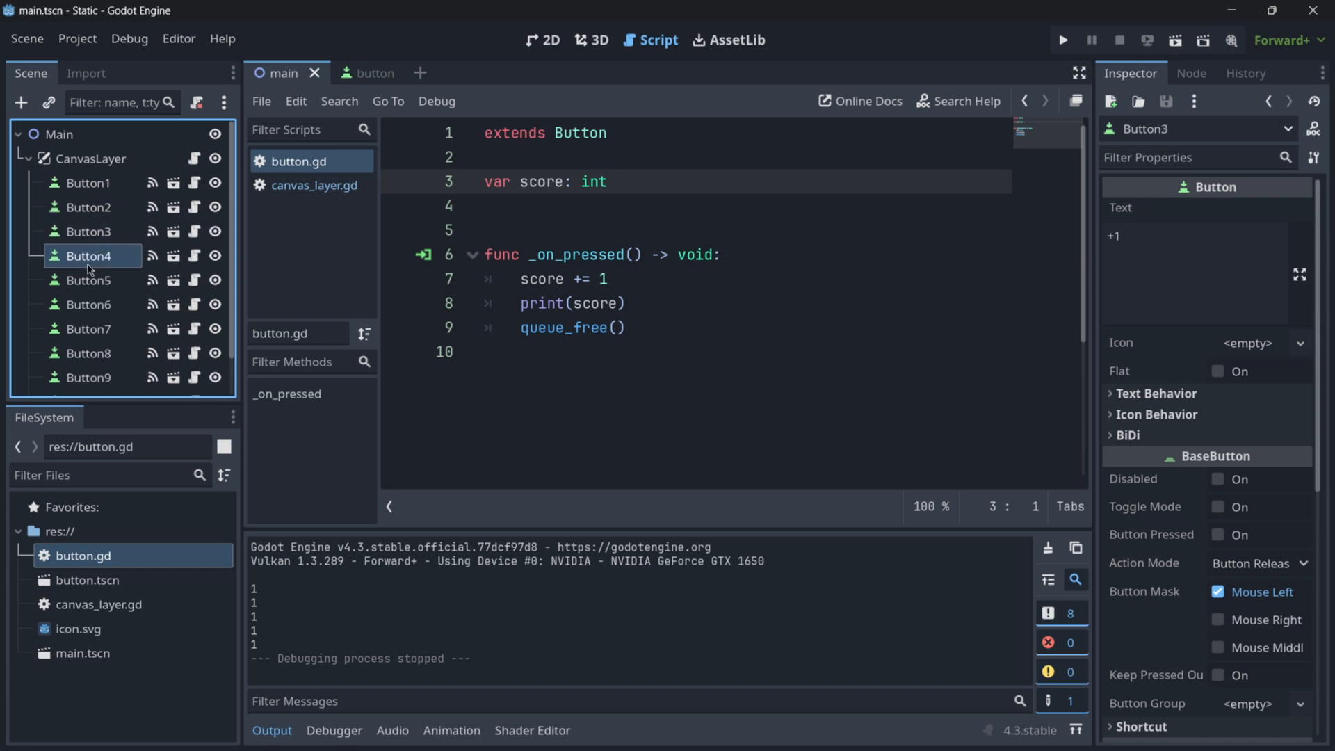
{"action": "left_click", "coordinate": [88, 281]}
{"action": "type", "text": "static "}
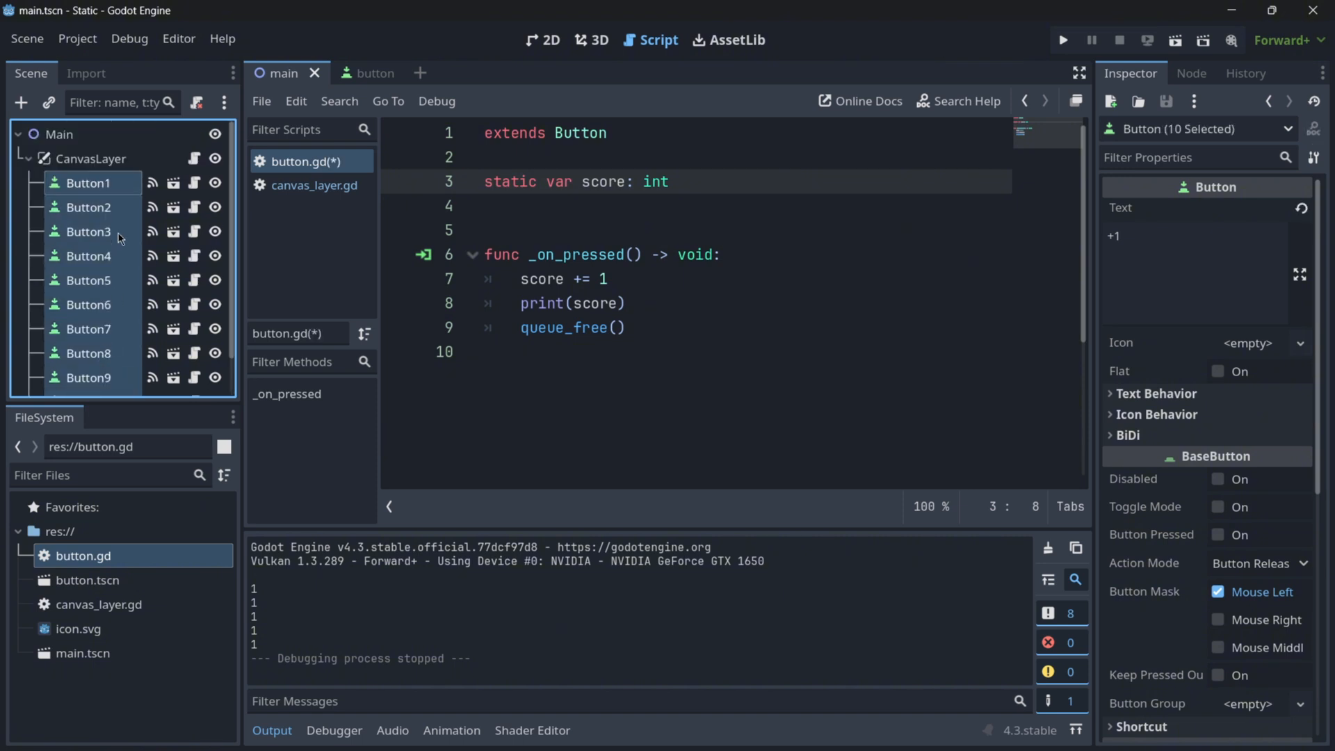
{"action": "mouse_move", "coordinate": [94, 285]}
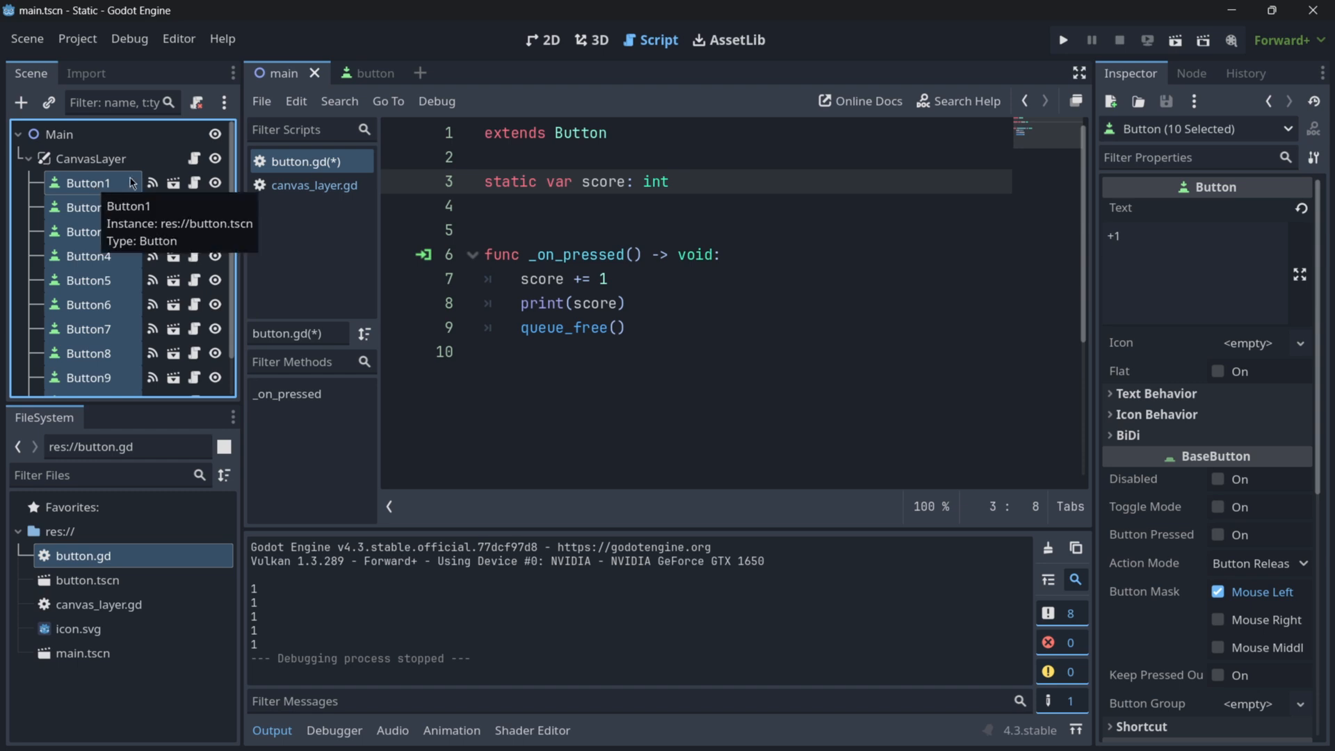
Rerun with the static score and press +1 buttons so the output counts 1 through 5
{"action": "left_click", "coordinate": [1066, 39]}
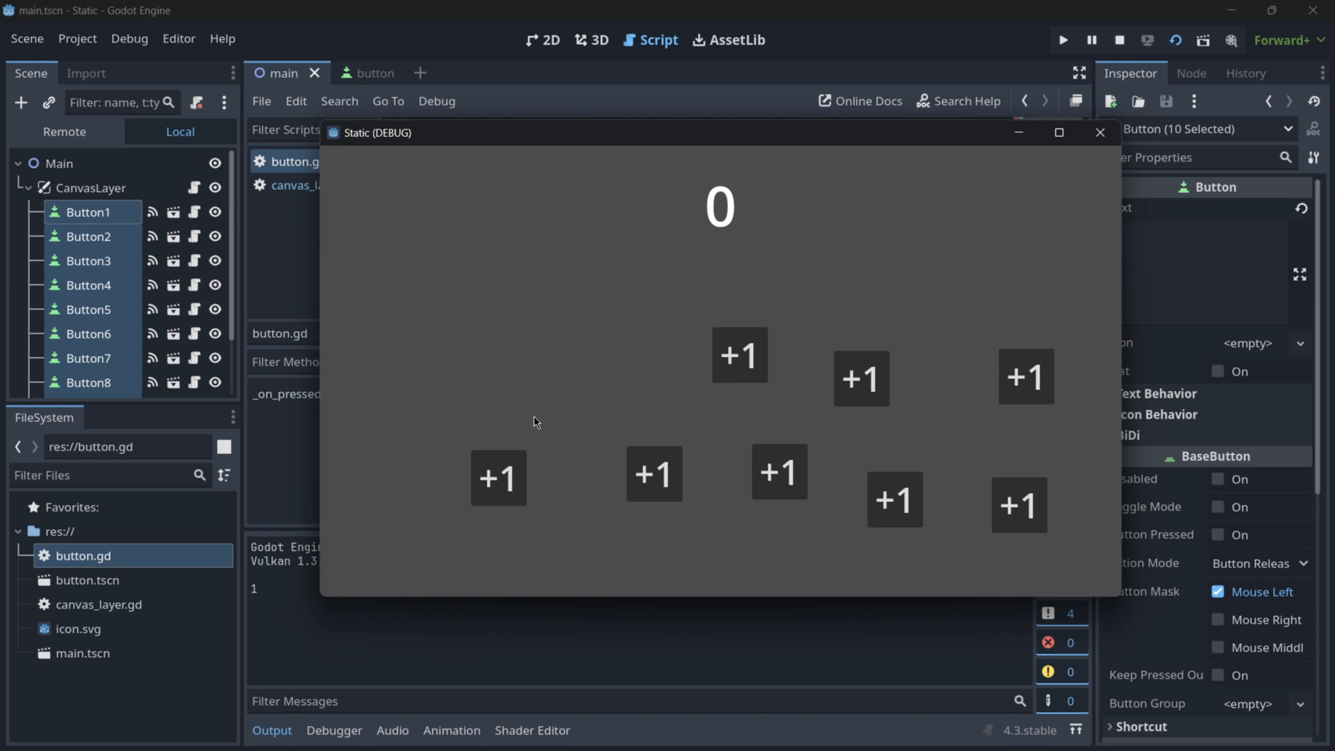
{"action": "left_click", "coordinate": [1099, 133]}
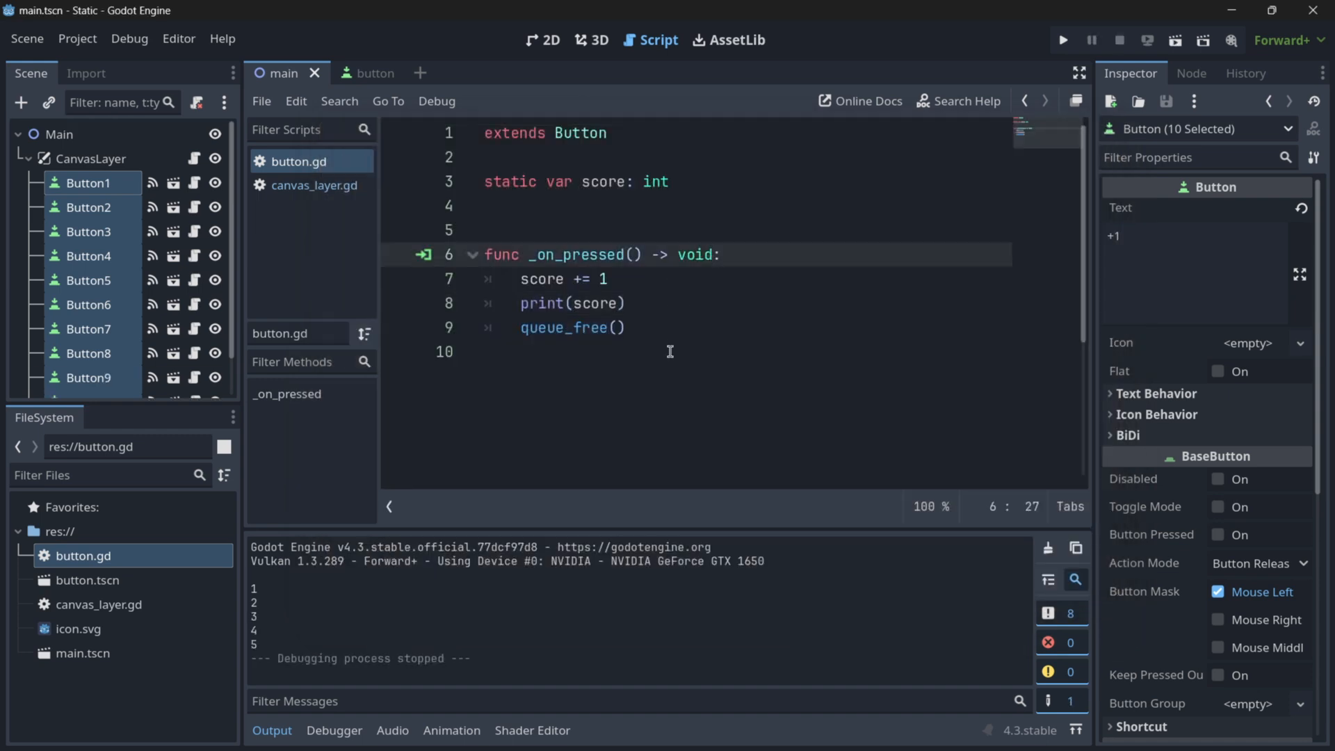
{"action": "left_click", "coordinate": [315, 185]}
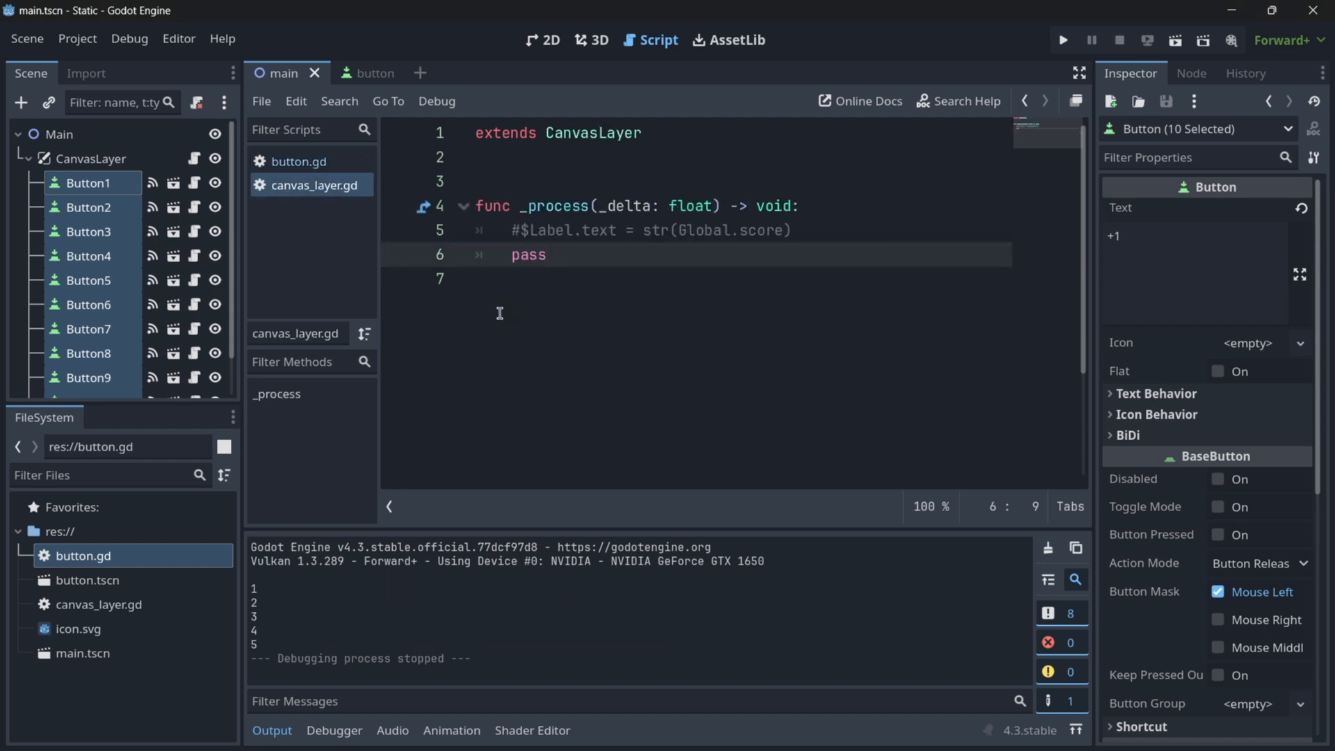
{"action": "key", "text": "Backspace"}
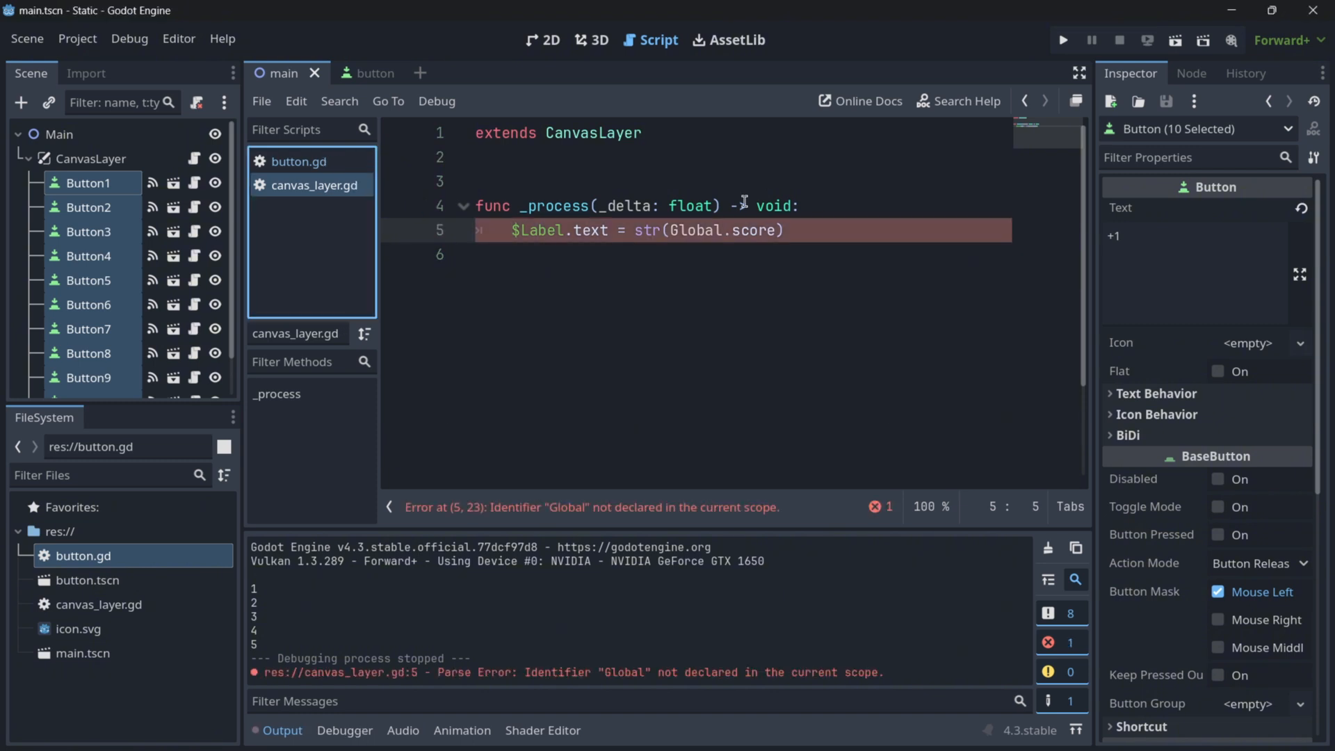
{"action": "mouse_move", "coordinate": [743, 223]}
{"action": "type", "text": "pass"}
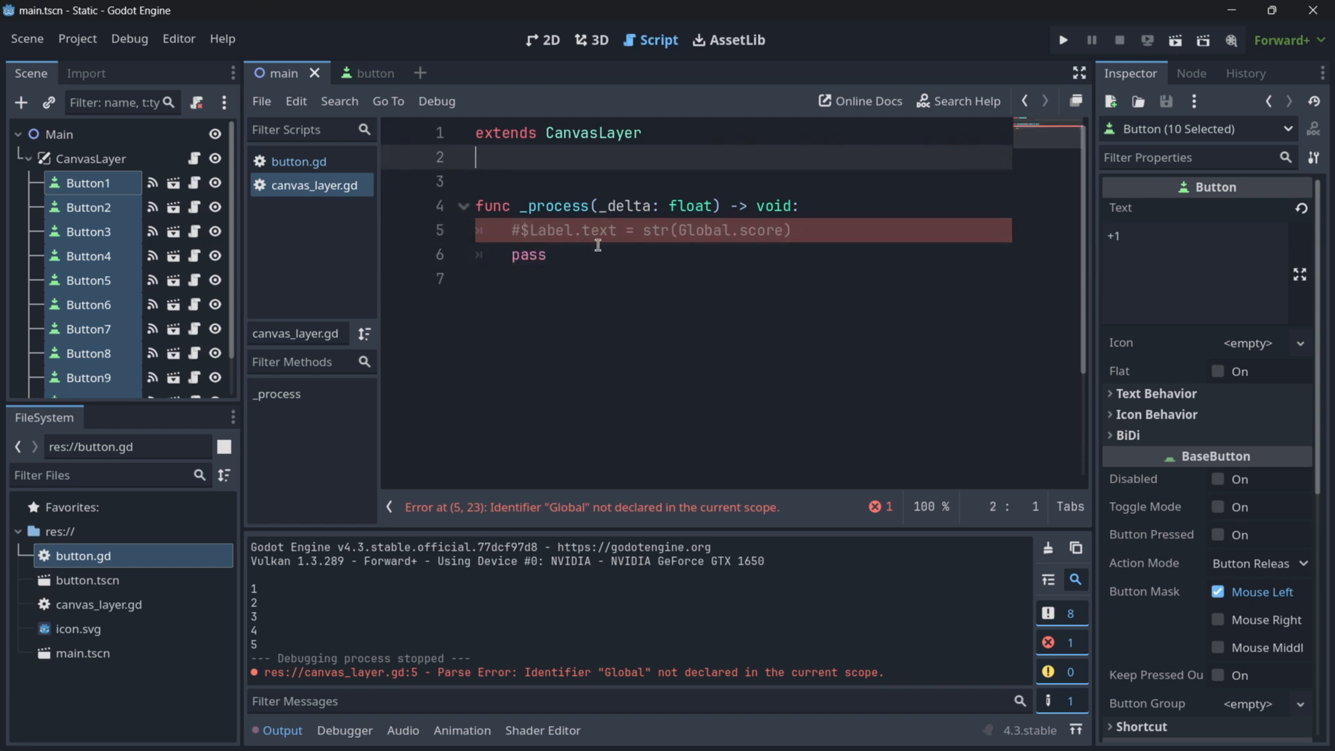
{"action": "key", "text": "Enter"}
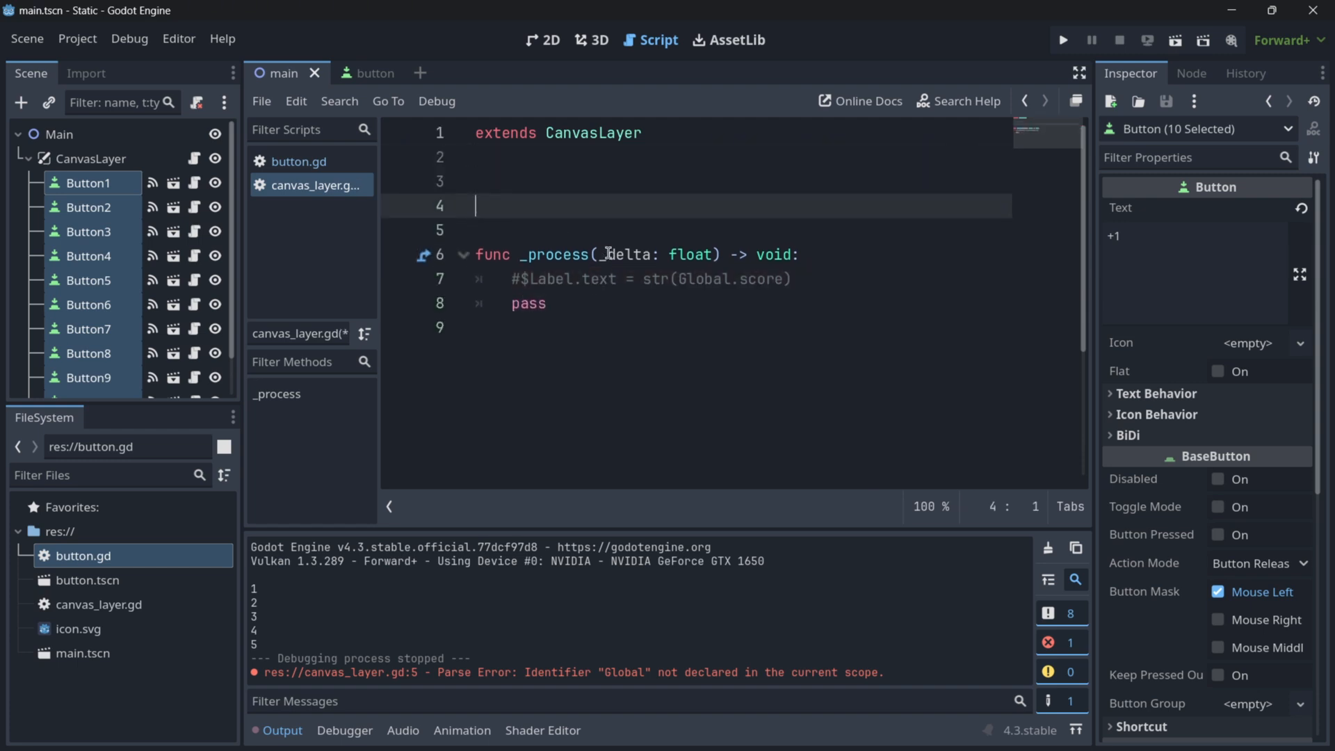
{"action": "type", "text": "@export"}
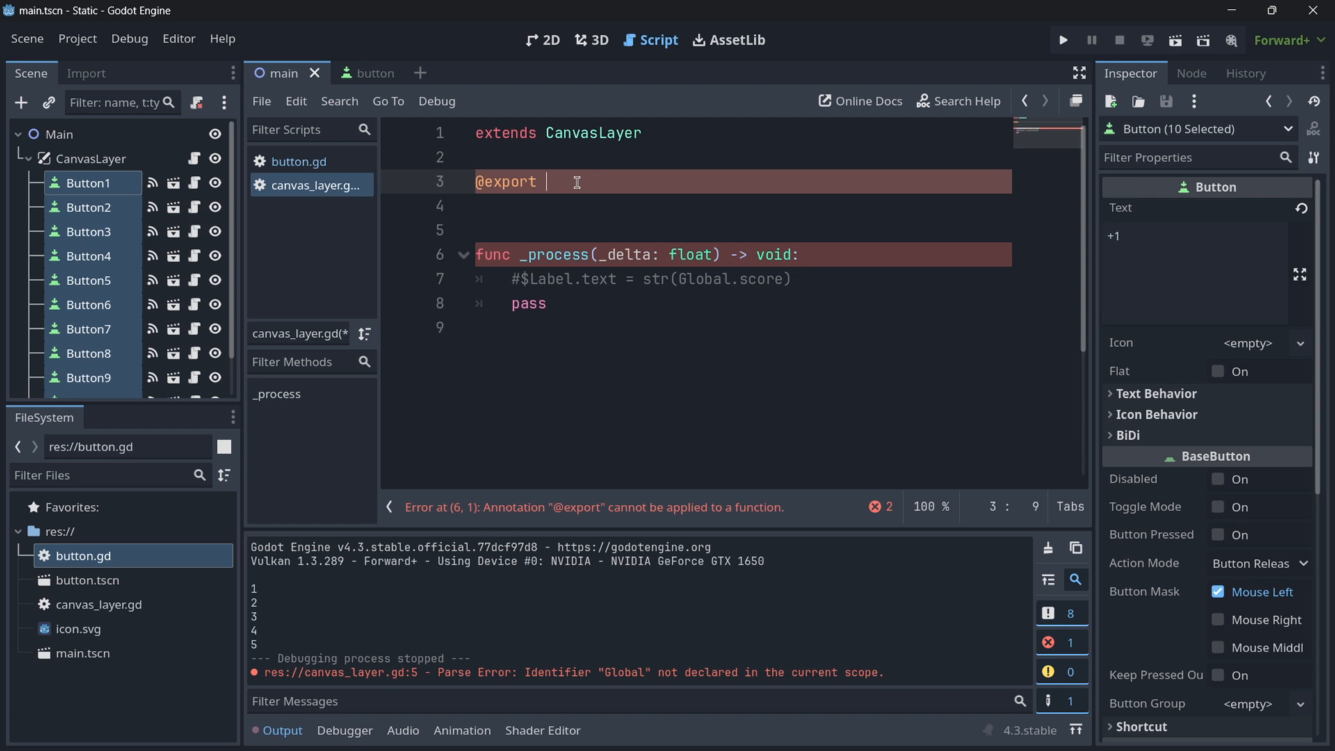
{"action": "type", "text": "var"}
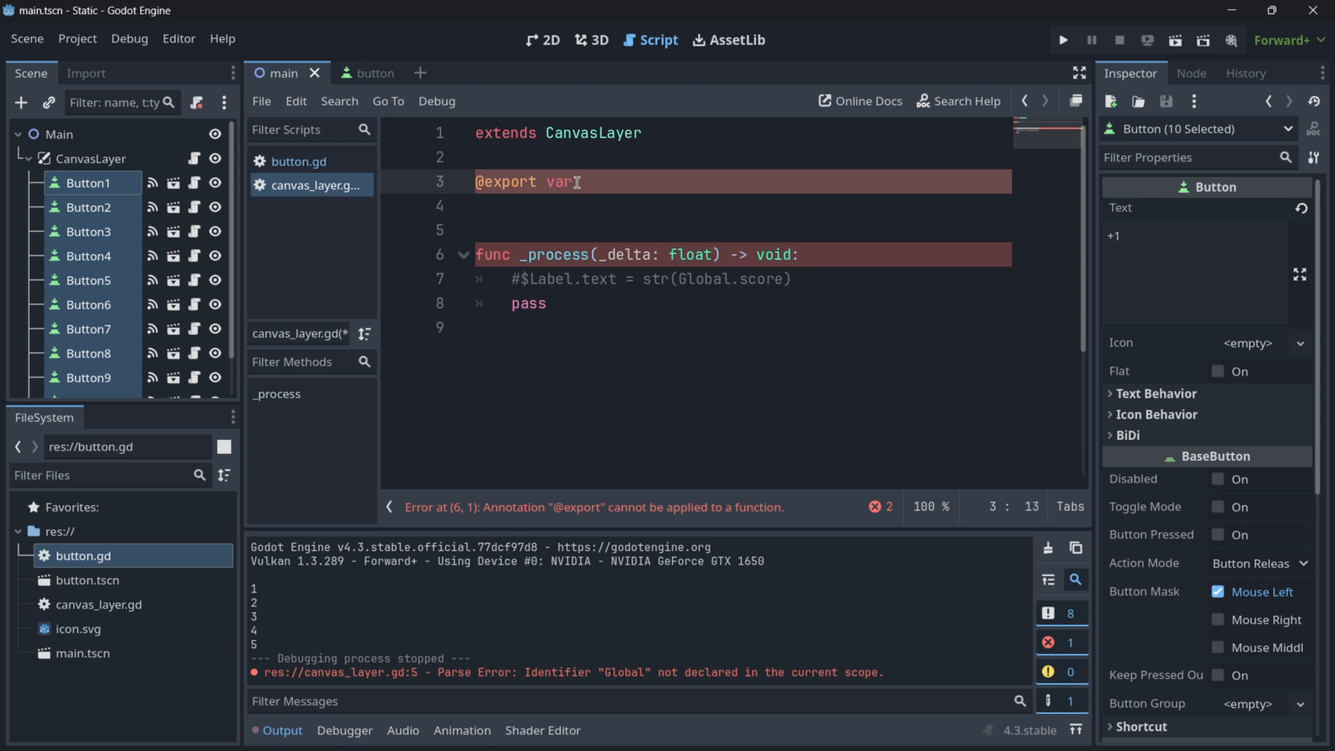
{"action": "type", "text": "button"}
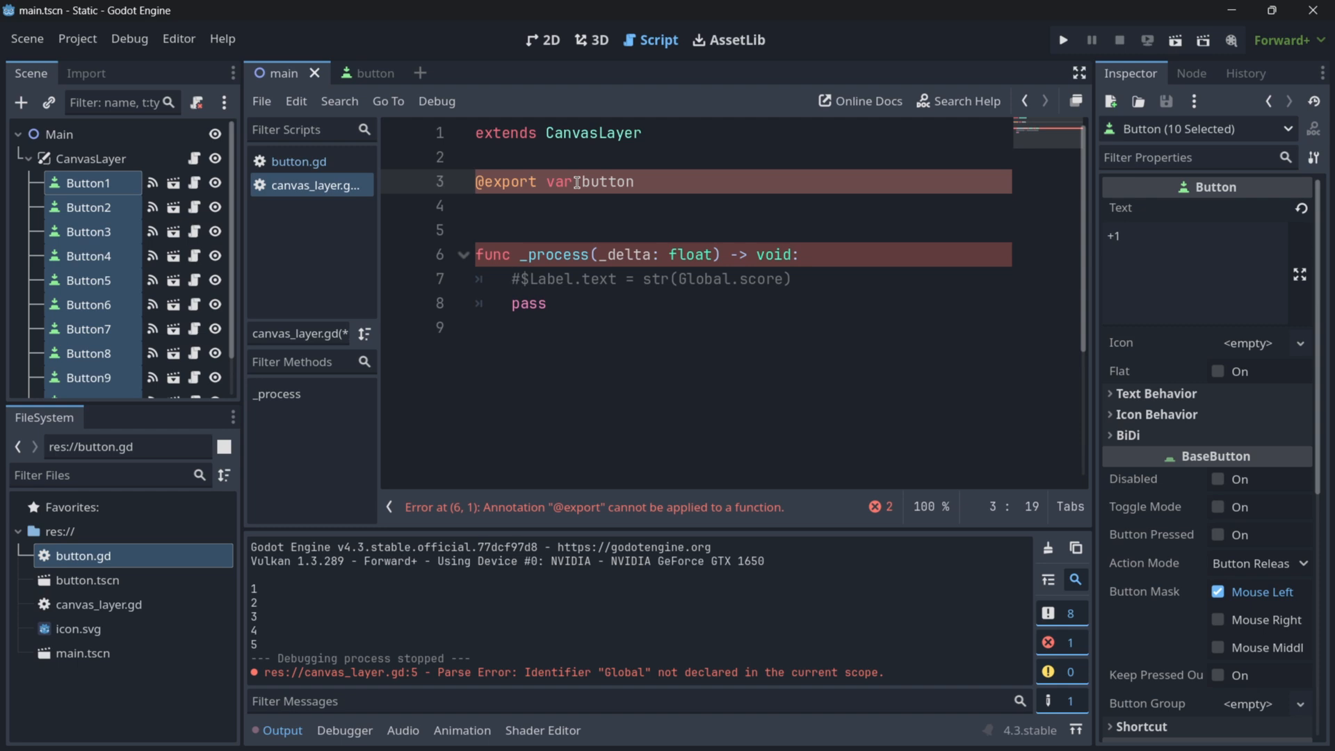
{"action": "type", "text": "_s"}
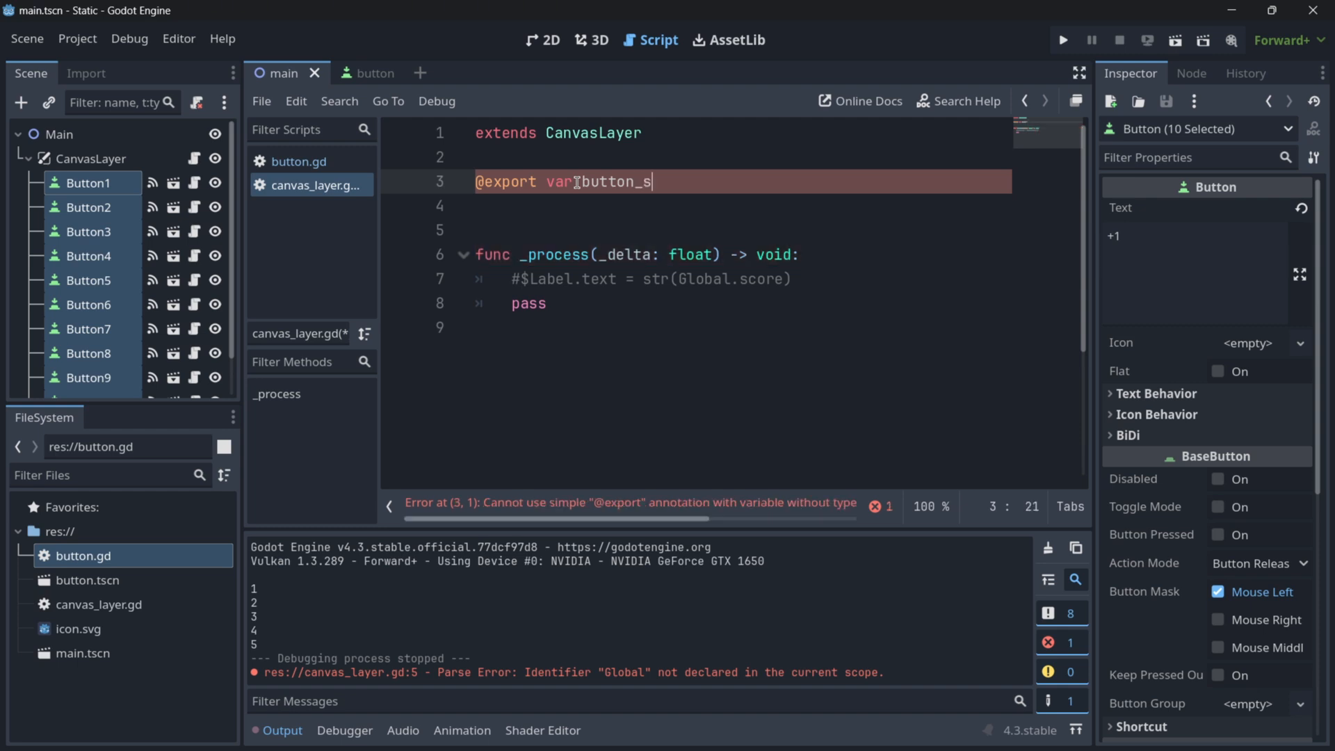
{"action": "key", "text": "BackSpace"}
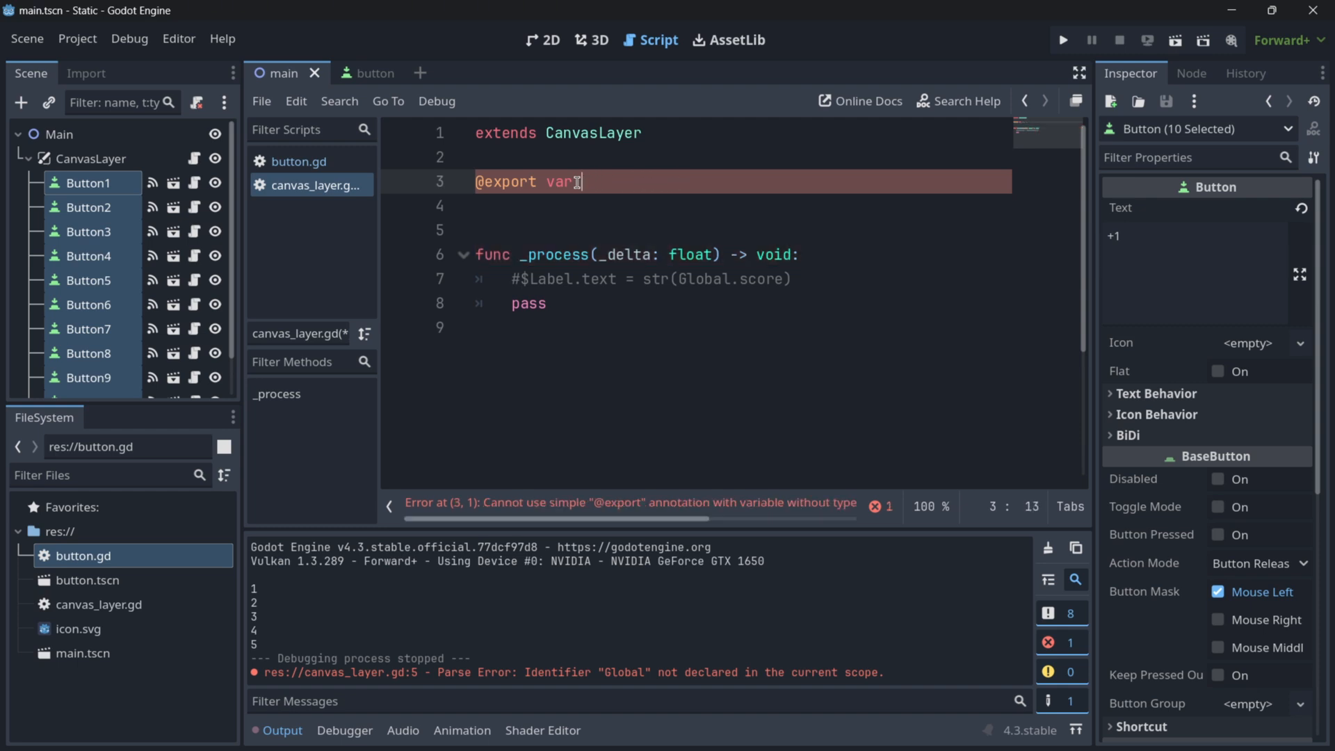
Name the exported variable plus_one_button and type it as Script
{"action": "type", "text": "plus_one"}
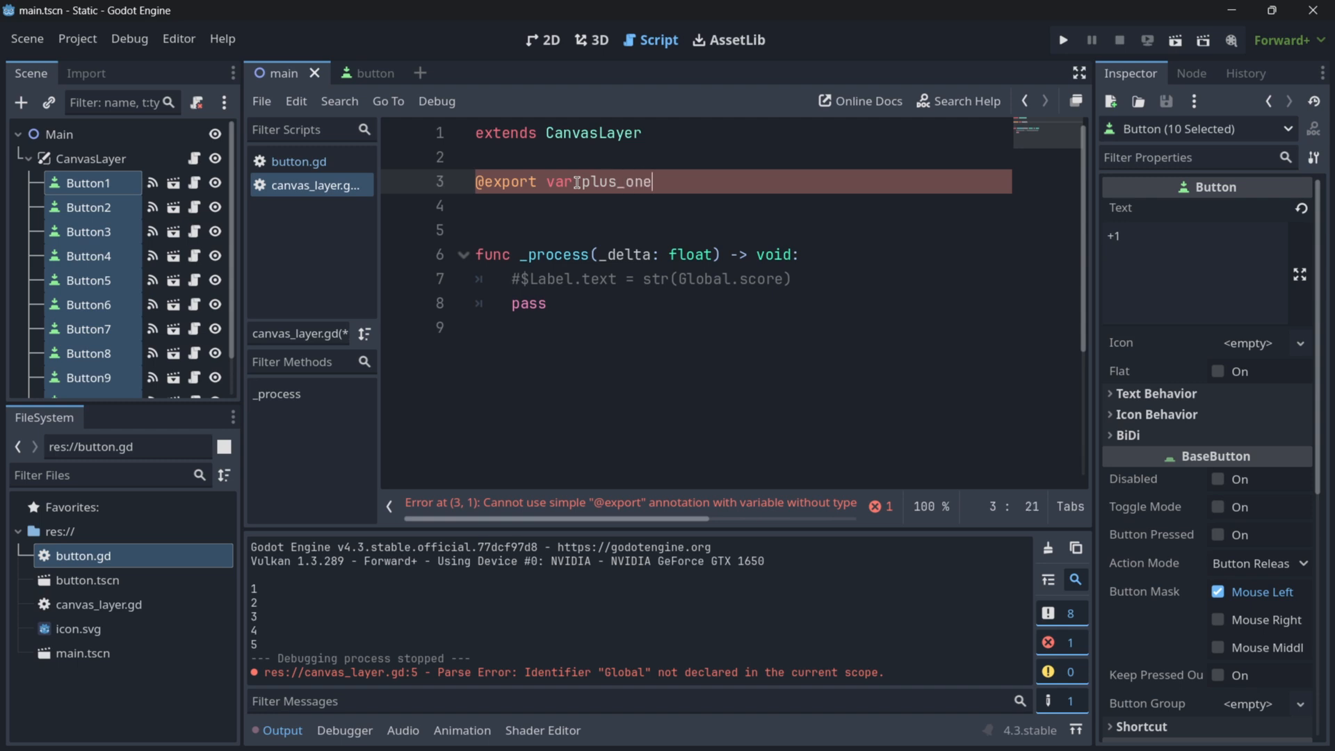
{"action": "type", "text": "_button"}
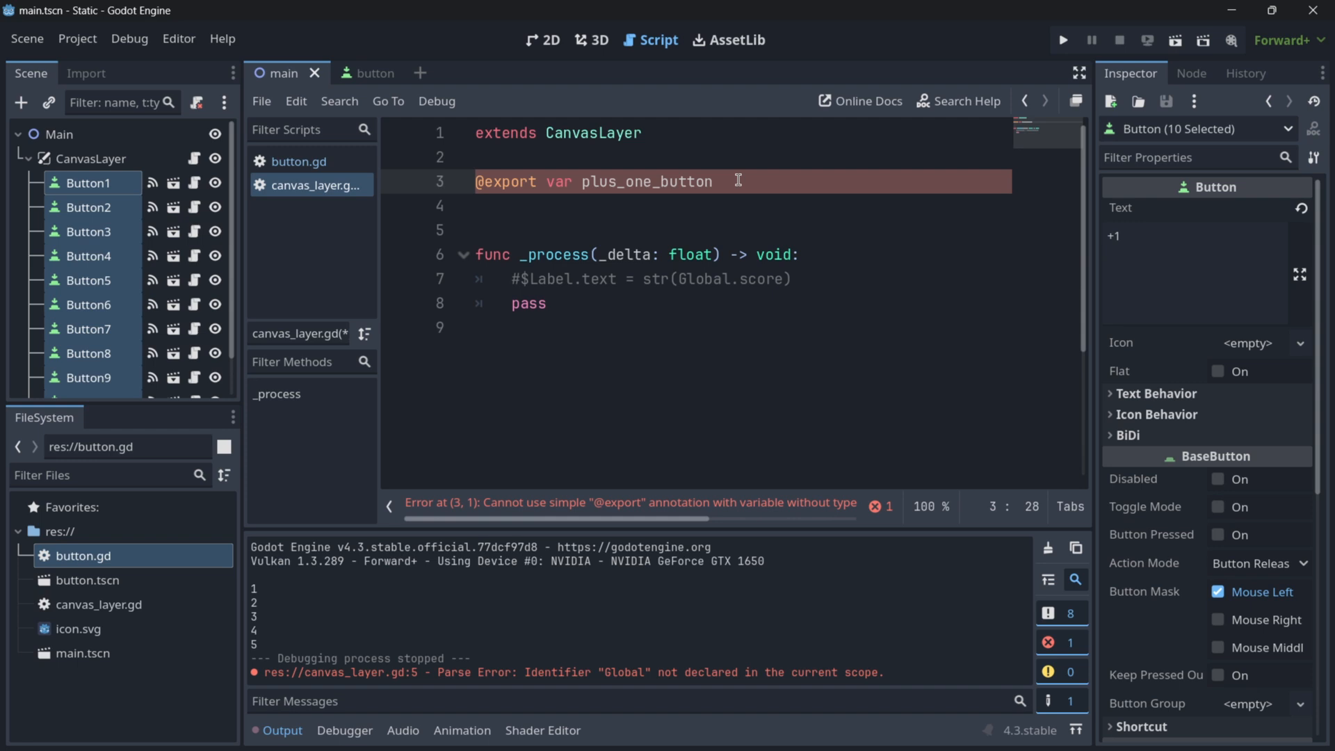
{"action": "type", "text": ":"}
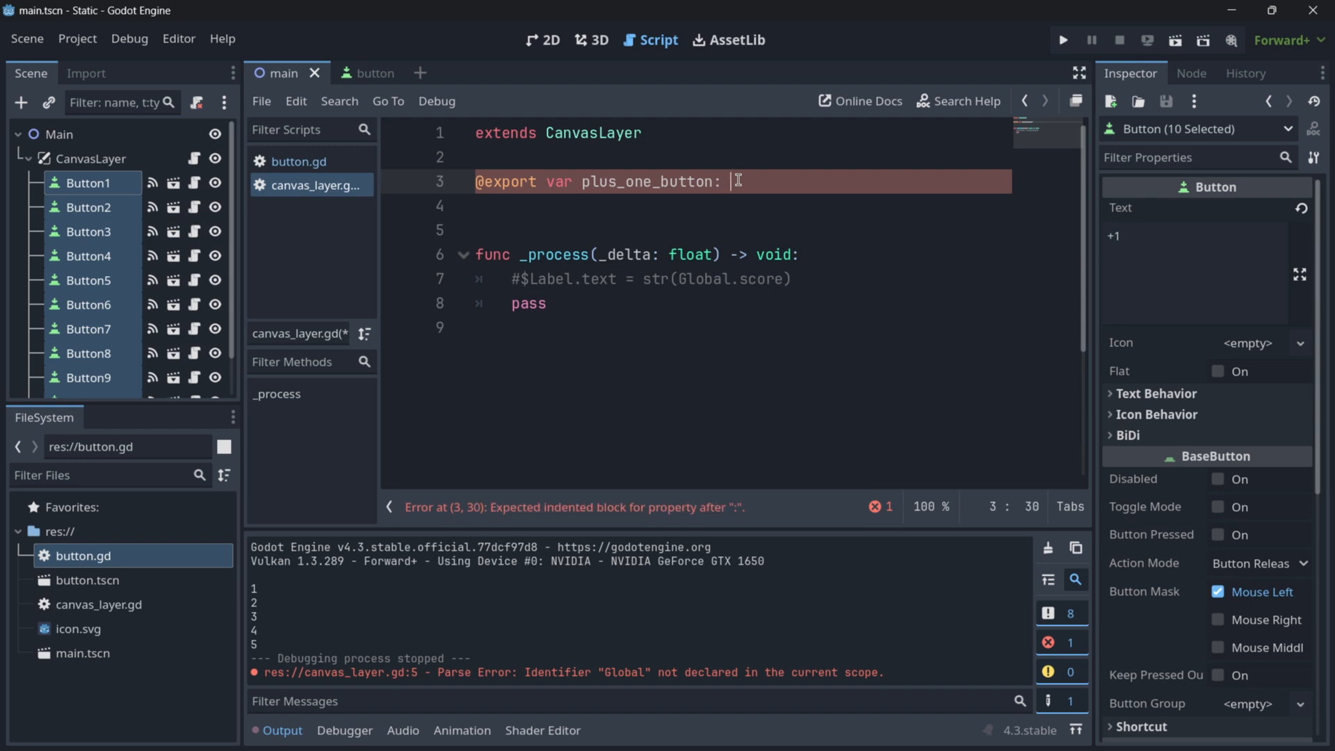
{"action": "type", "text": "Script"}
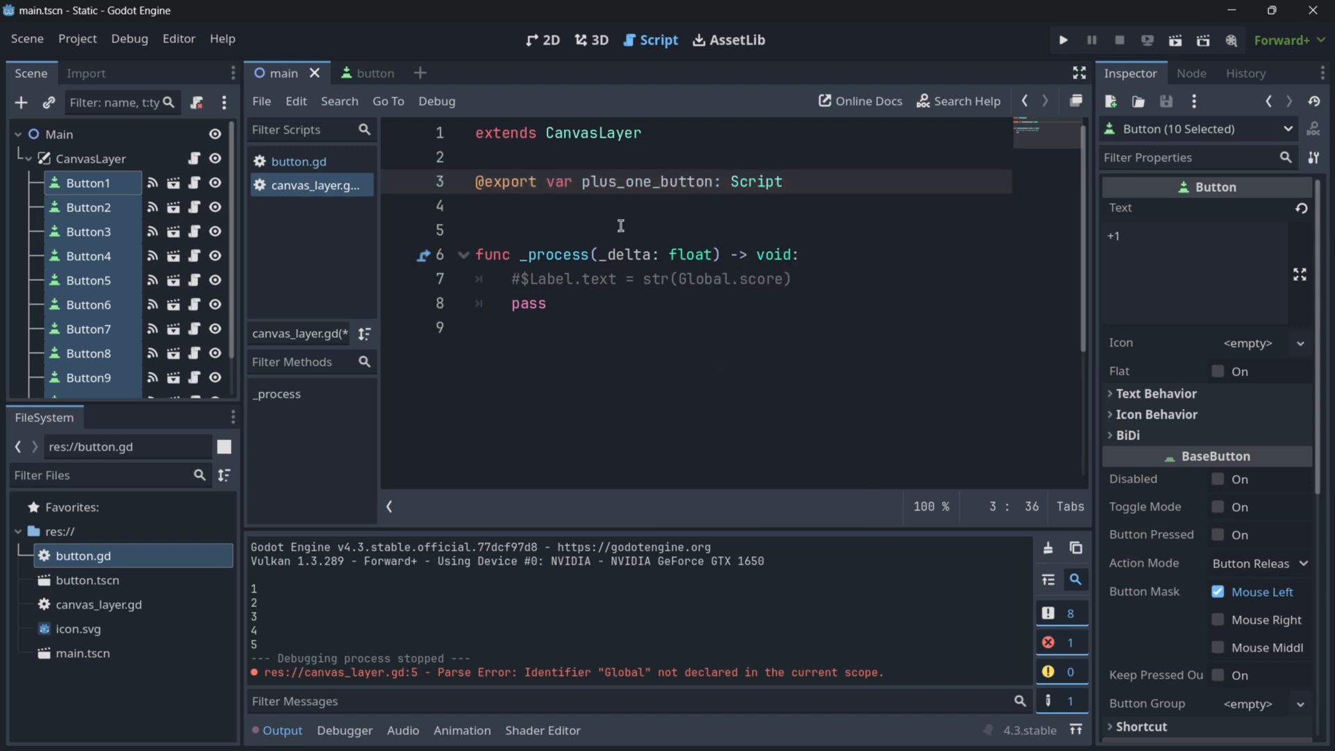
Assign button.gd to CanvasLayer's Plus One Button and make the label show str(plus_one_button.score)
{"action": "left_click", "coordinate": [86, 159]}
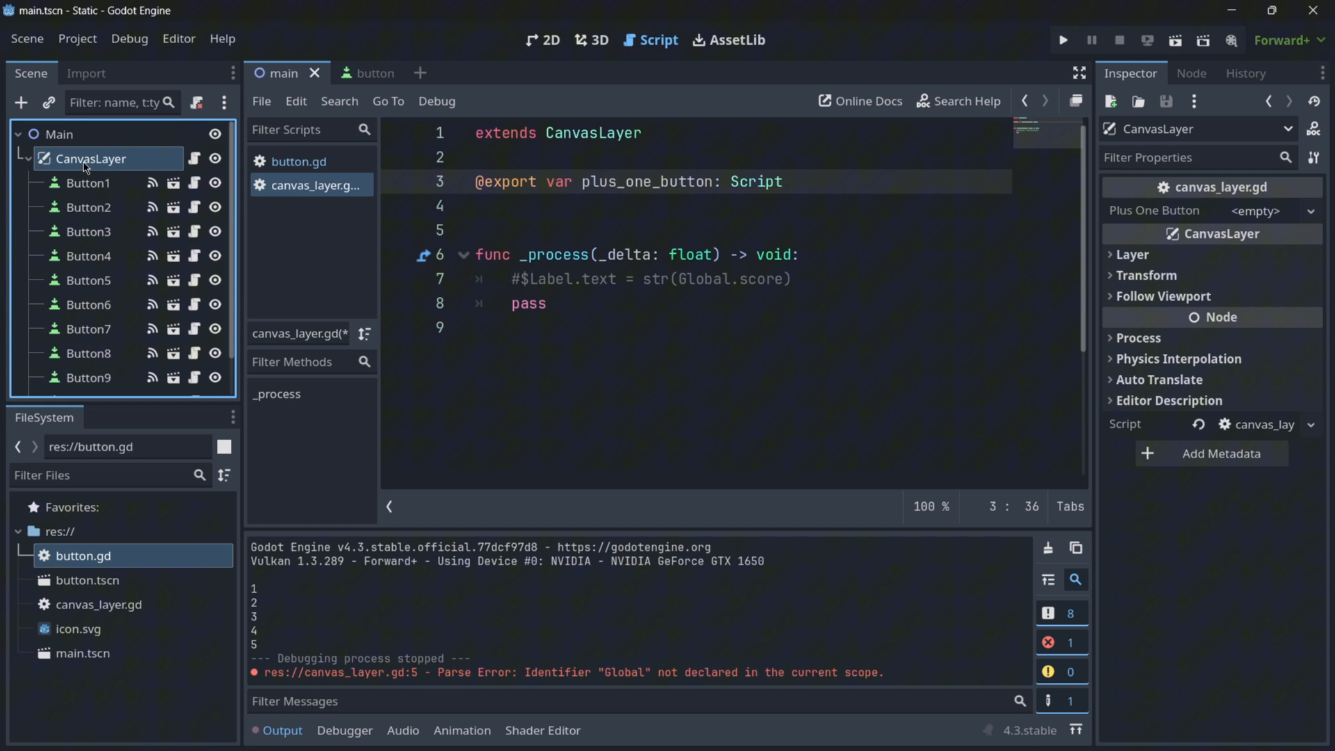
{"action": "left_click", "coordinate": [1255, 210]}
{"action": "type", "text": "p"}
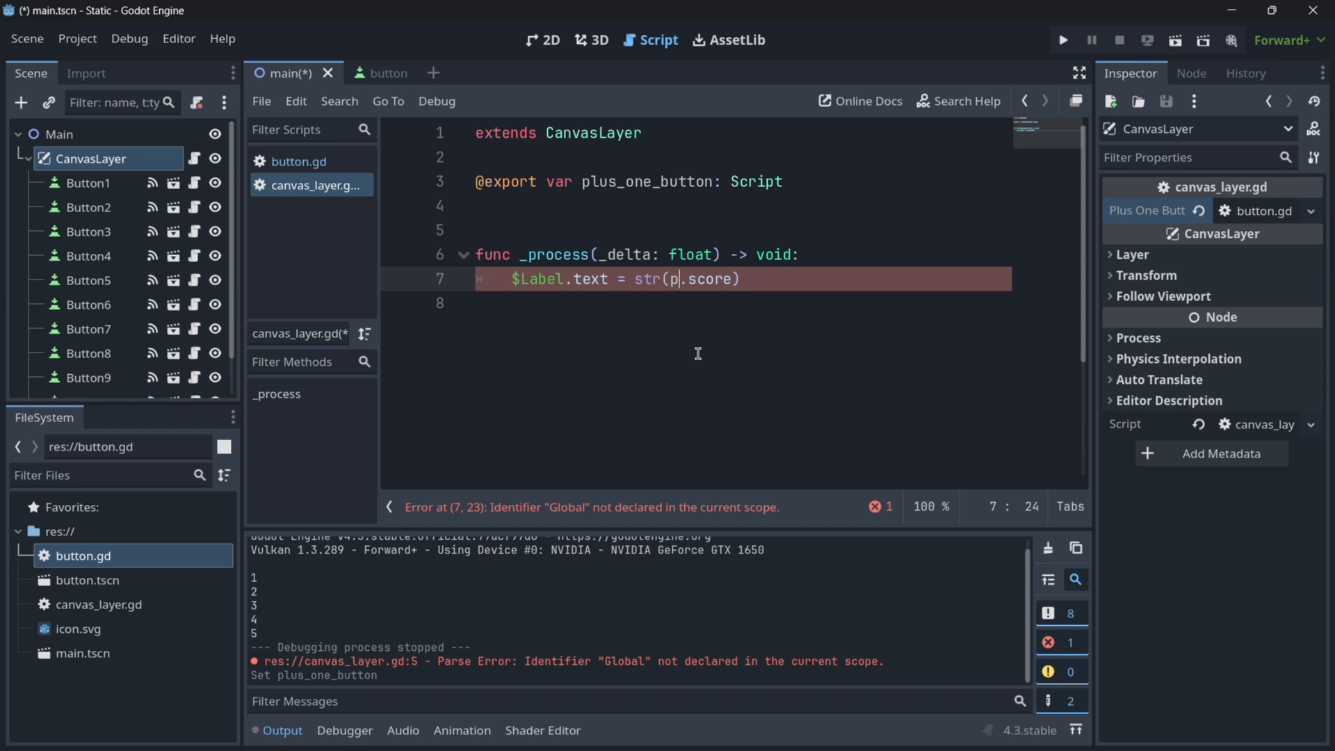
{"action": "type", "text": "lus_"}
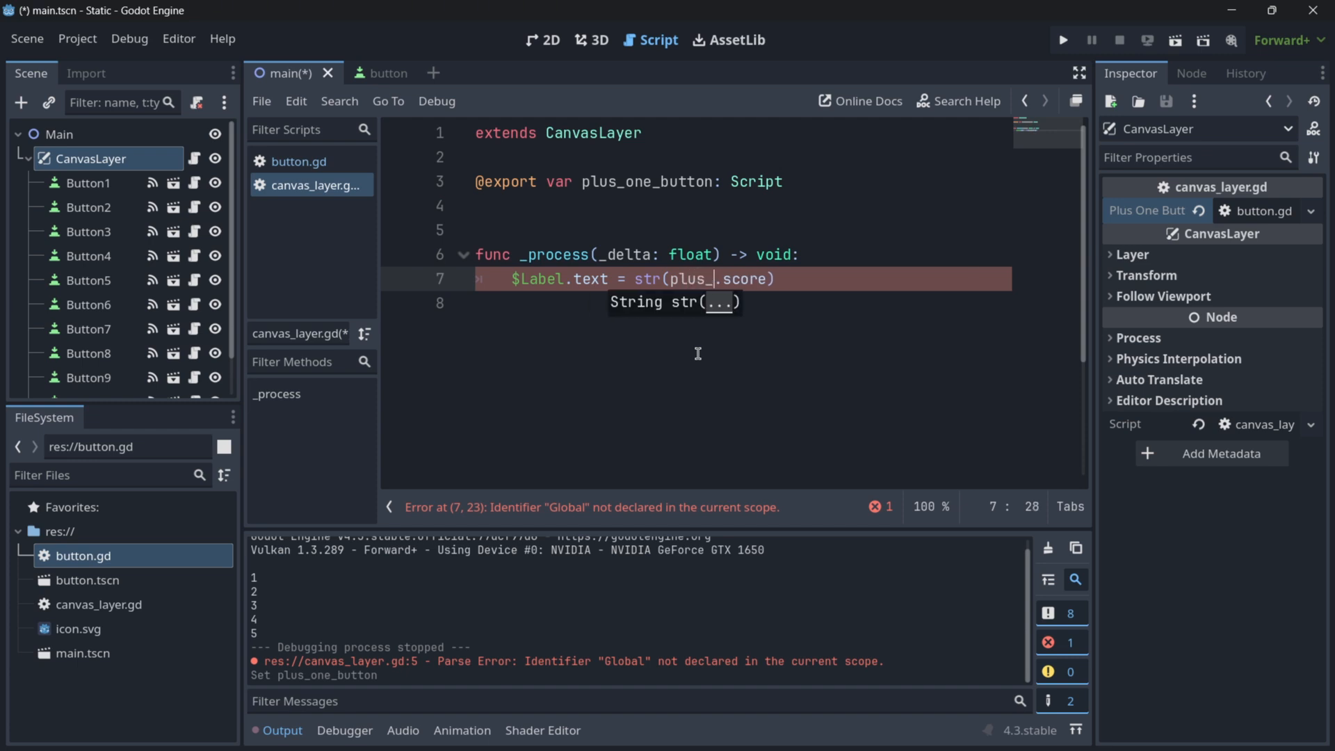
{"action": "type", "text": "one_button"}
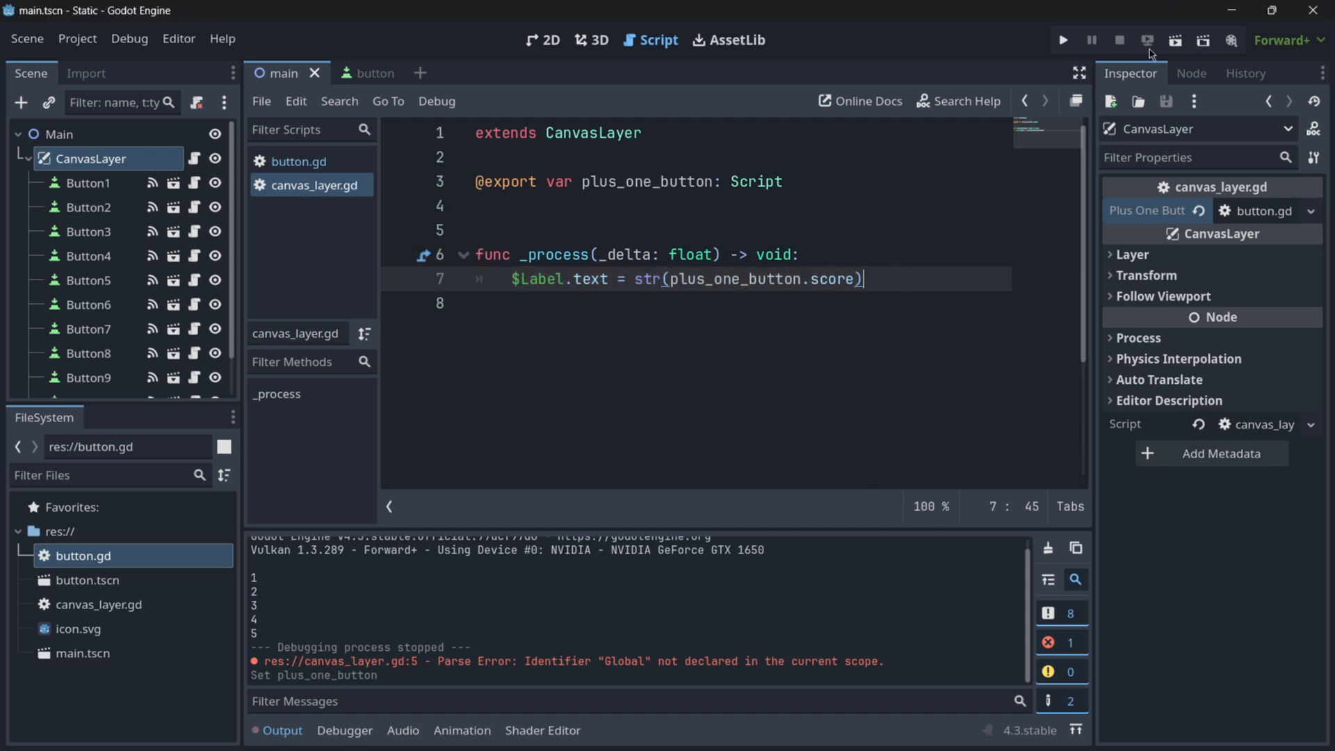
Run the clicker scene, press a +1 button to raise the score, and close the game
{"action": "left_click", "coordinate": [1064, 39]}
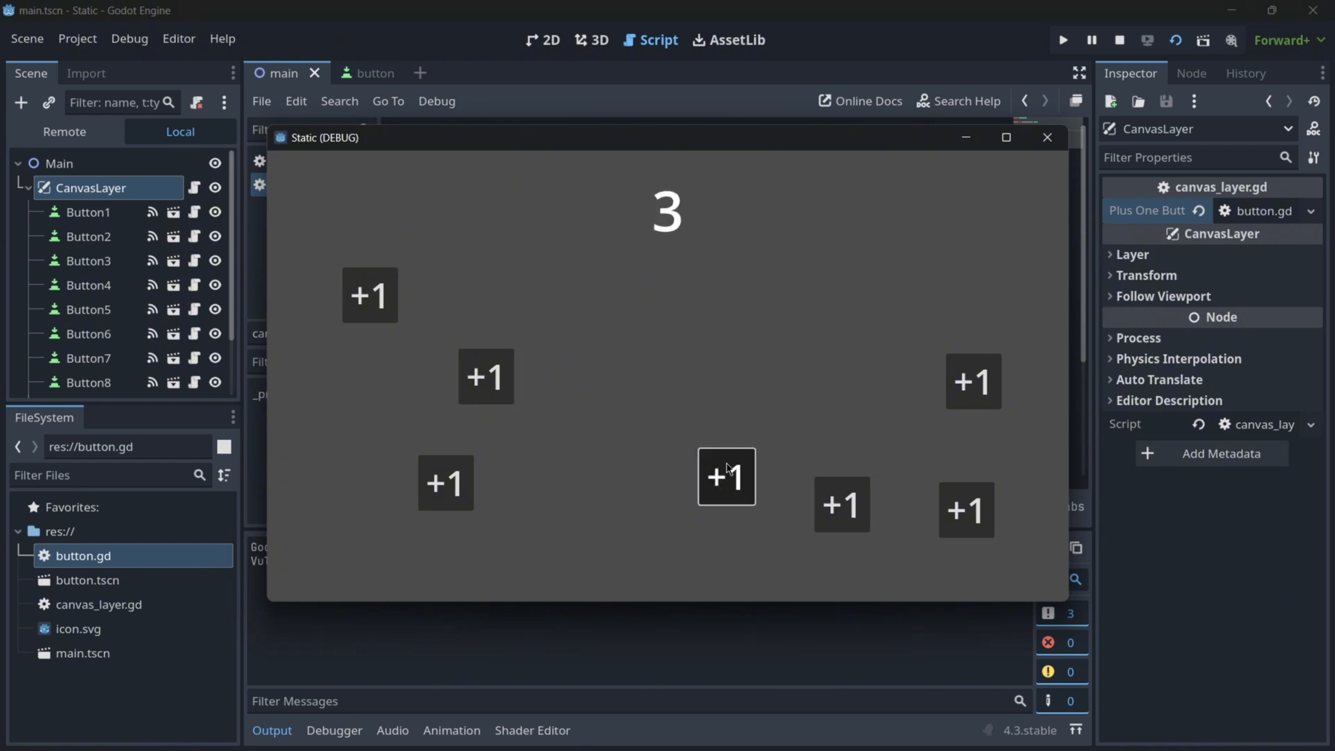
{"action": "left_click", "coordinate": [727, 479]}
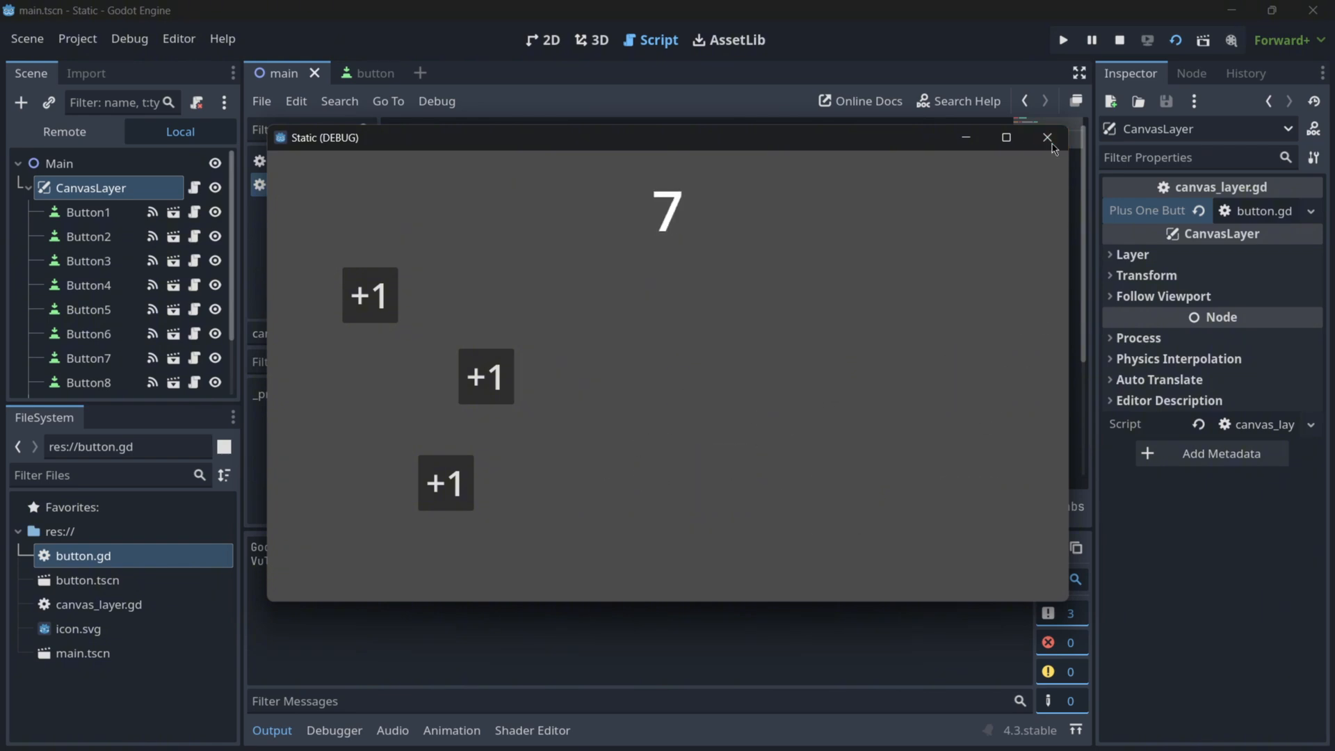
{"action": "left_click", "coordinate": [1047, 137]}
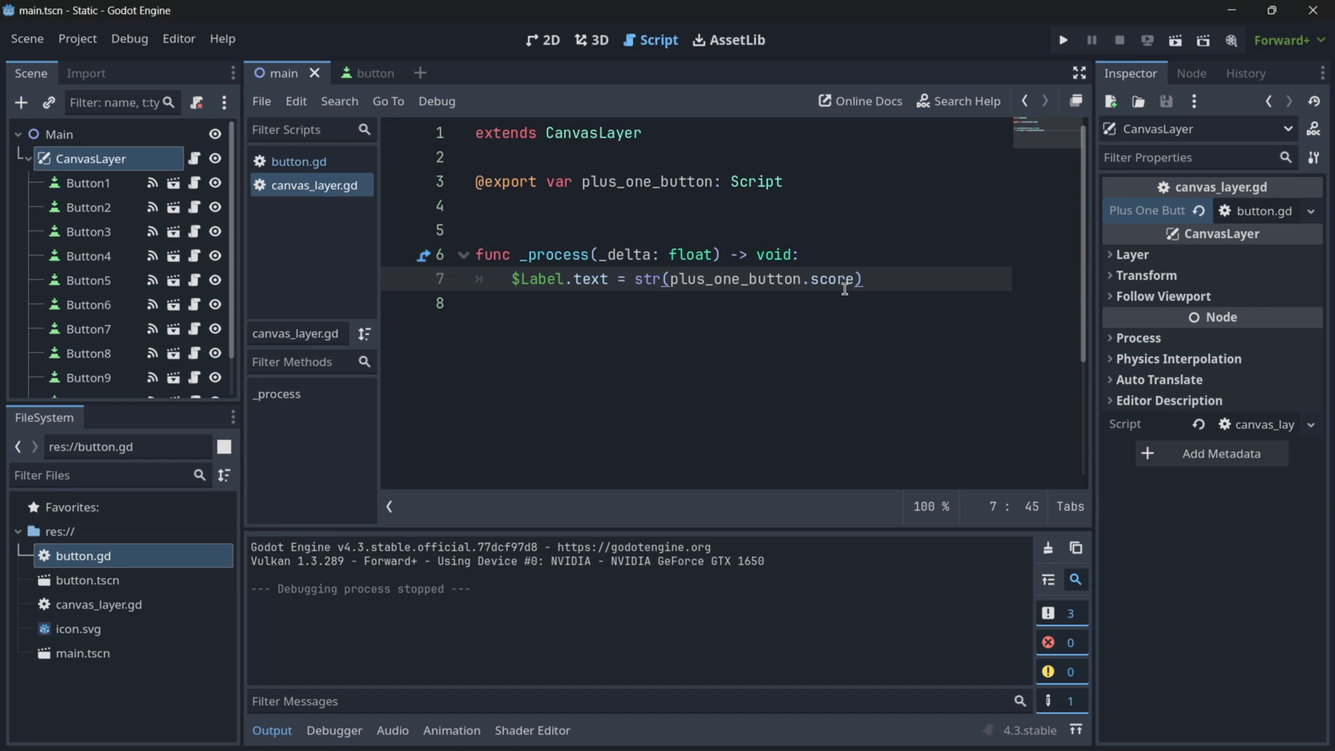
Add 'class_name PlusOneButton' above 'extends Button' in button.gd, then return to canvas_layer.gd
{"action": "left_click", "coordinate": [784, 181]}
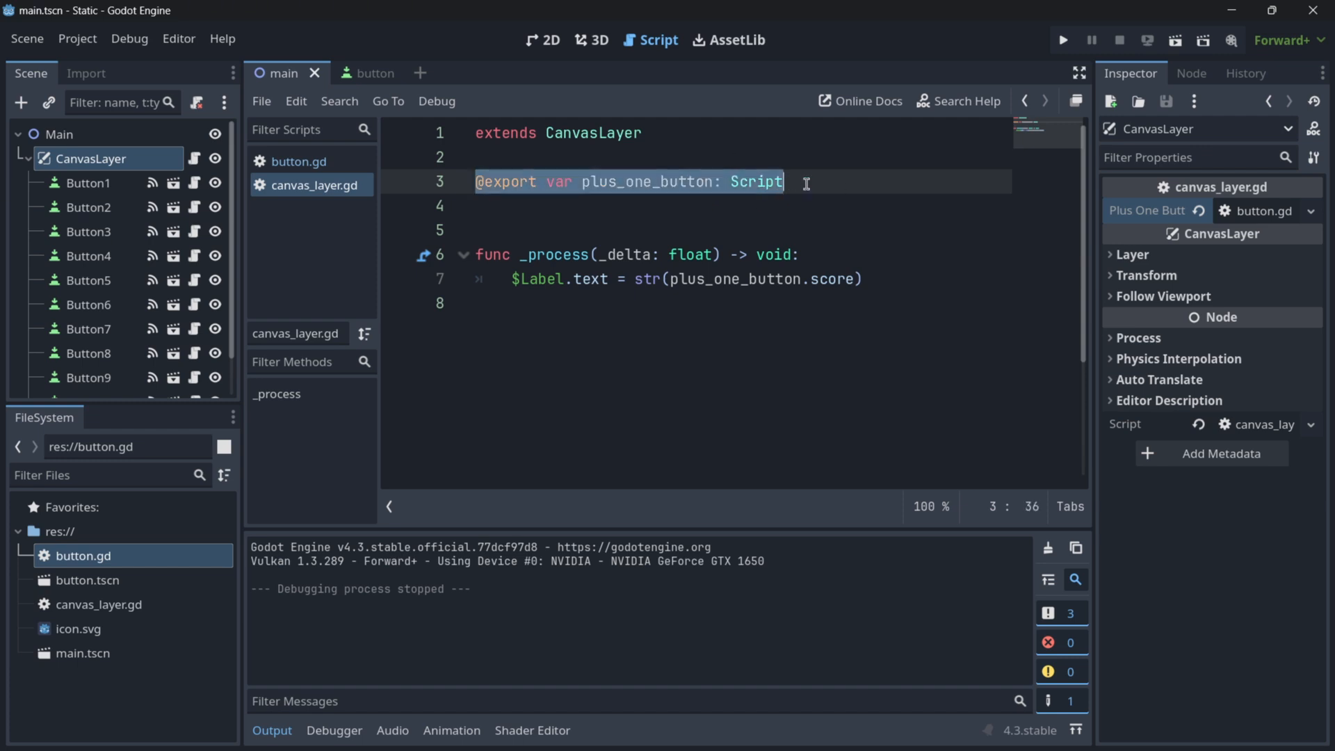
{"action": "left_click", "coordinate": [298, 162]}
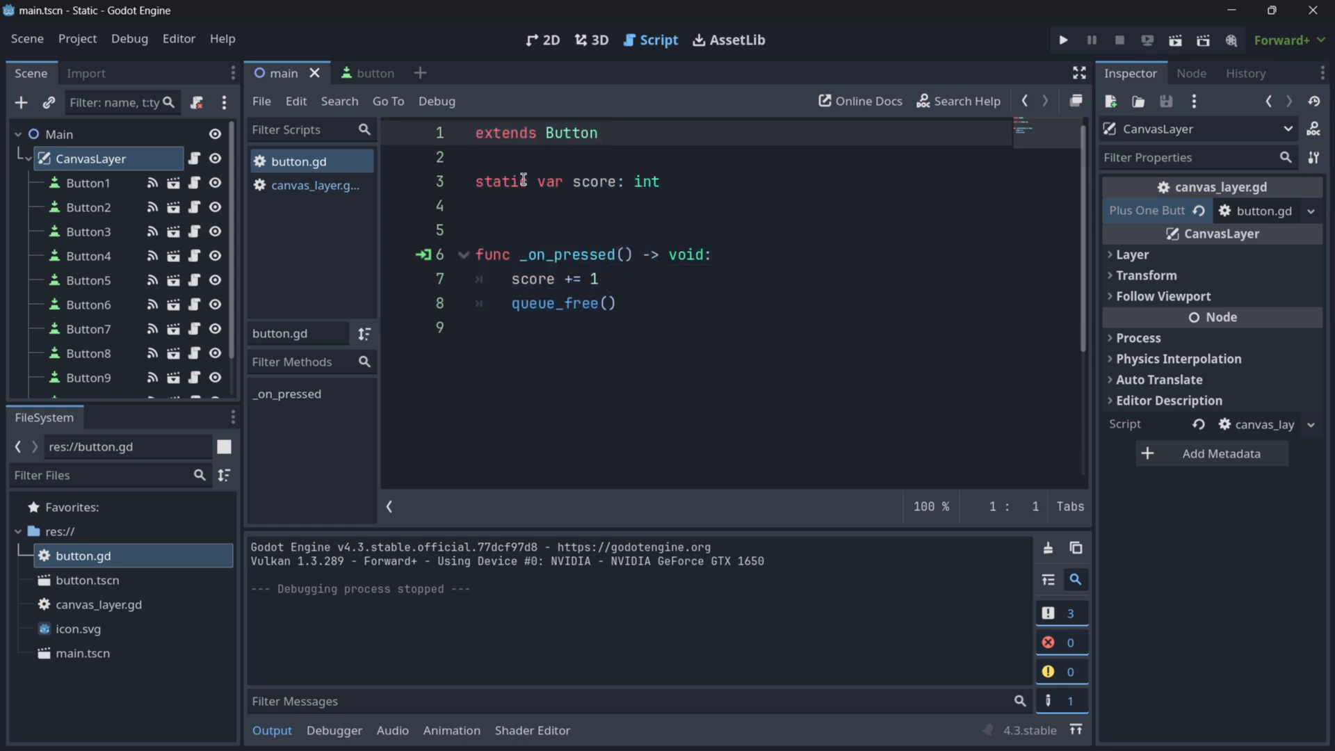
{"action": "type", "text": "class_name"}
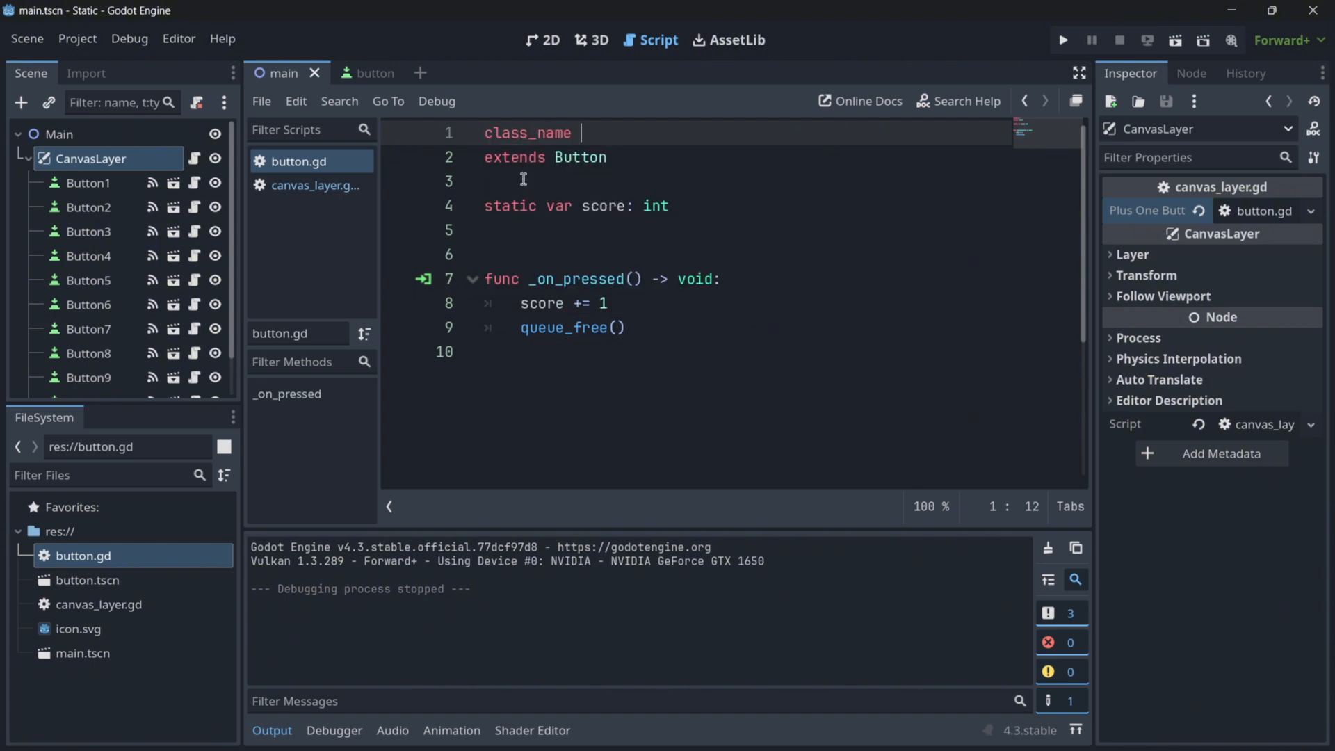
{"action": "key", "text": "Backspace"}
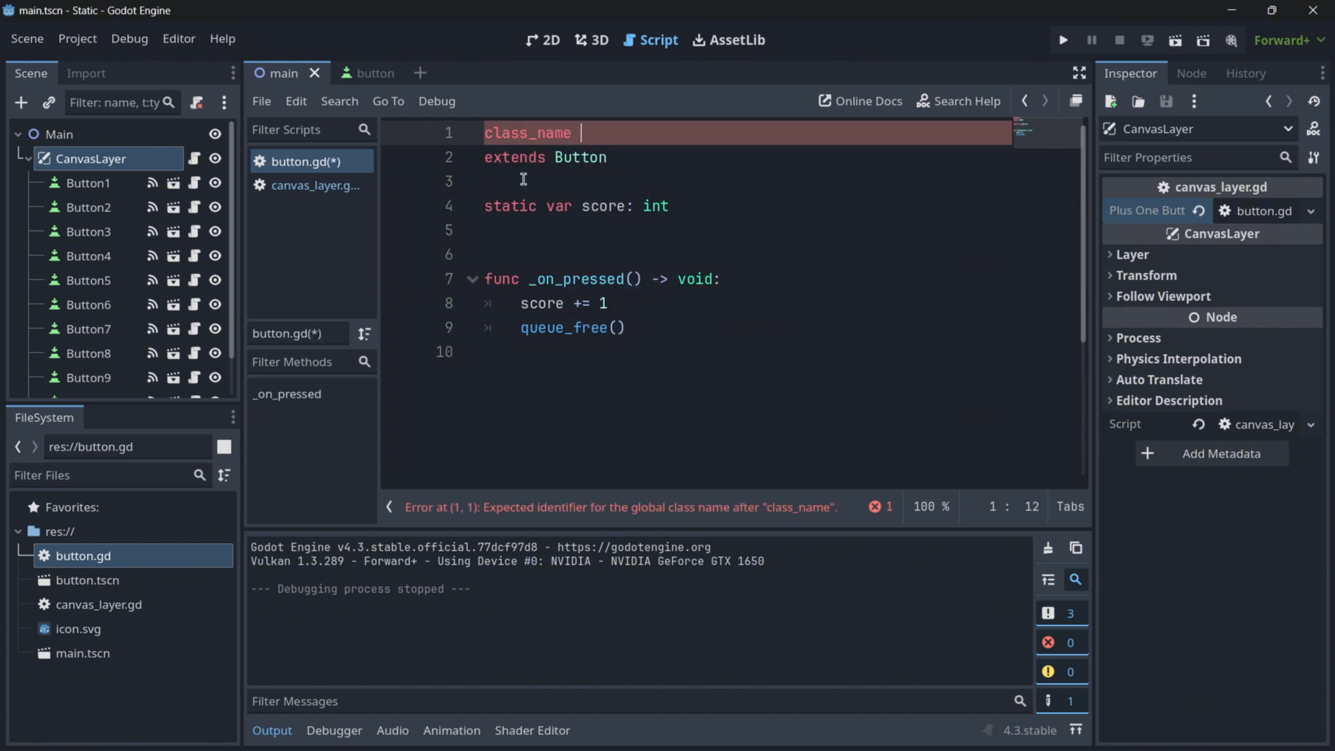
{"action": "type", "text": "Plus"}
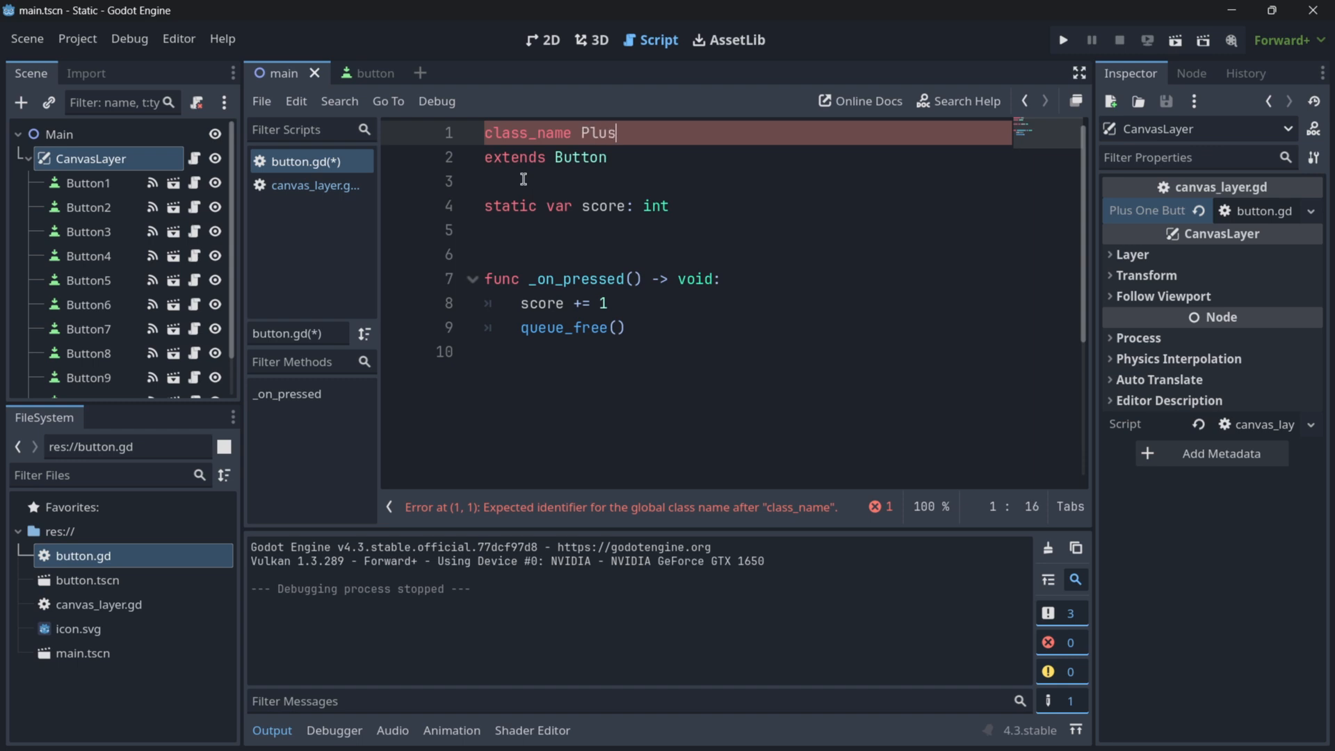
{"action": "type", "text": "One"}
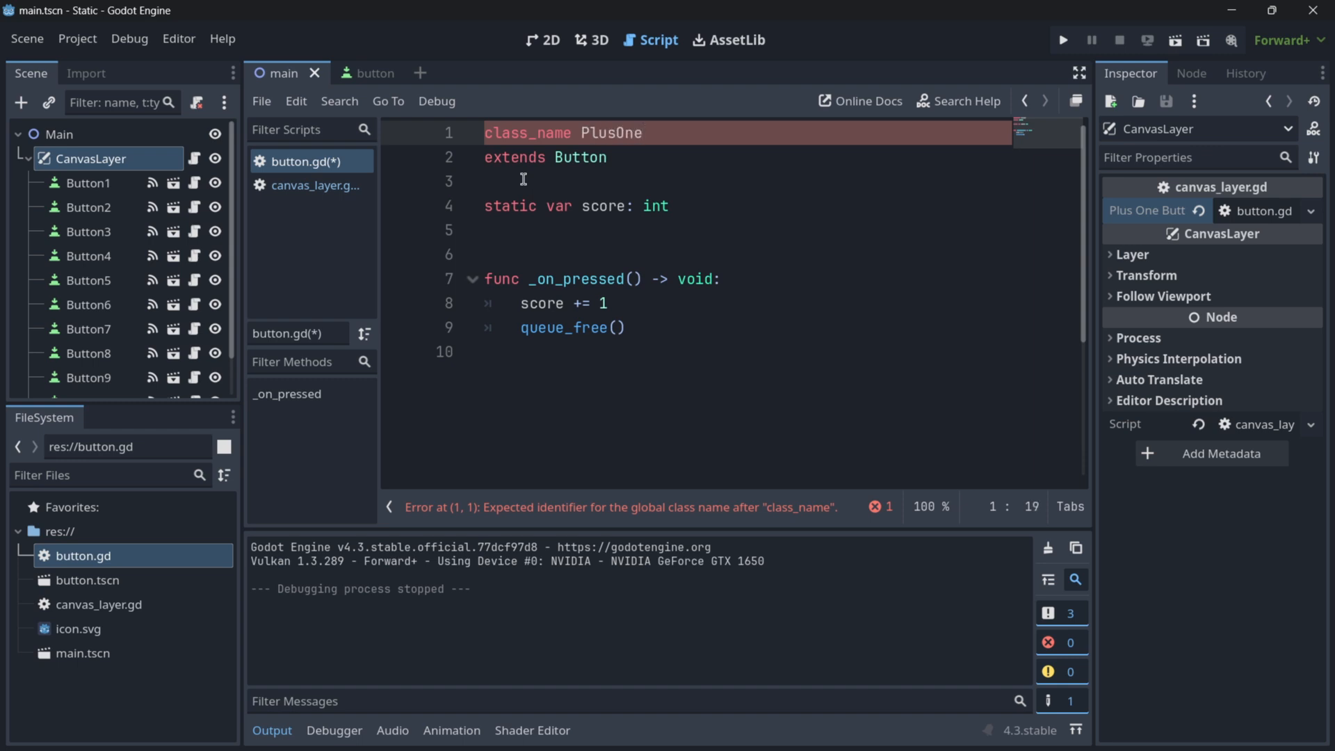
{"action": "type", "text": "Button"}
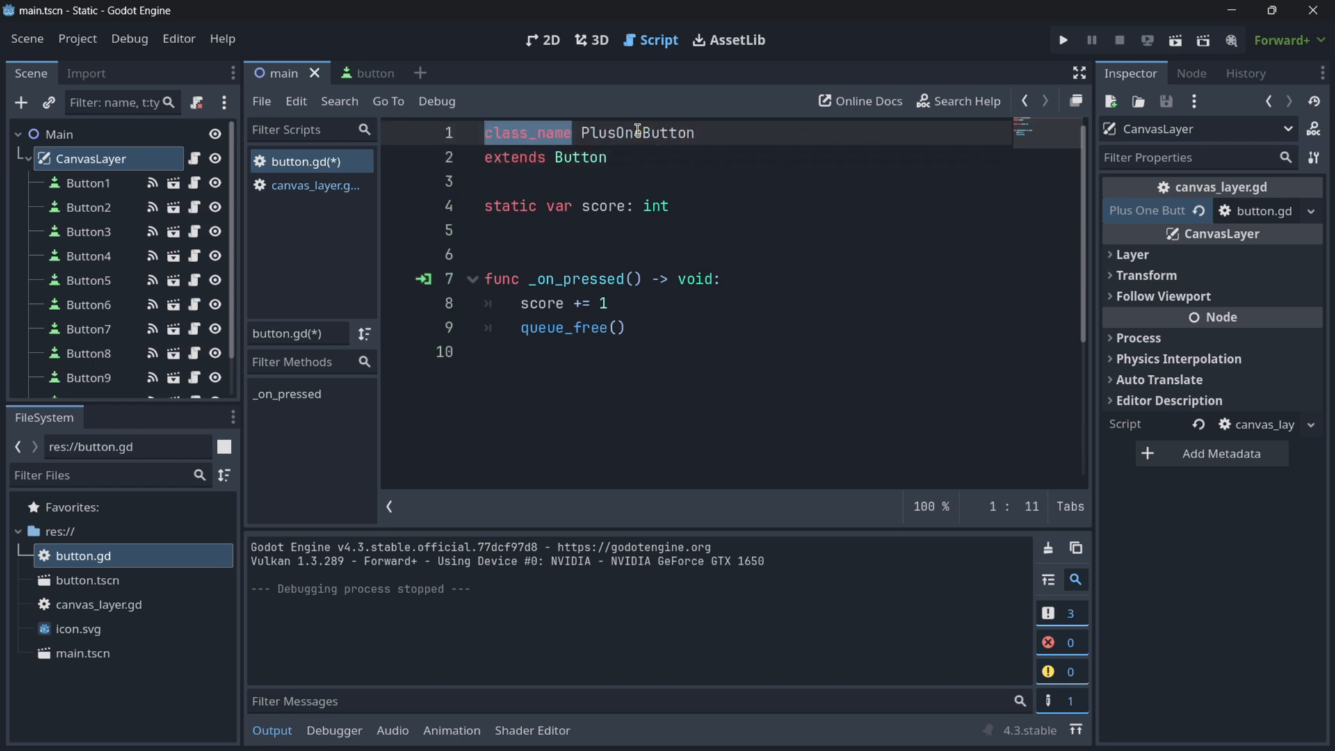
{"action": "left_click", "coordinate": [317, 185]}
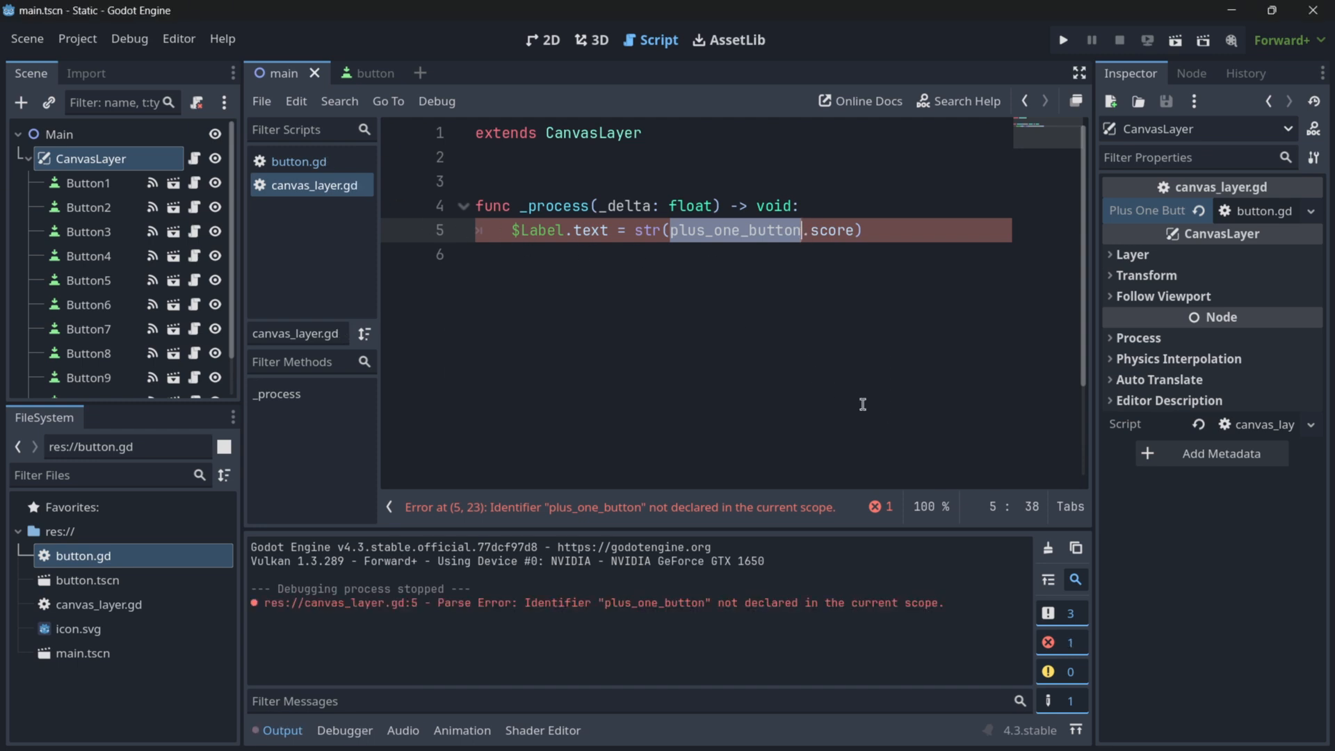
Make the label read str(PlusOneButton.score) instead of the exported variable and run the game
{"action": "type", "text": "Plus"}
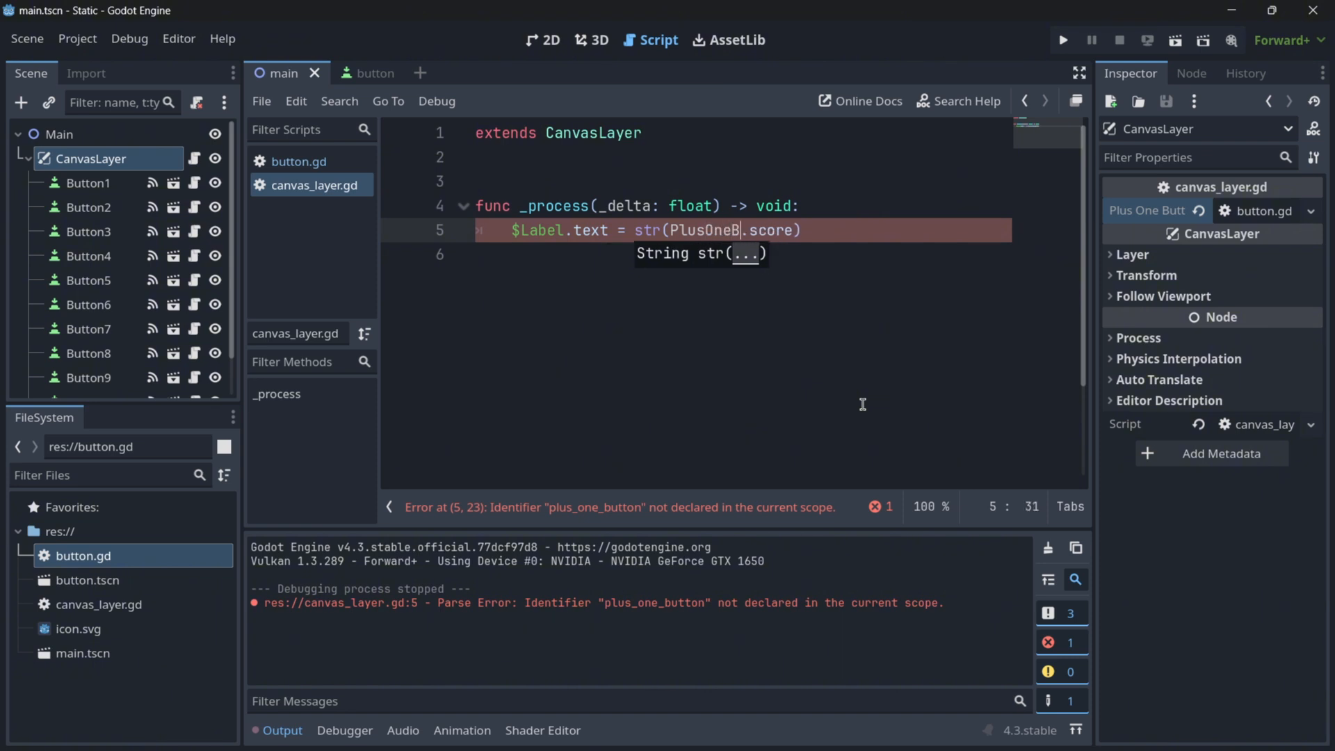
{"action": "type", "text": "utton"}
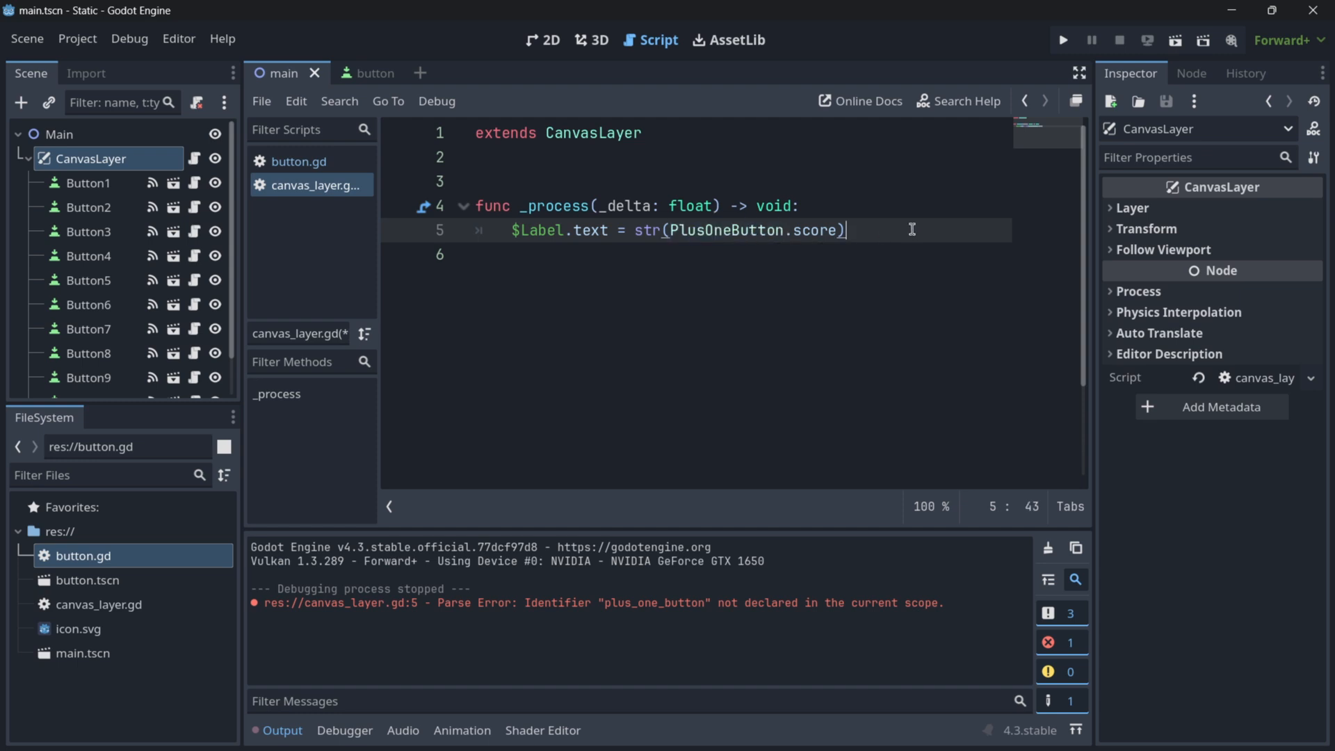
{"action": "type", "text": "Plus"}
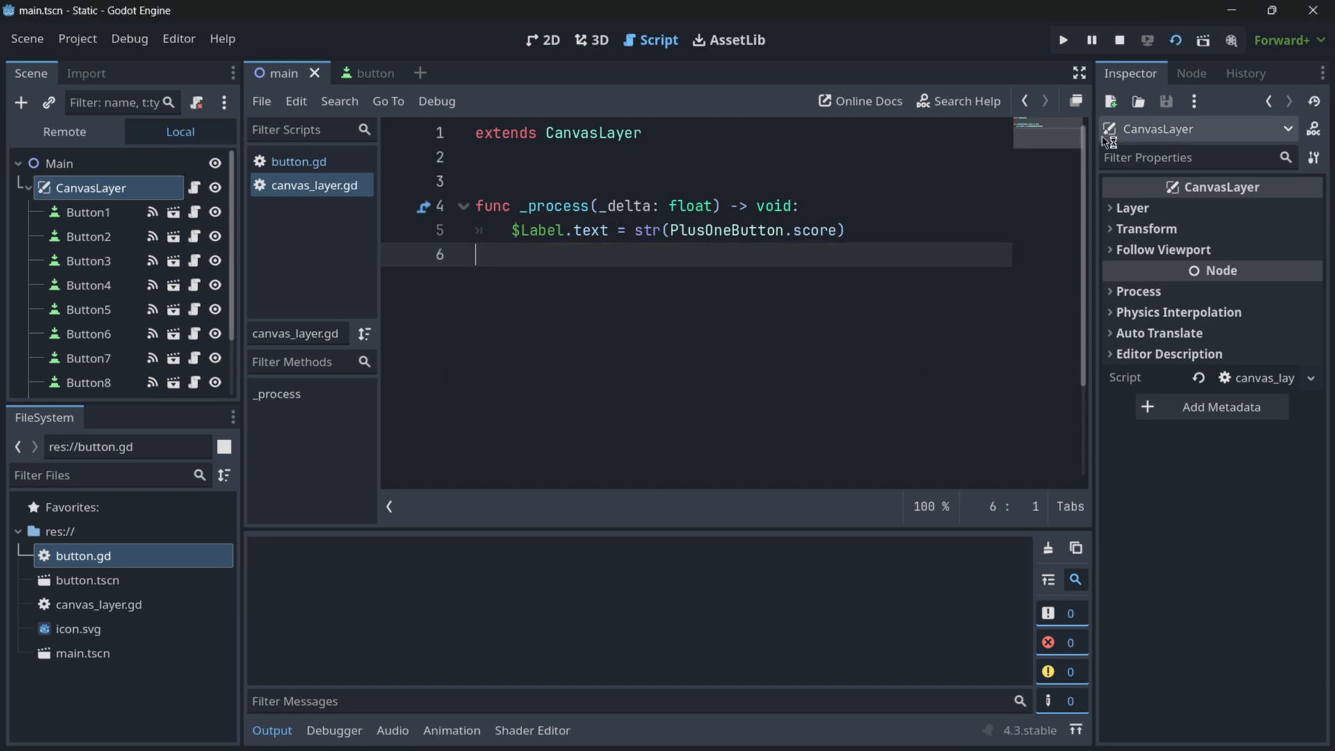
{"action": "left_click", "coordinate": [1063, 39]}
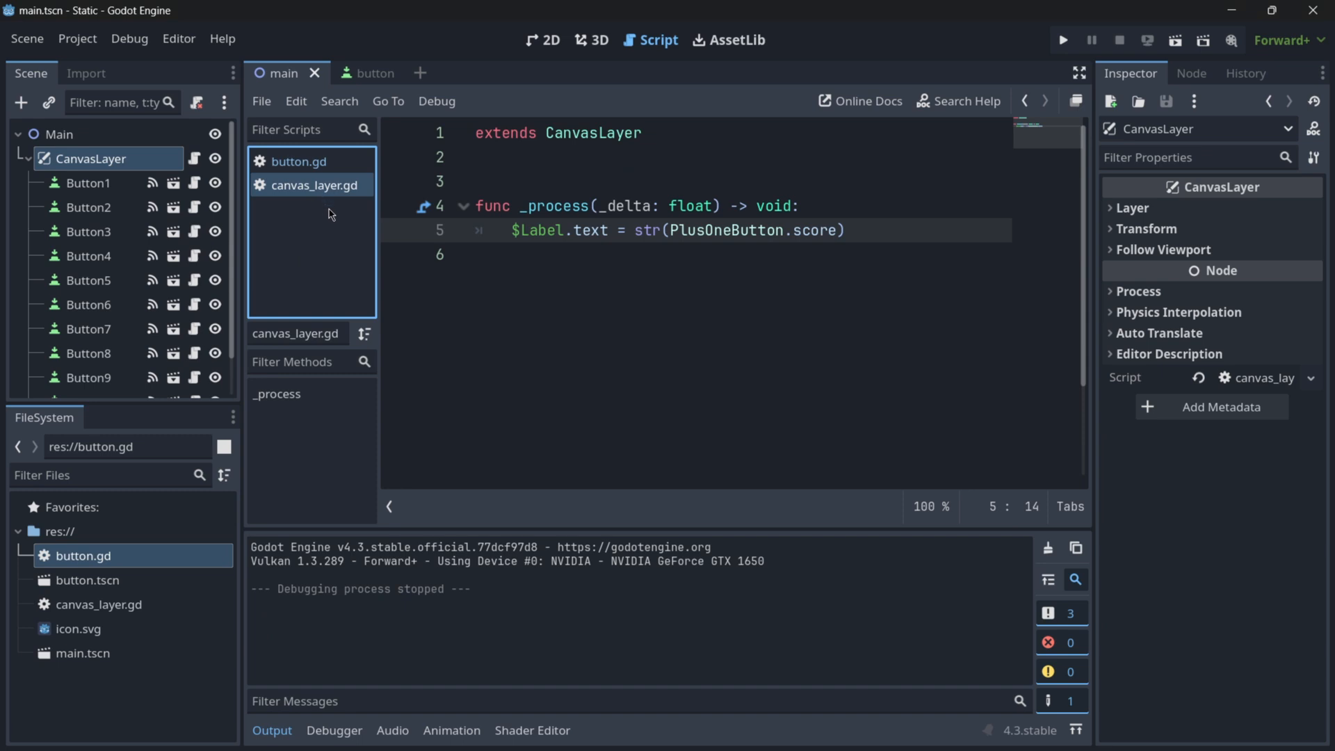
{"action": "mouse_move", "coordinate": [383, 292]}
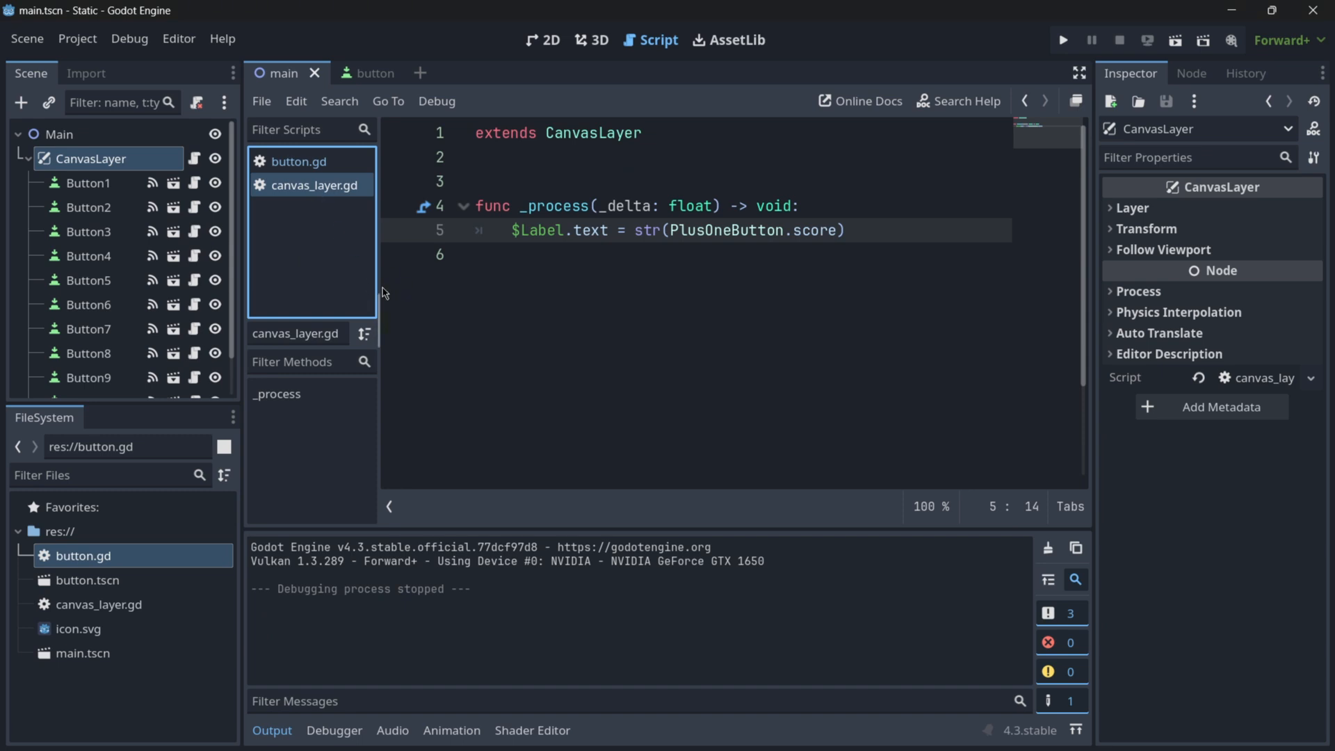
Leave the clicker project and open the Jump 'Em All (COURSE) project from the project list
{"action": "left_click", "coordinate": [298, 161]}
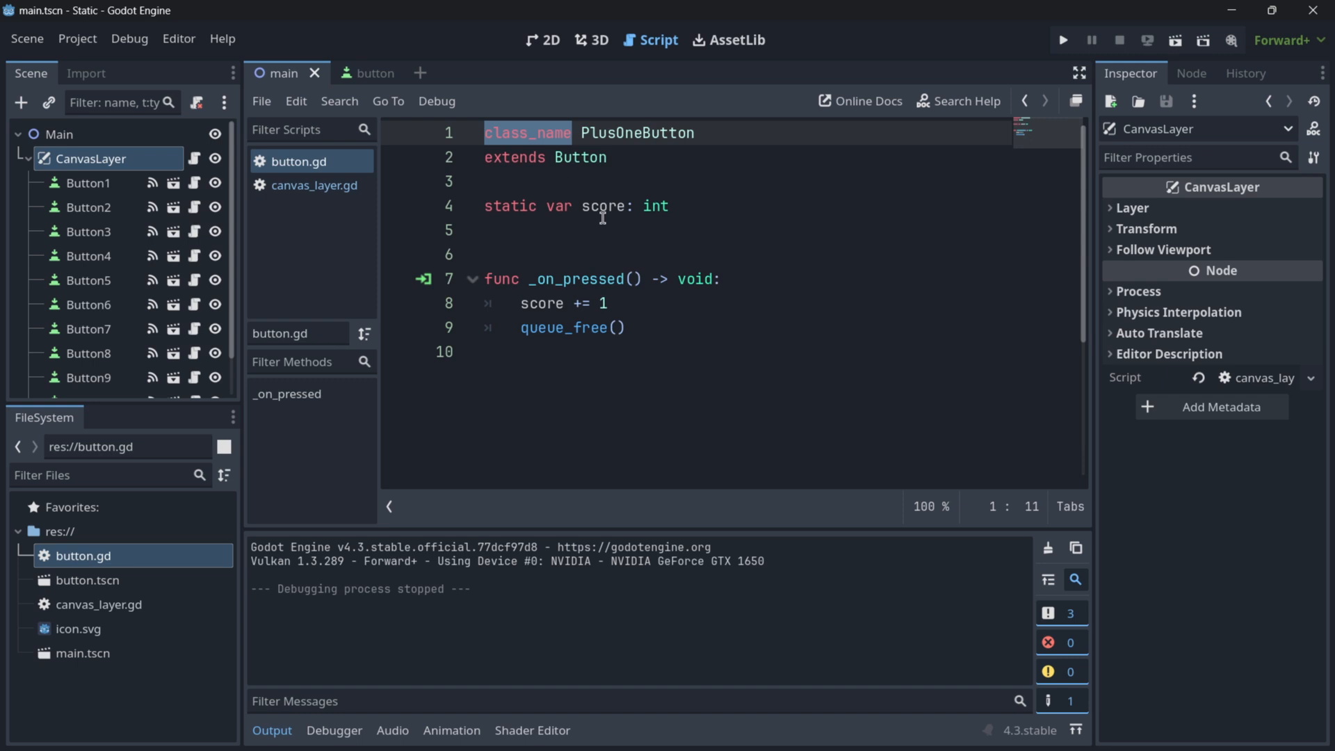
{"action": "double_click", "coordinate": [509, 206]}
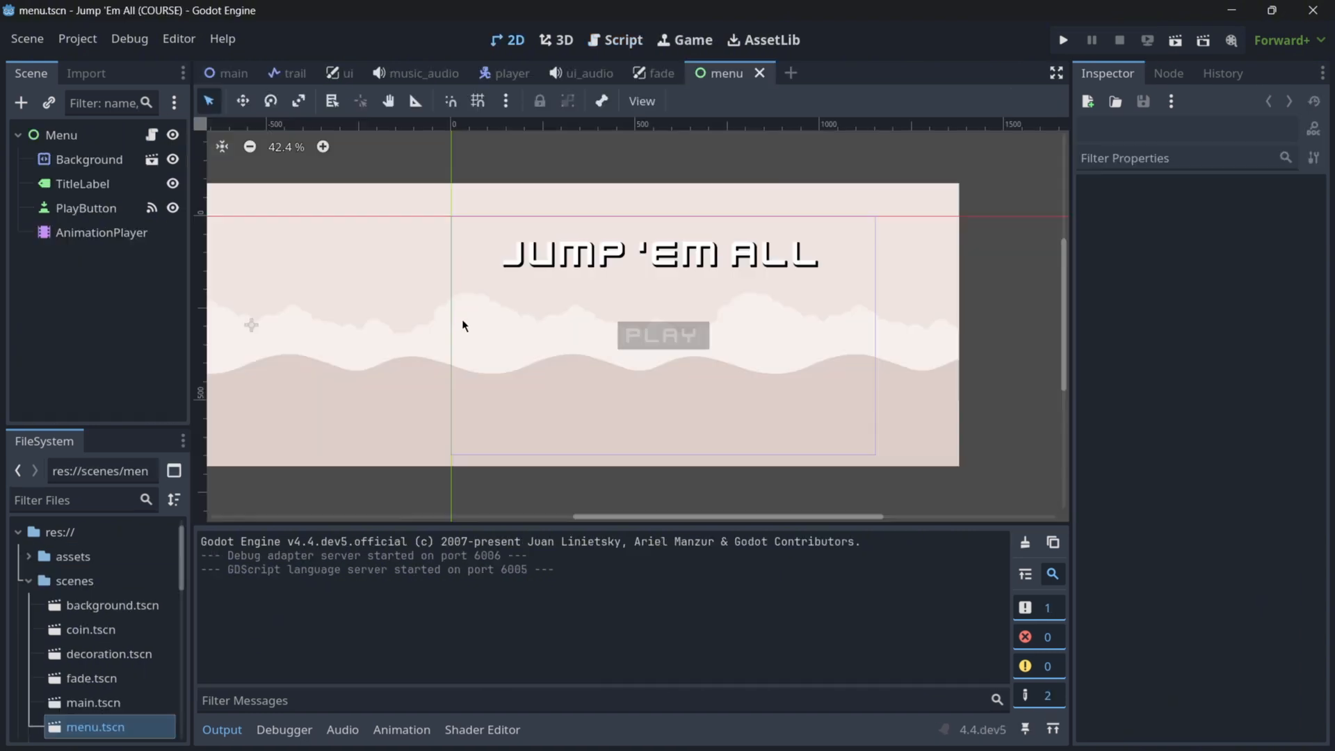
Show the music_audio scene with its music.mp3 player and bring up Project Settings
{"action": "left_click", "coordinate": [425, 72]}
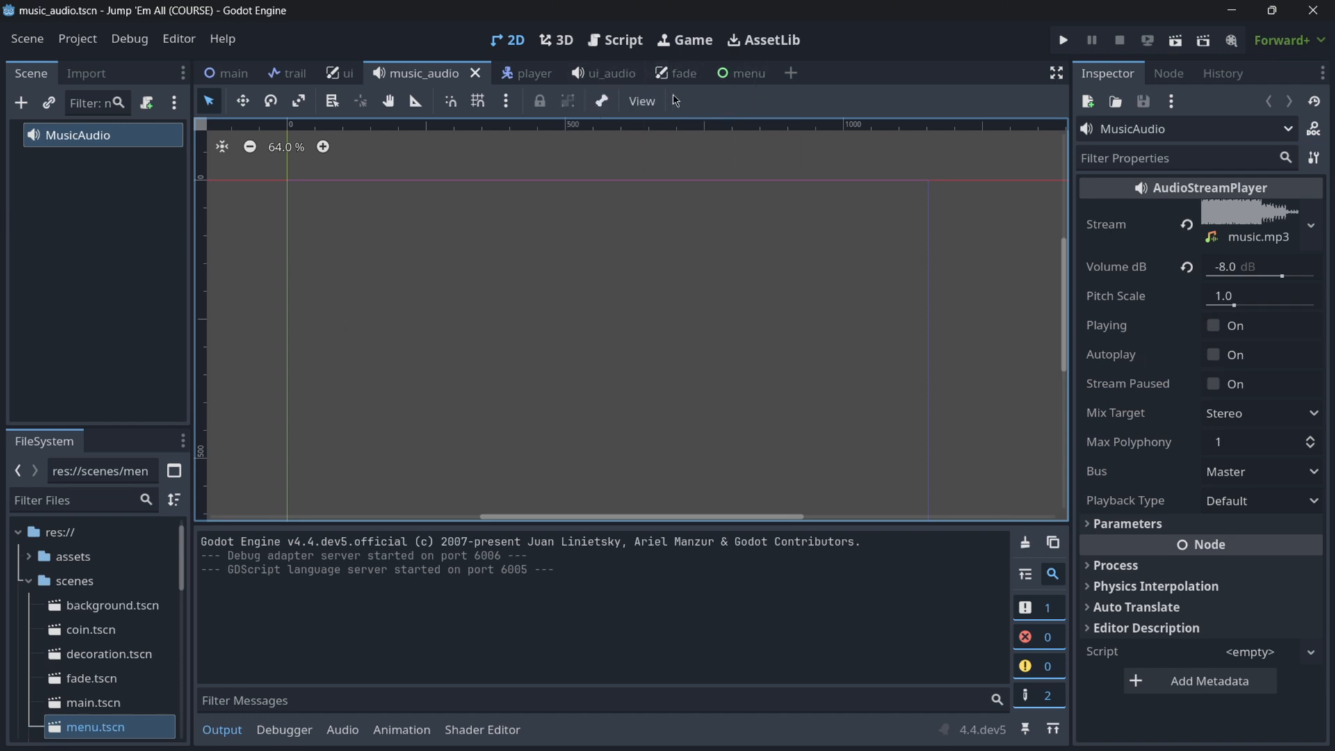
{"action": "mouse_move", "coordinate": [747, 73]}
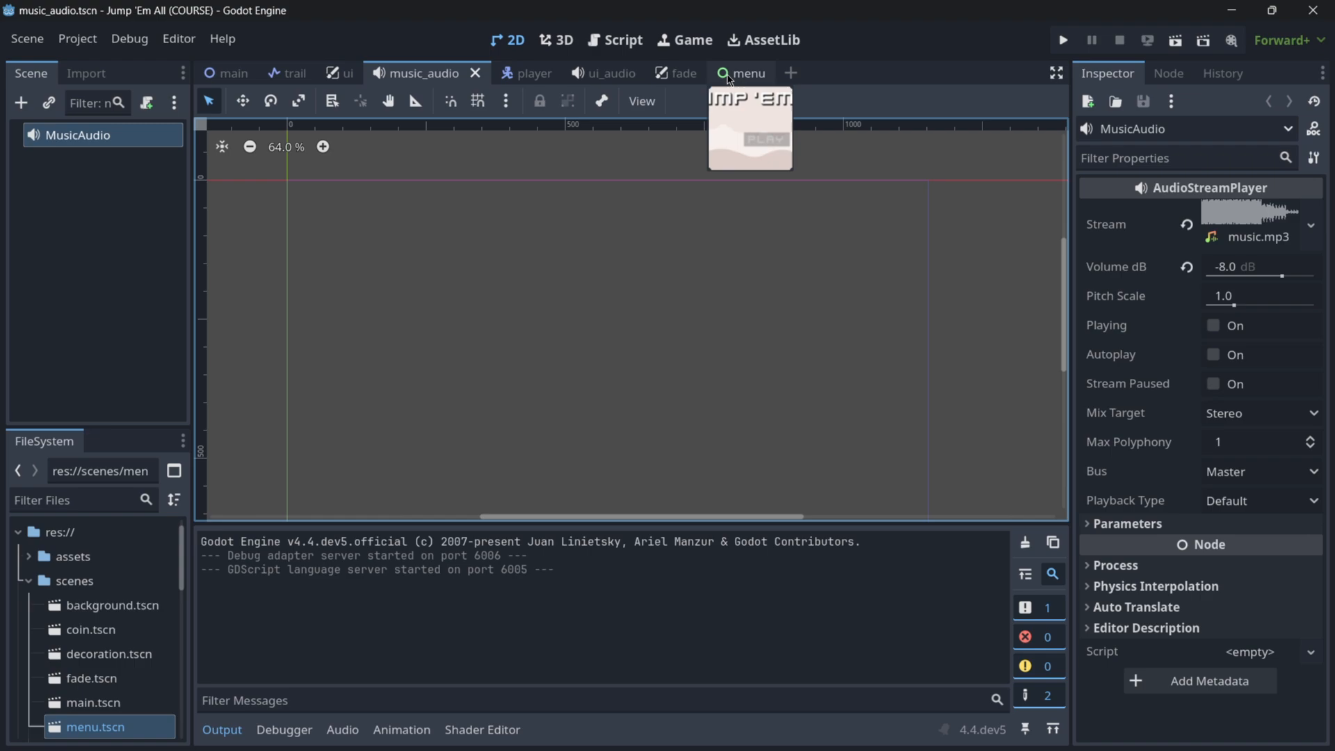
{"action": "left_click", "coordinate": [1062, 39]}
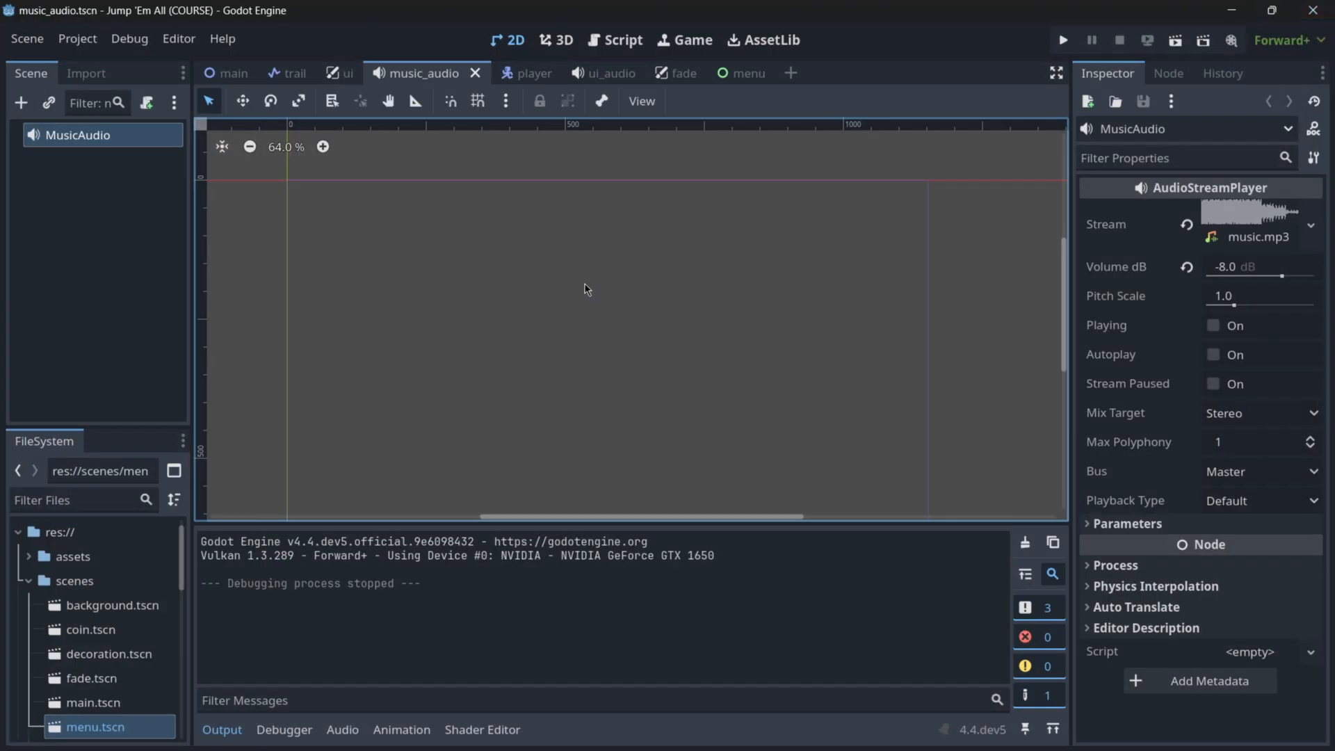
{"action": "scroll", "scroll_direction": "down", "scroll_amount": 3}
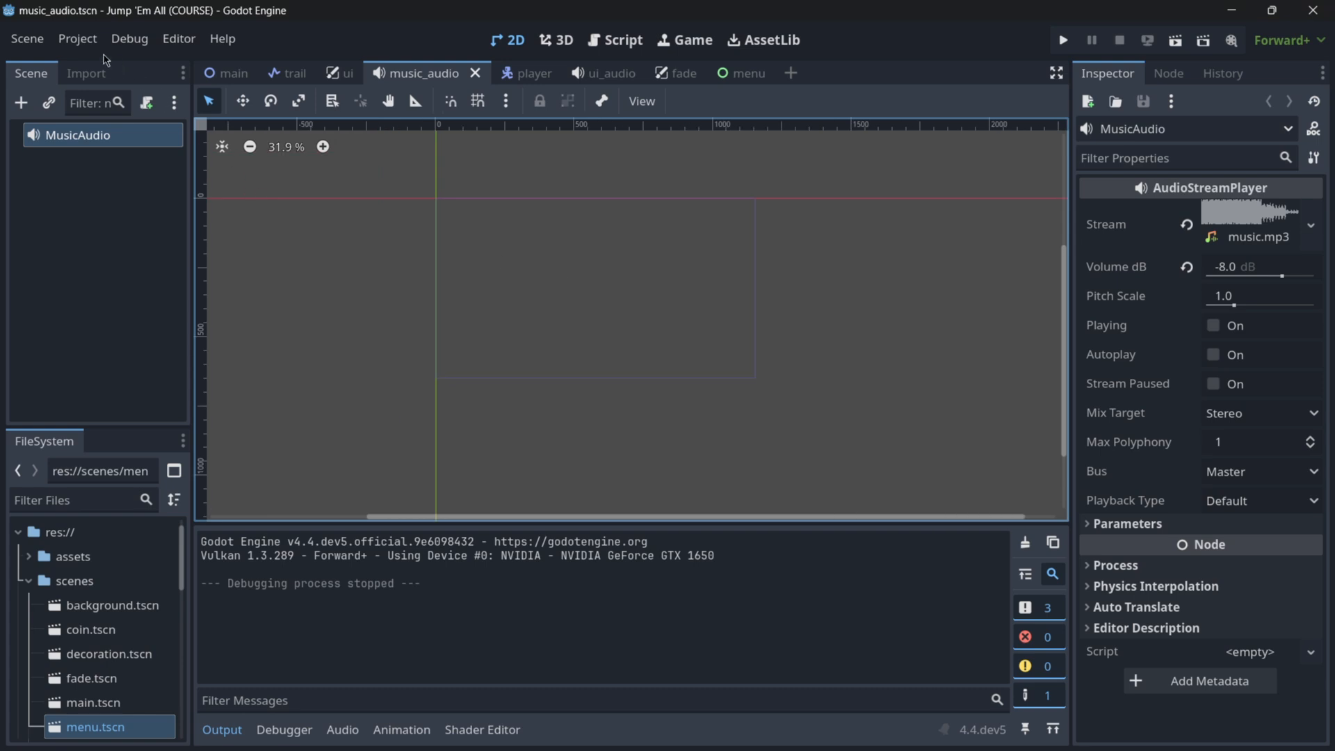
{"action": "left_click", "coordinate": [77, 39]}
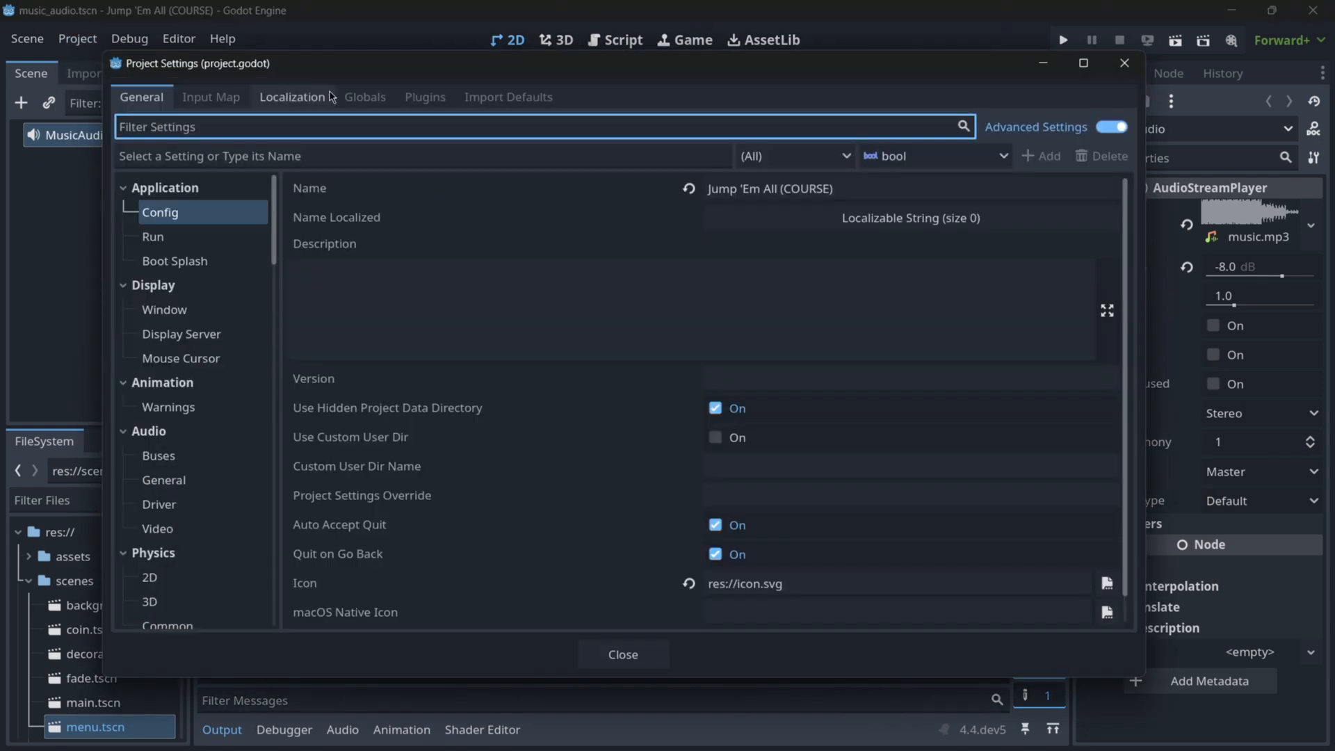
Review the Global, Fade, MusicAudio and UiAudio autoload entries and close Project Settings
{"action": "left_click", "coordinate": [365, 98]}
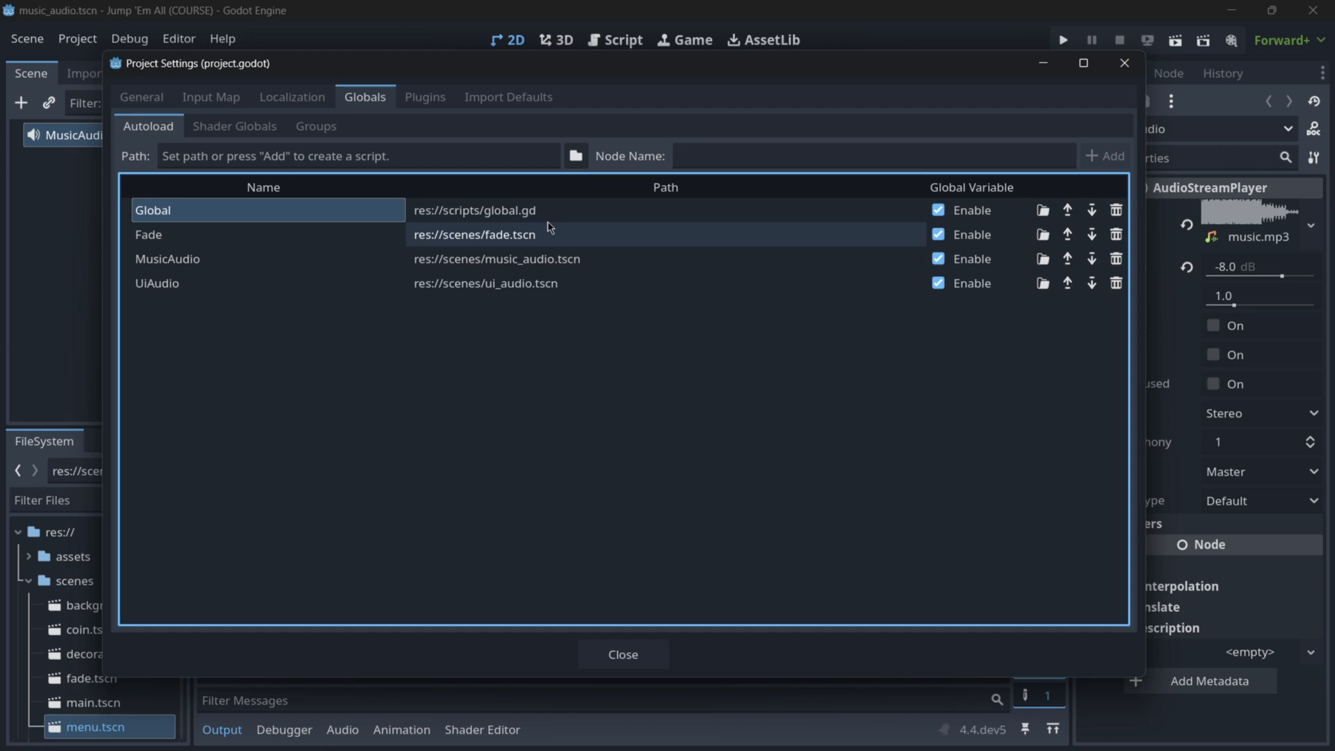
{"action": "mouse_move", "coordinate": [558, 212]}
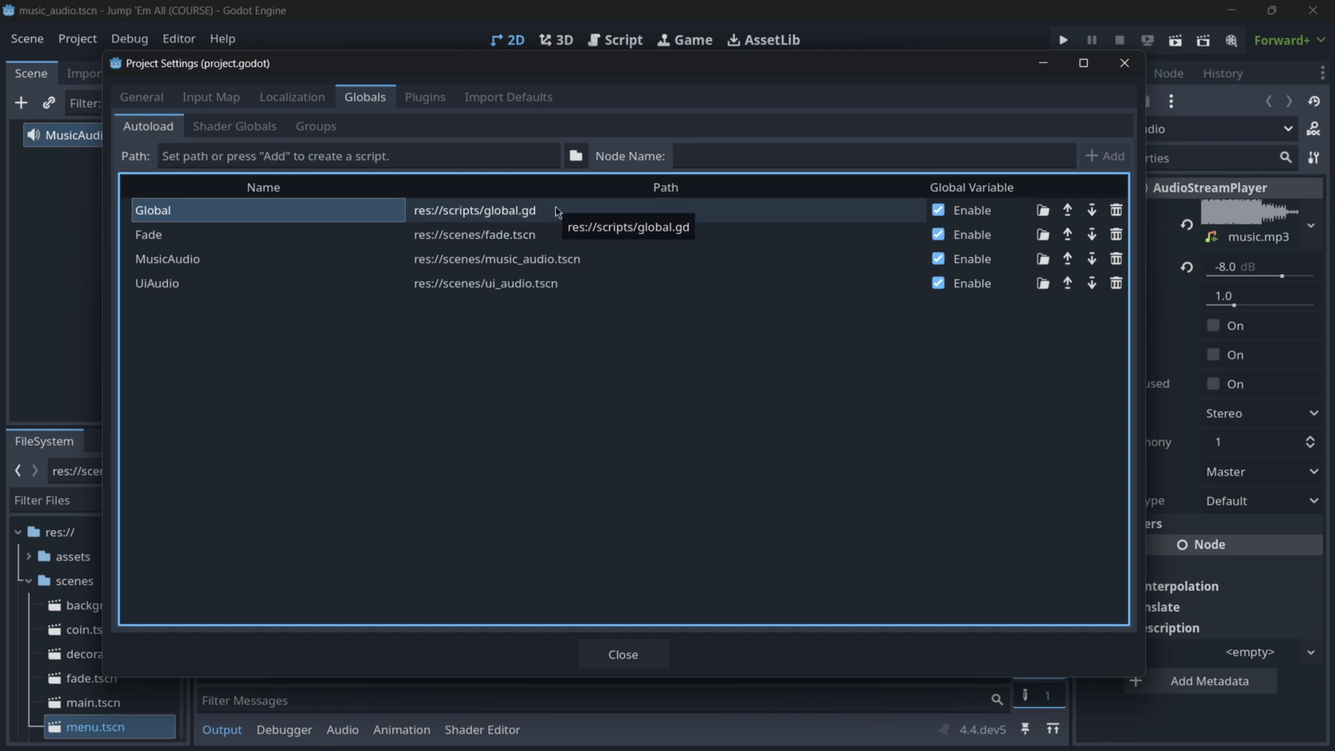
{"action": "mouse_move", "coordinate": [542, 391]}
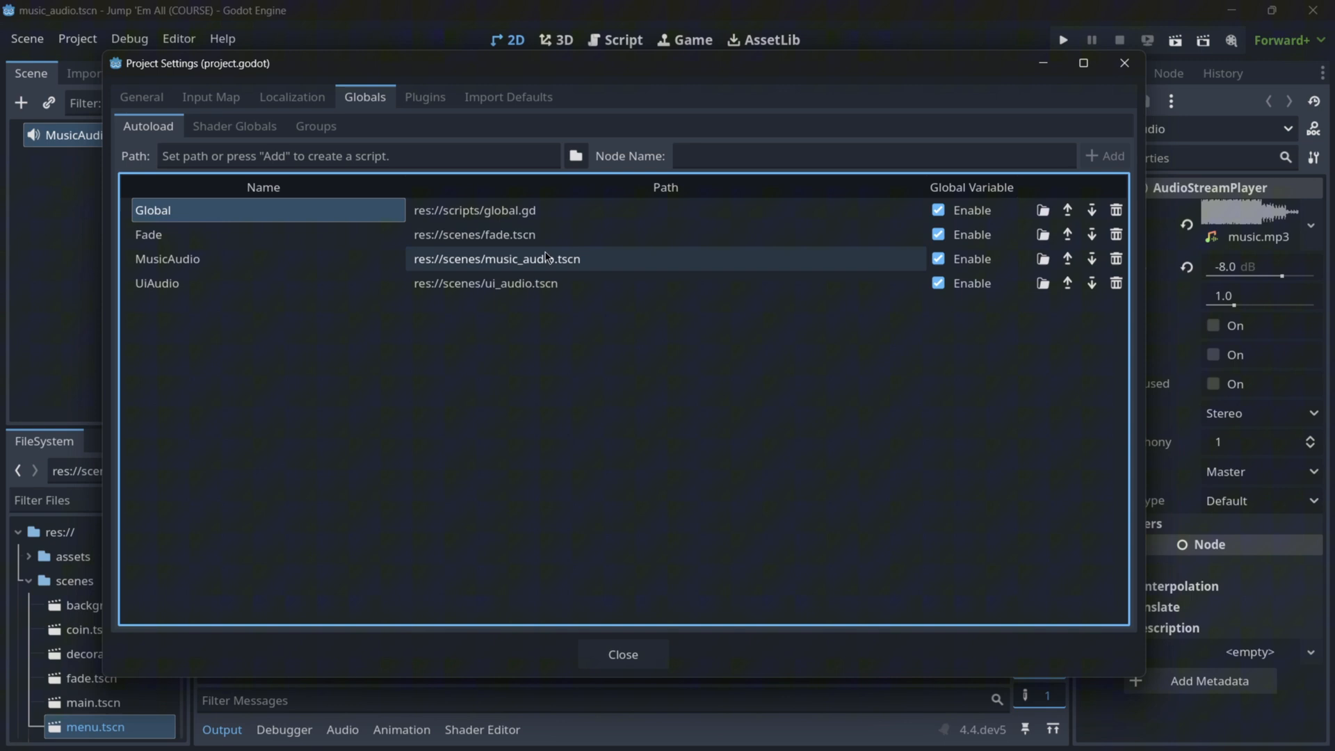
{"action": "left_click", "coordinate": [623, 654]}
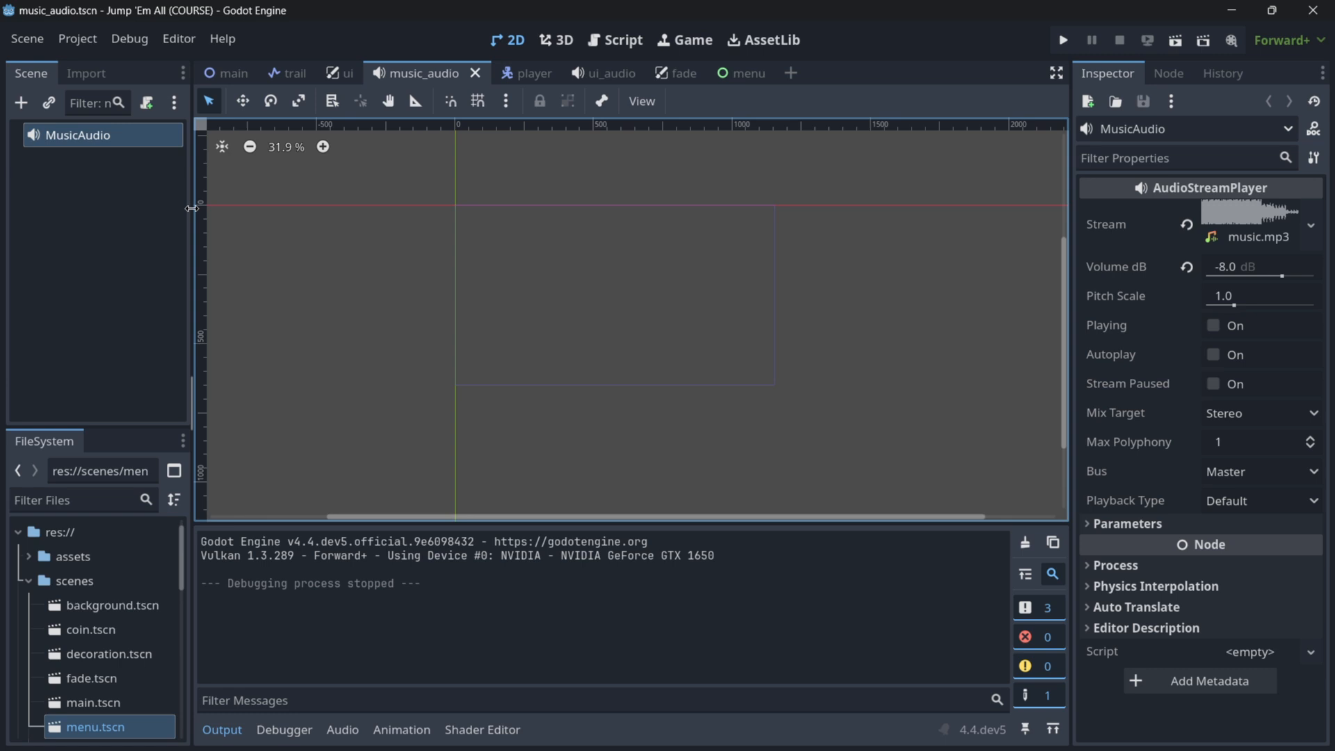
{"action": "mouse_move", "coordinate": [723, 197]}
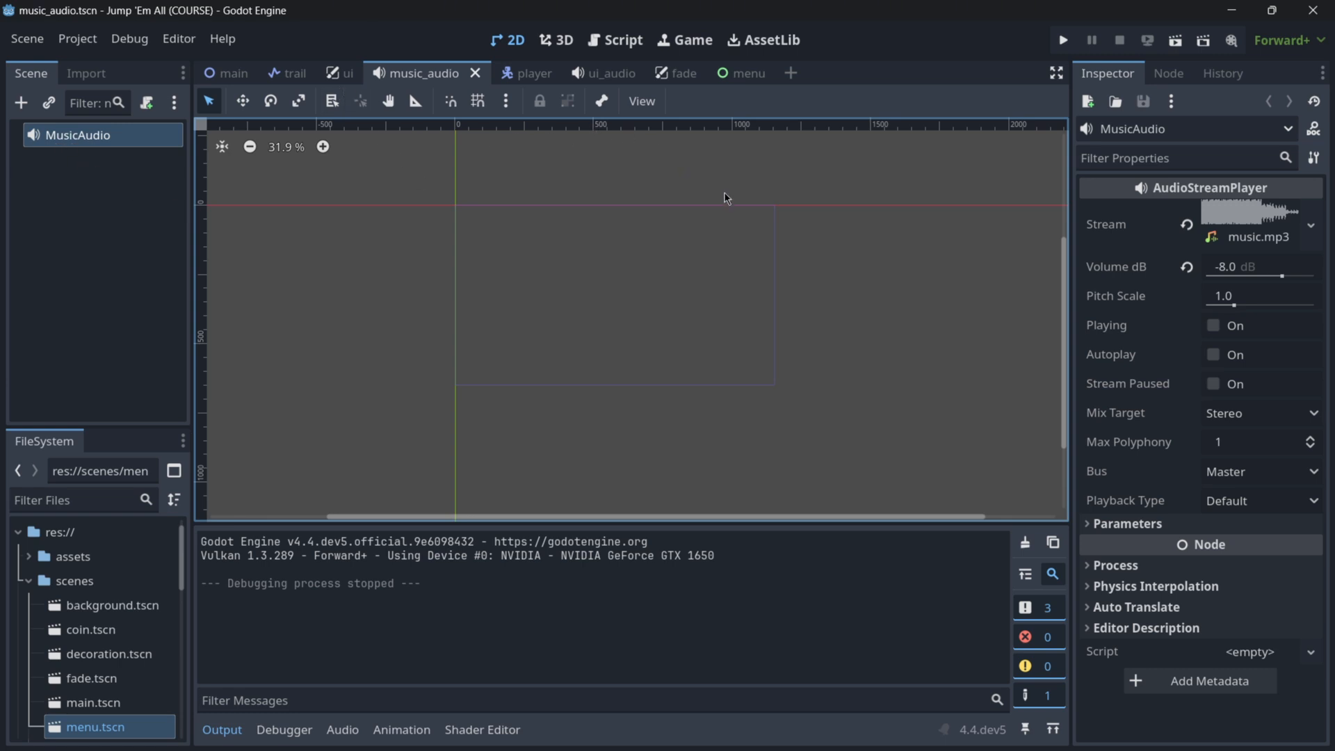
{"action": "mouse_move", "coordinate": [721, 96]}
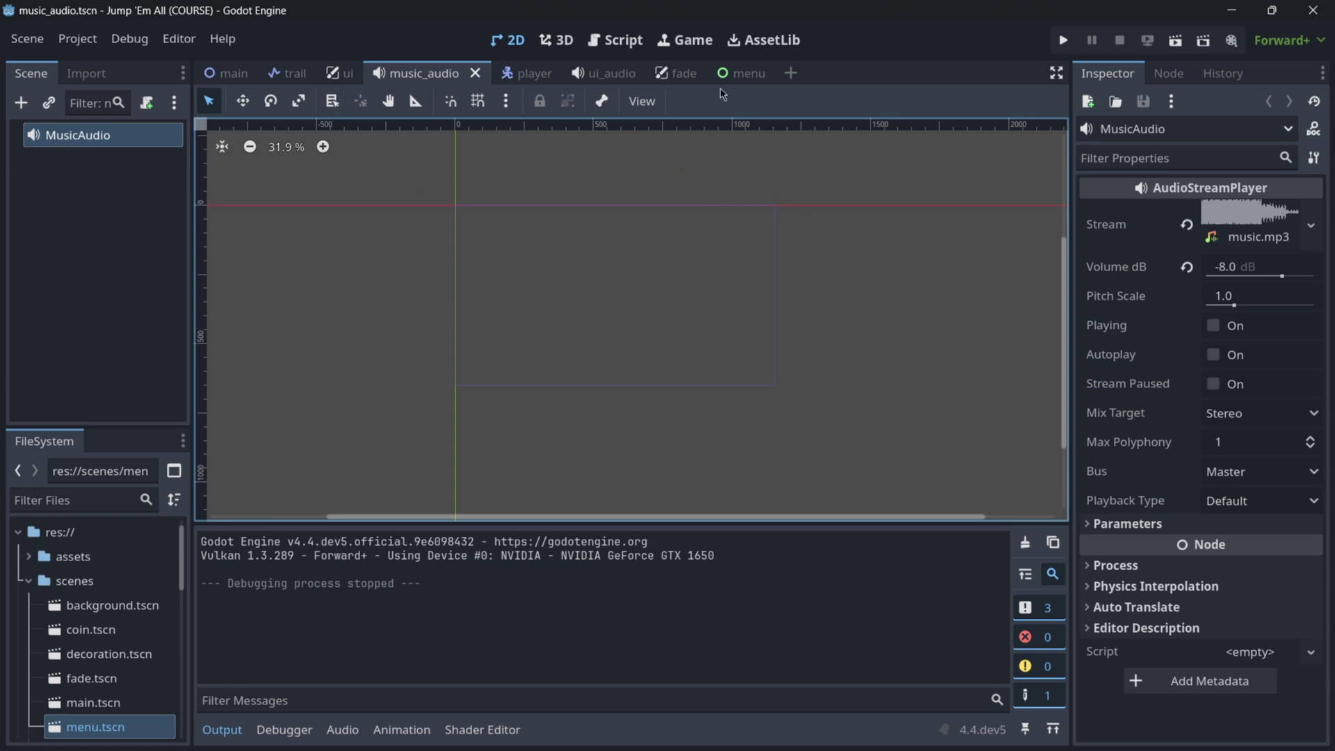
Inspect the fade scene's AnimationPlayer and its fade animation
{"action": "left_click", "coordinate": [235, 72]}
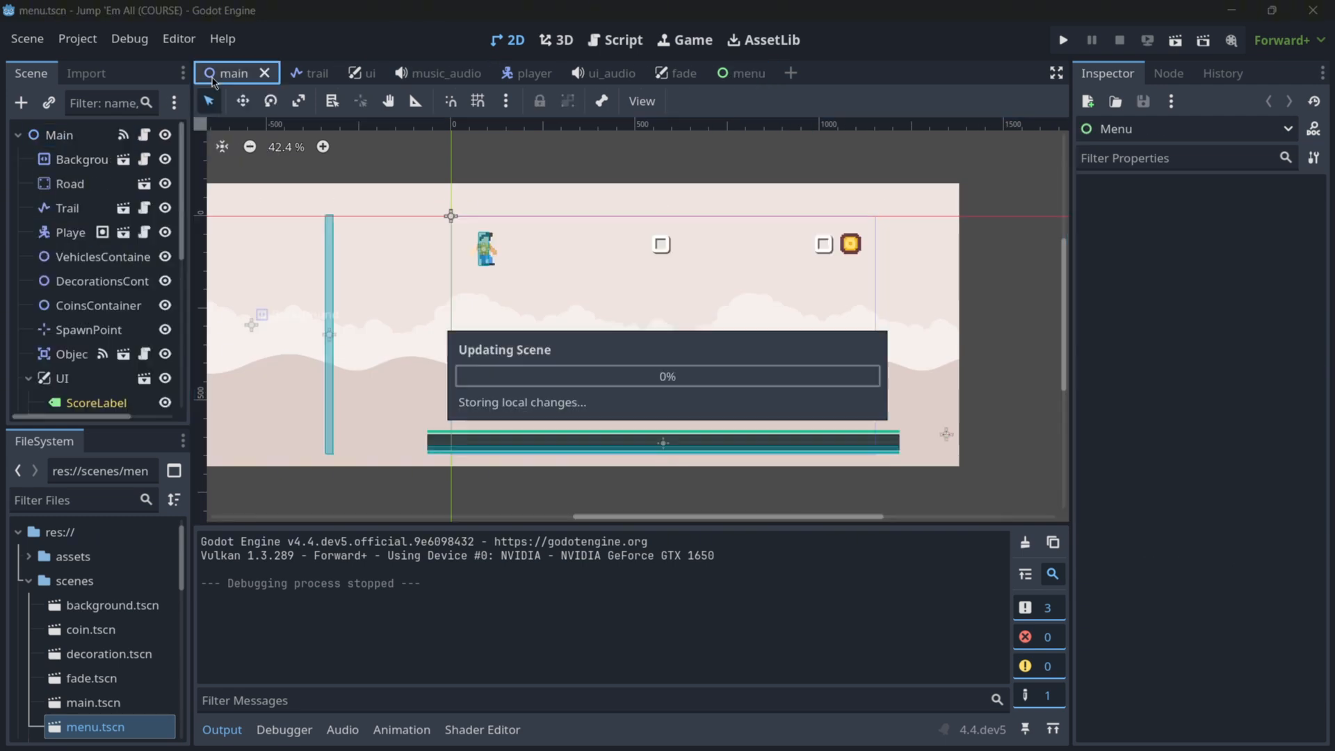
{"action": "left_click", "coordinate": [235, 73]}
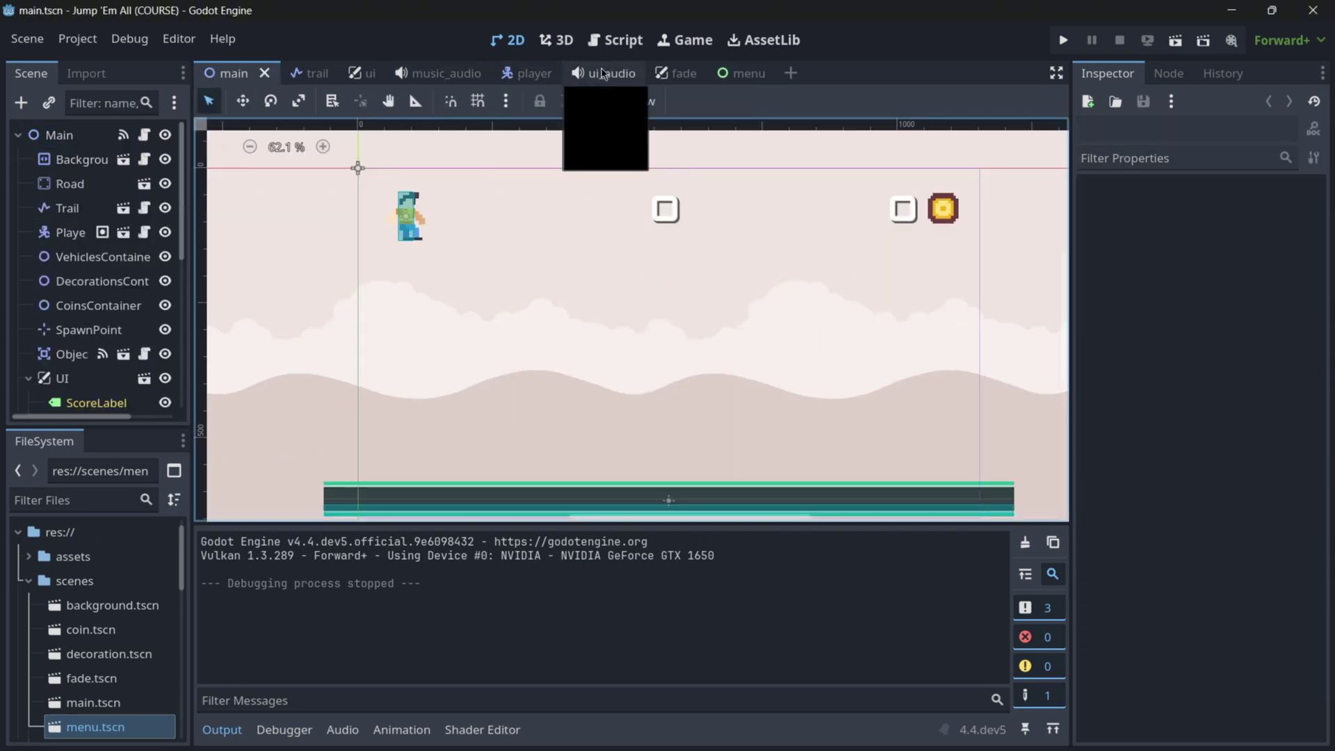
{"action": "left_click", "coordinate": [682, 72]}
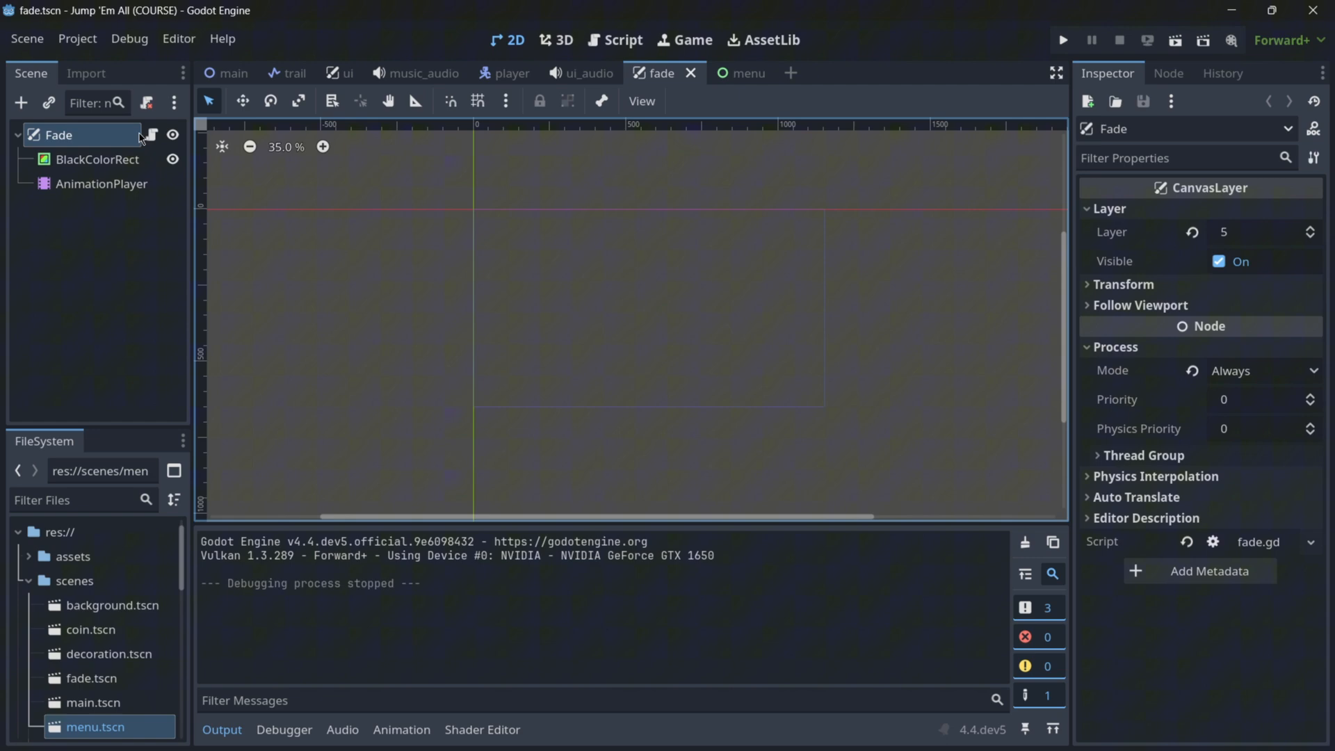
{"action": "left_click", "coordinate": [615, 39]}
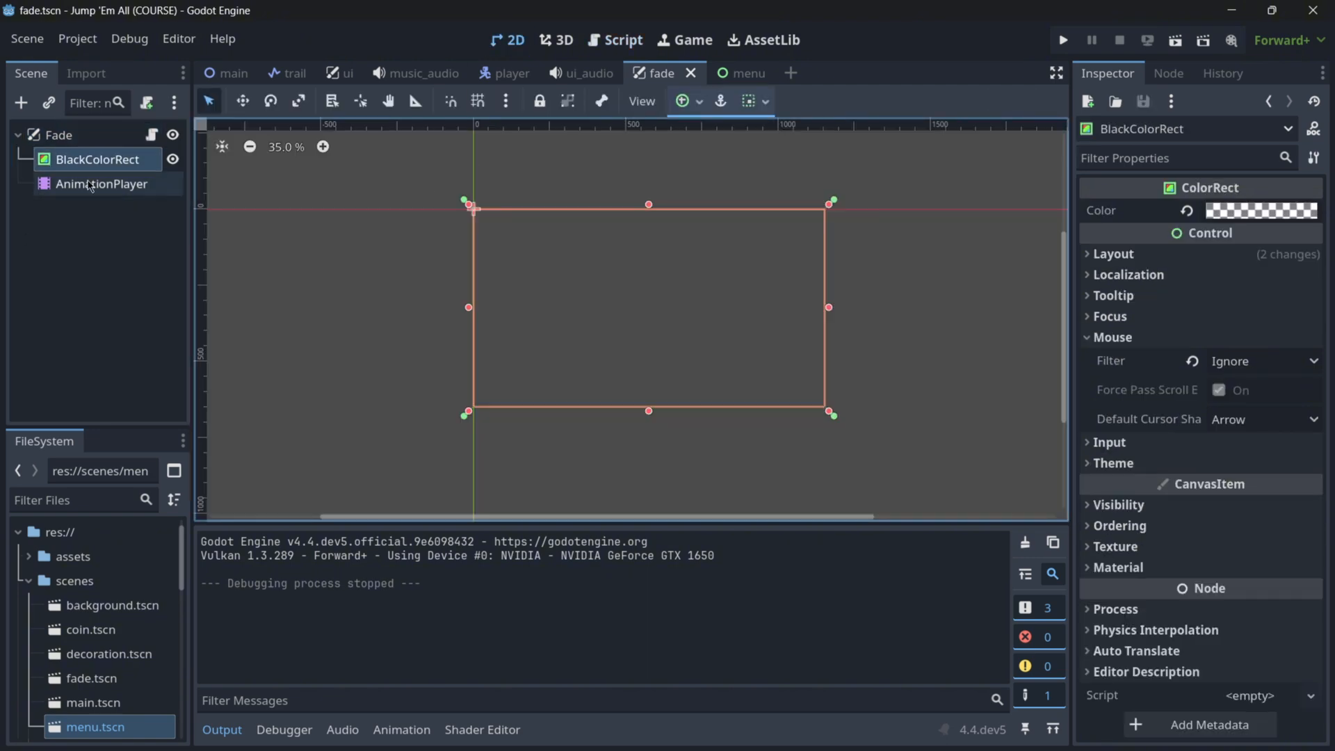
{"action": "left_click", "coordinate": [400, 730]}
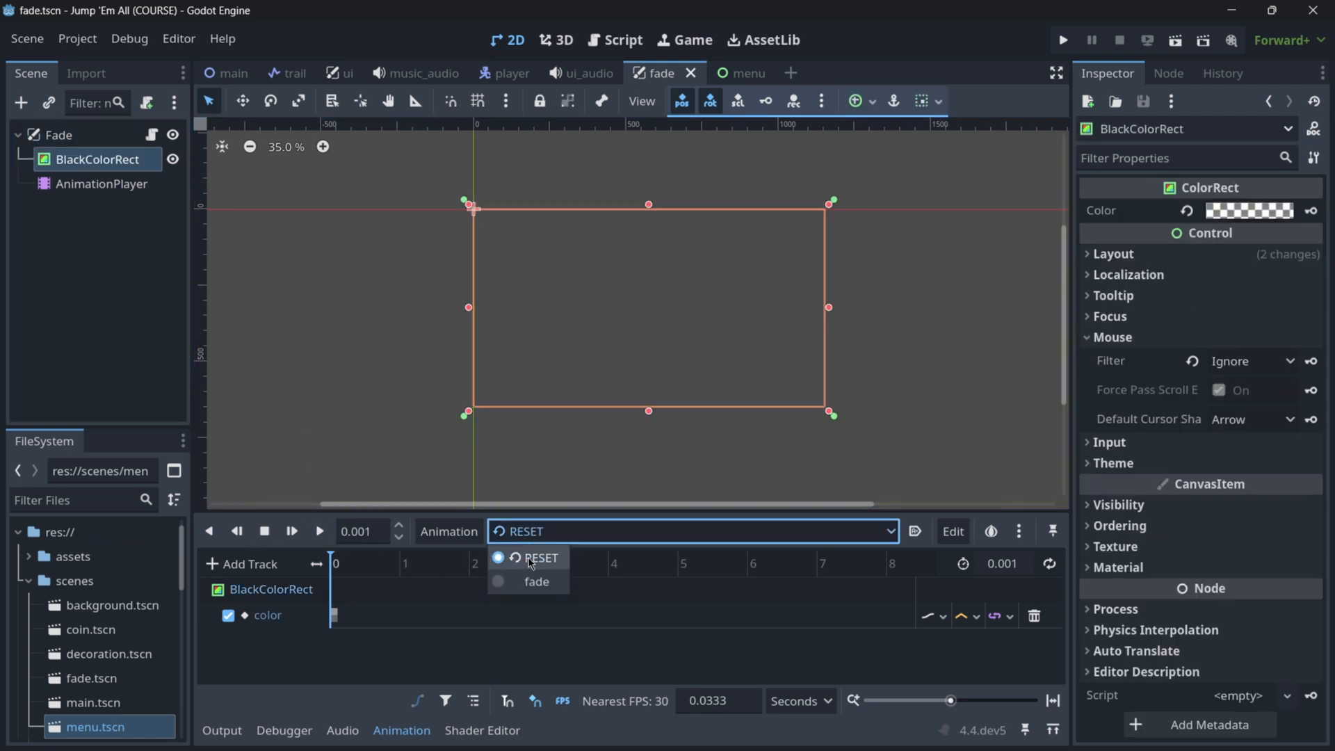
{"action": "left_click", "coordinate": [537, 581]}
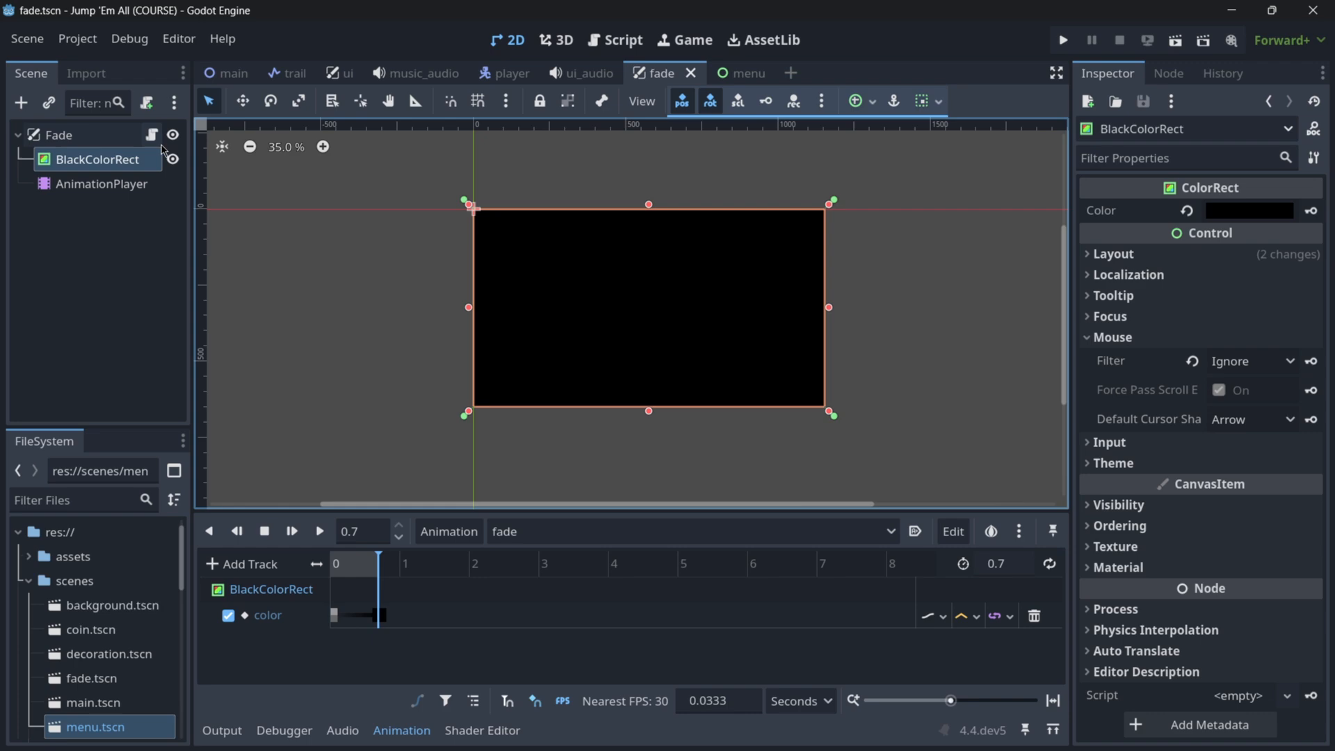
View the fade.gd change_scene script, then switch to the ui_audio scene
{"action": "left_click", "coordinate": [615, 39]}
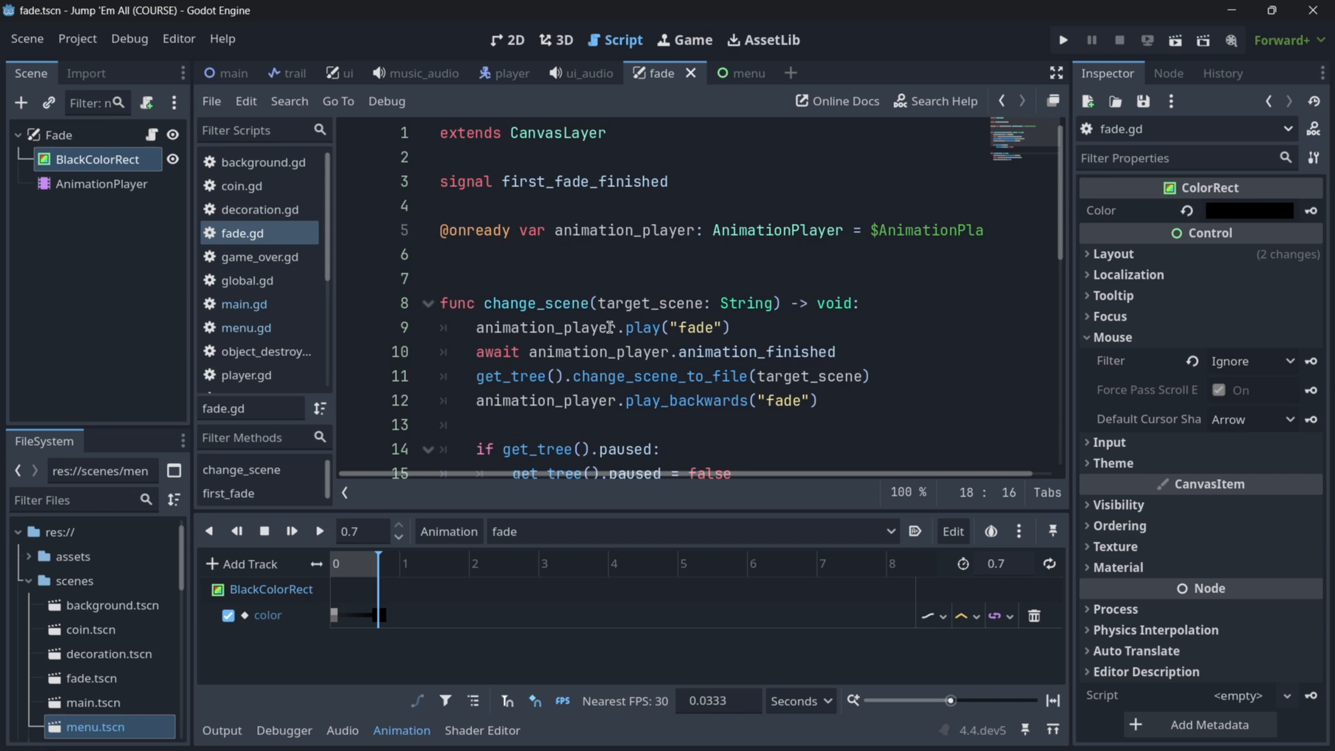
{"action": "left_click", "coordinate": [585, 72]}
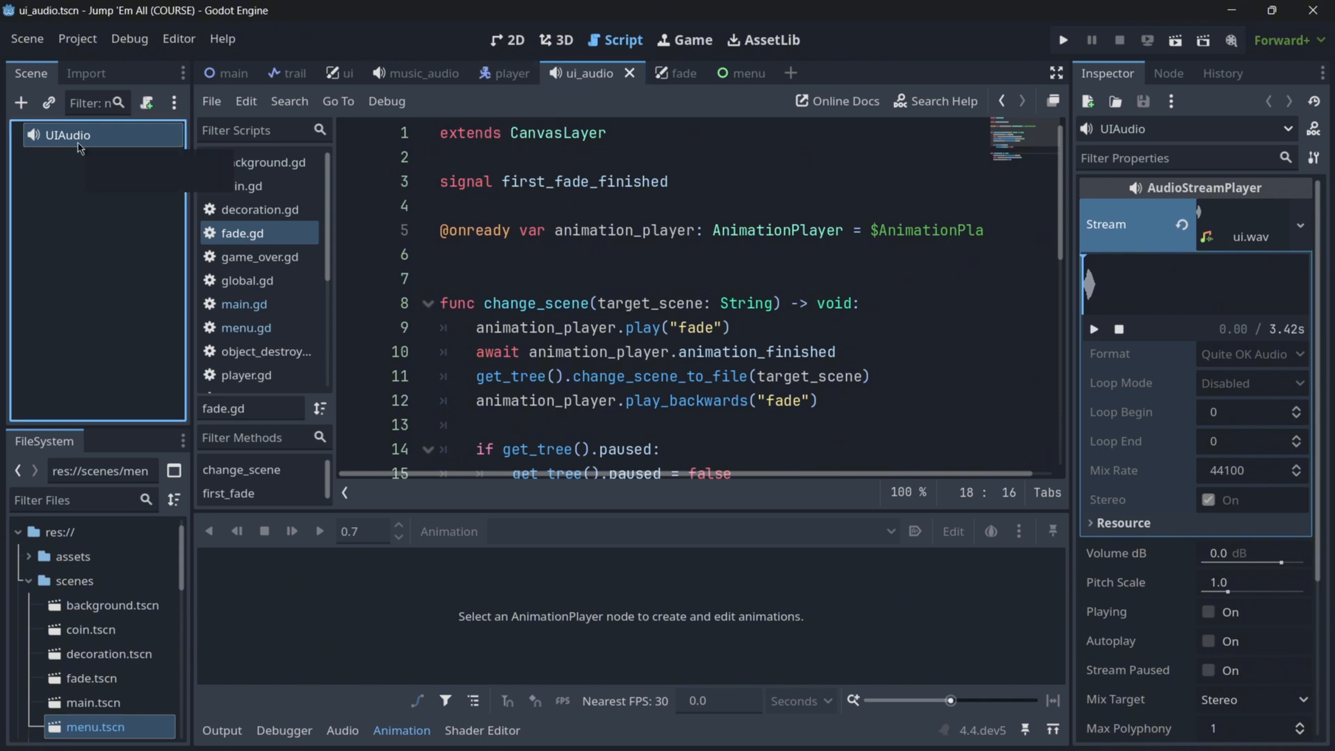
Play and stop the ui.wav stream preview in the Inspector
{"action": "left_click", "coordinate": [1093, 328]}
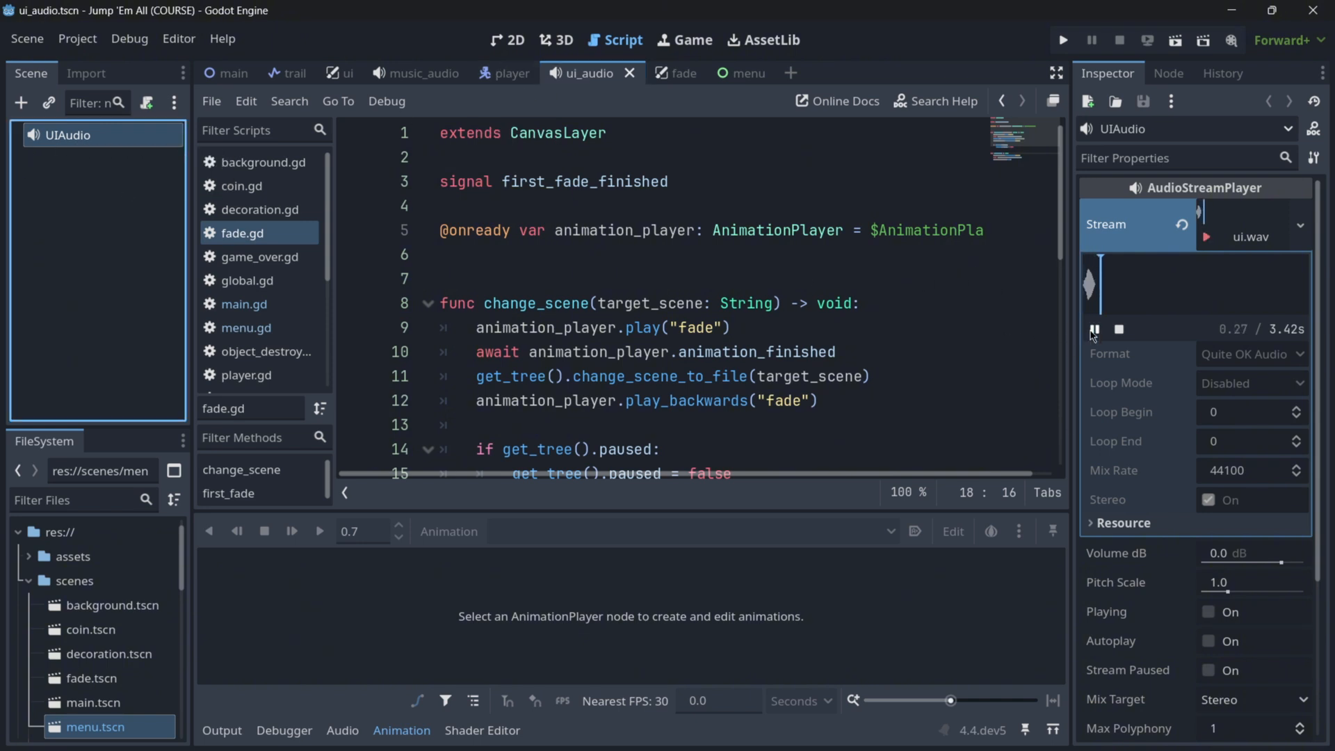
{"action": "left_click", "coordinate": [1095, 328]}
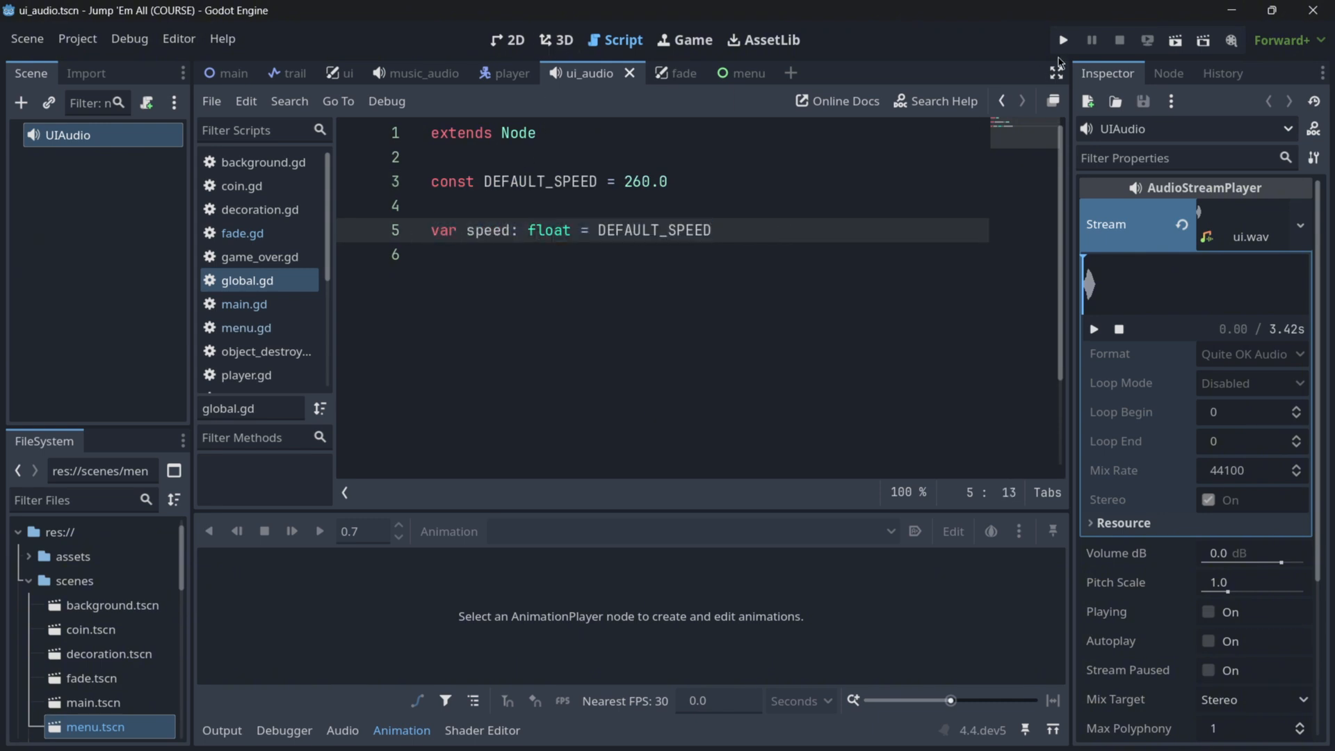
Locate the Global.speed use in player.gd's movement code
{"action": "left_click", "coordinate": [510, 73]}
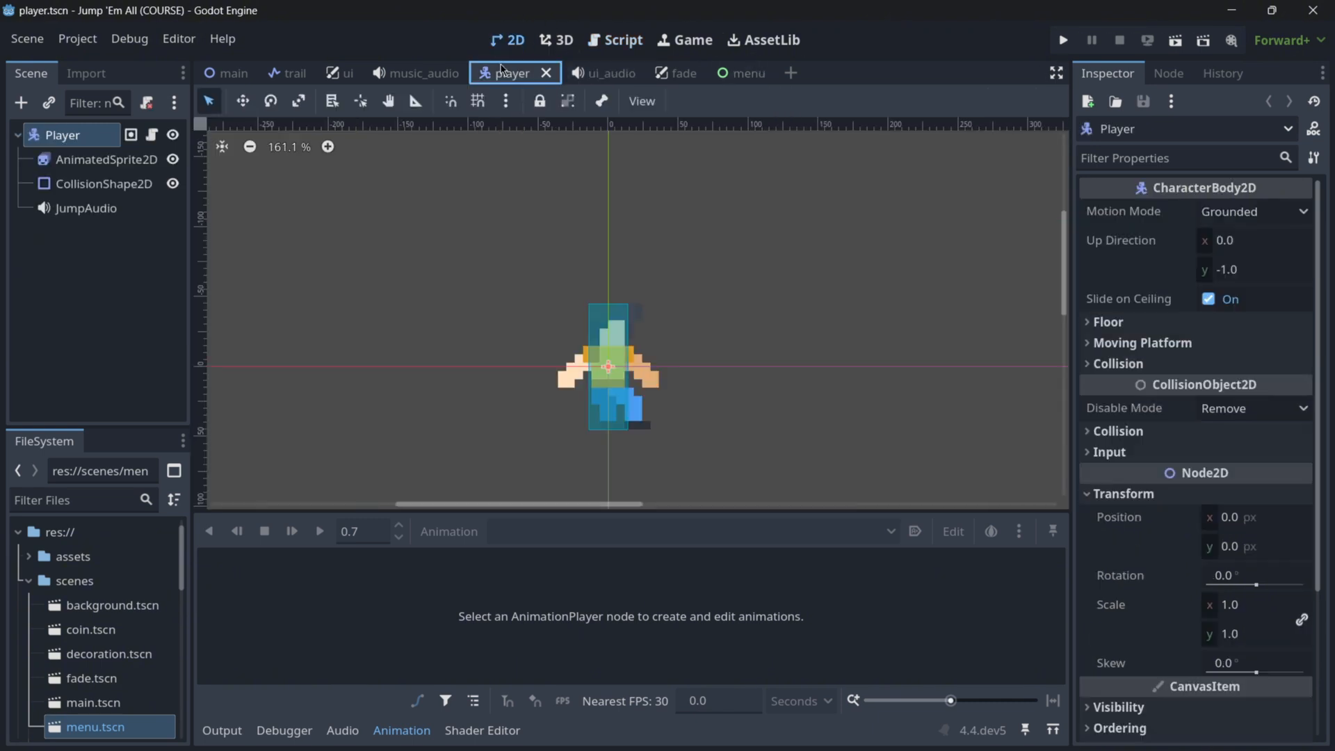
{"action": "left_click", "coordinate": [231, 73]}
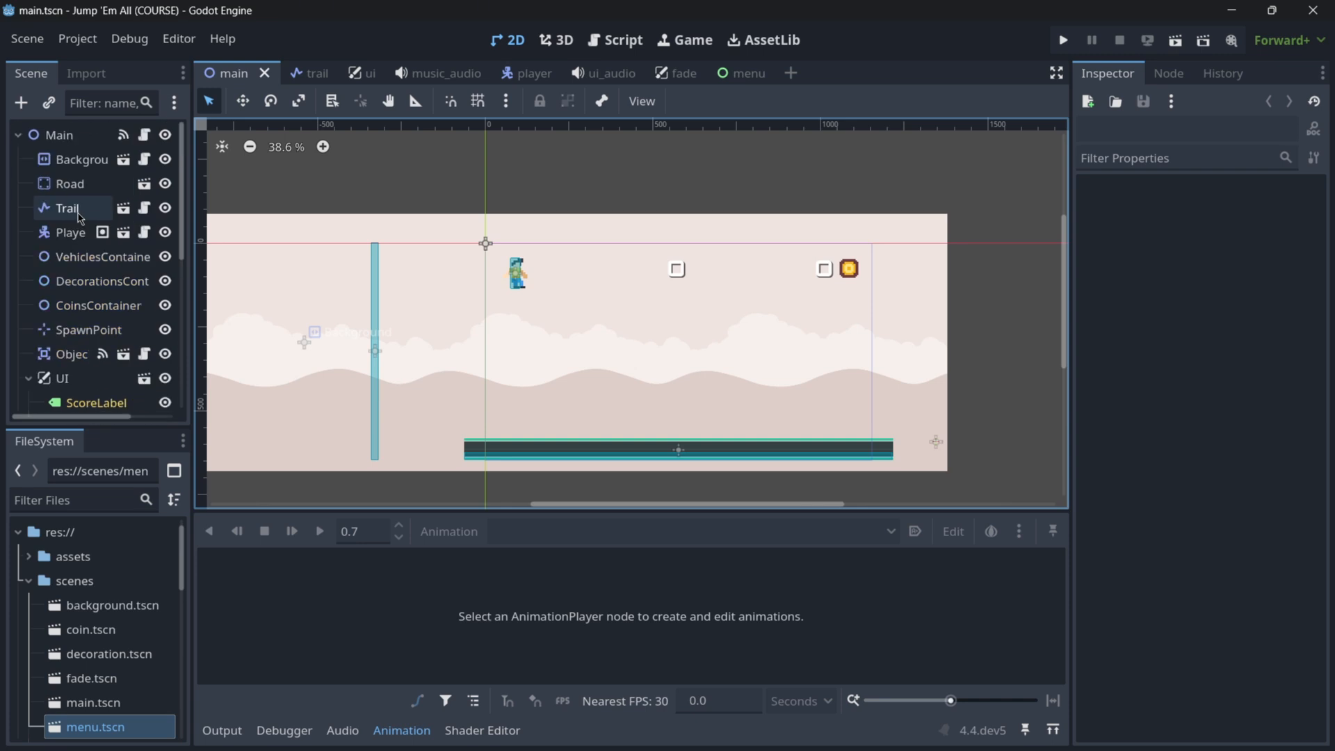
{"action": "left_click", "coordinate": [623, 39]}
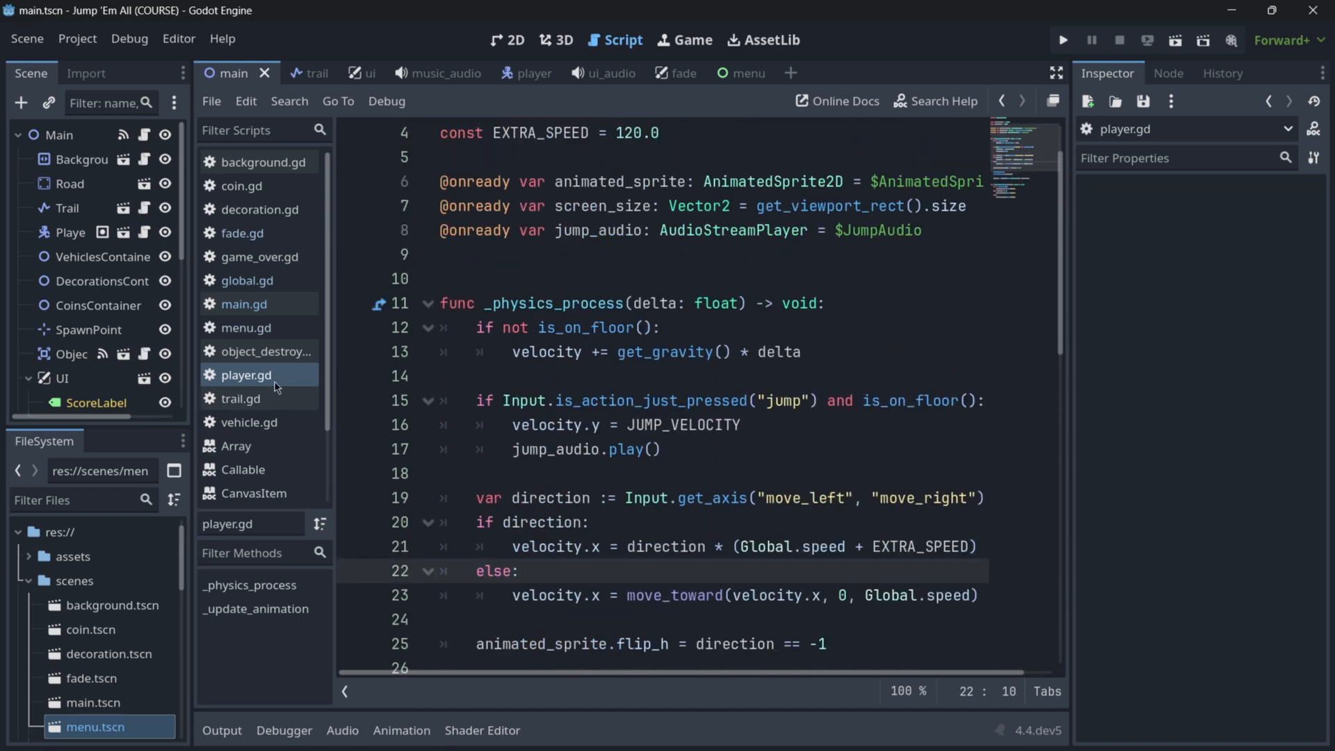
{"action": "scroll", "scroll_direction": "down", "scroll_amount": 3}
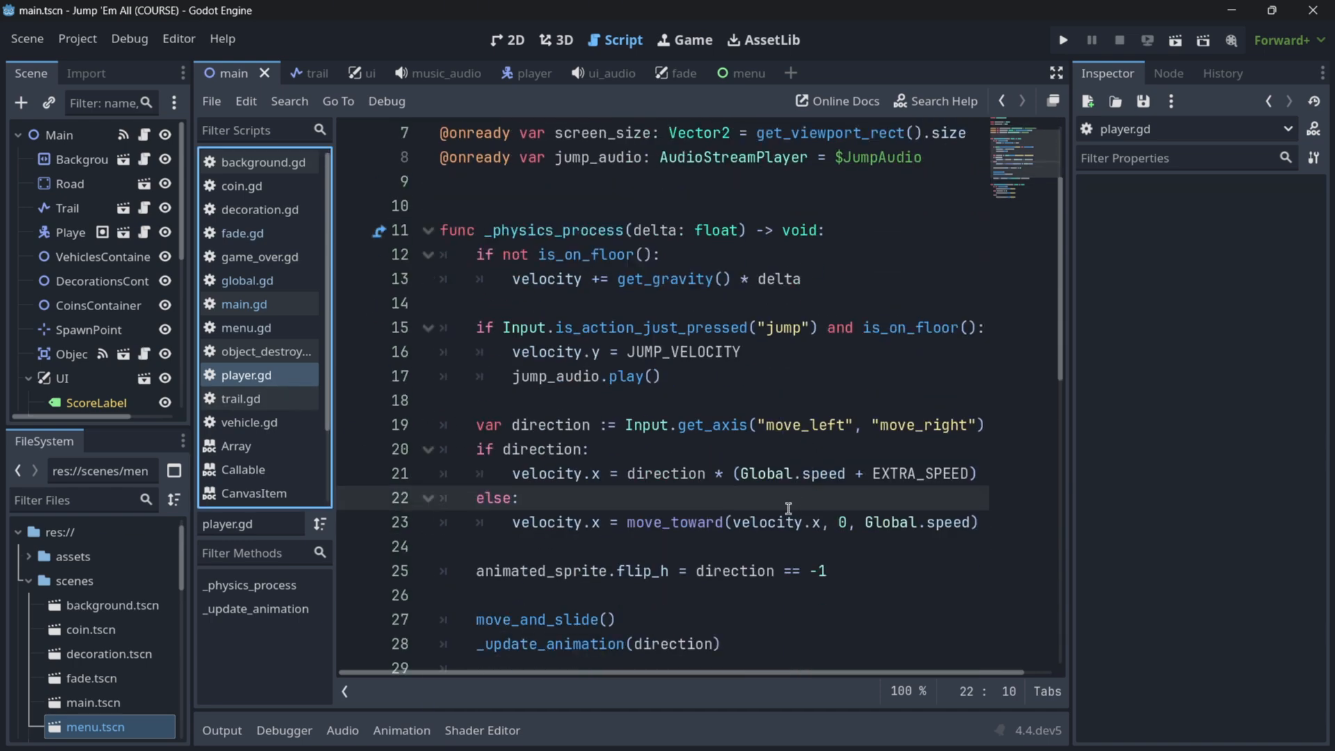
{"action": "left_click", "coordinate": [846, 473]}
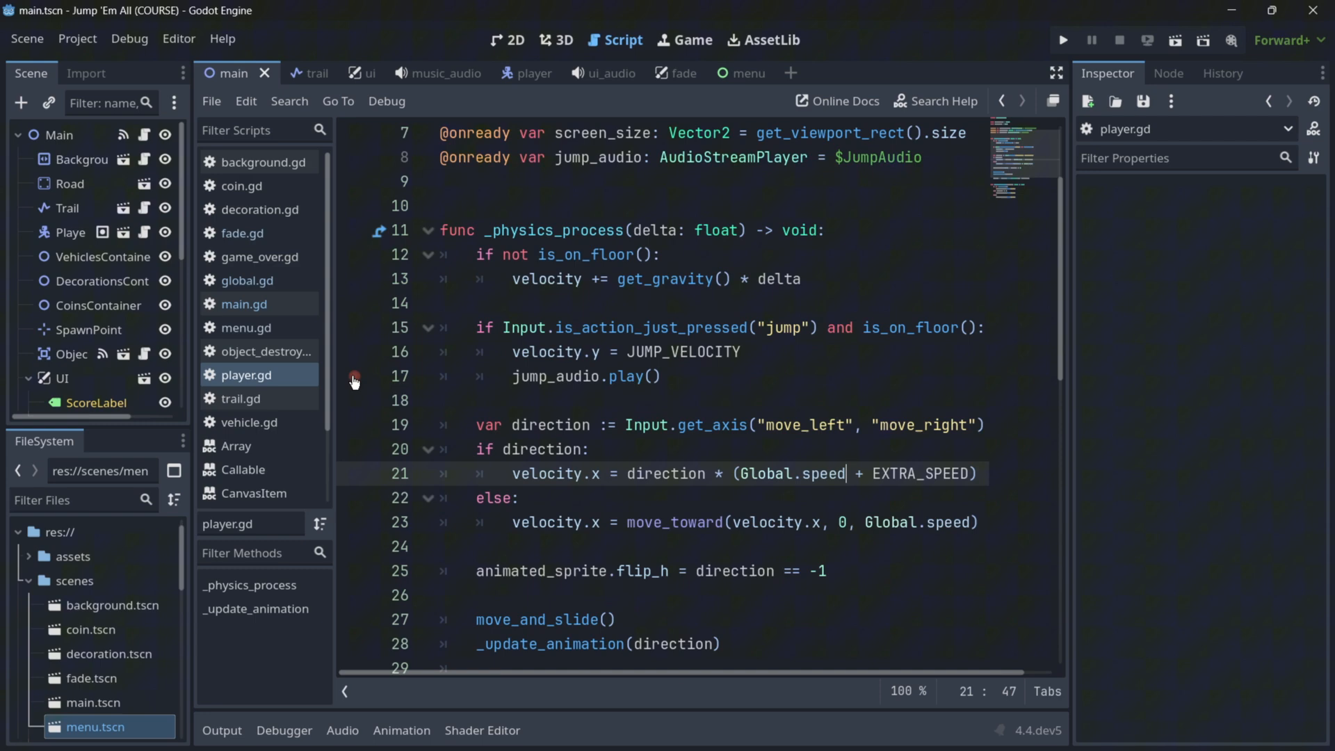
Check Global.speed uses in vehicle.gd and background.gd, then show the background scene
{"action": "left_click", "coordinate": [249, 423]}
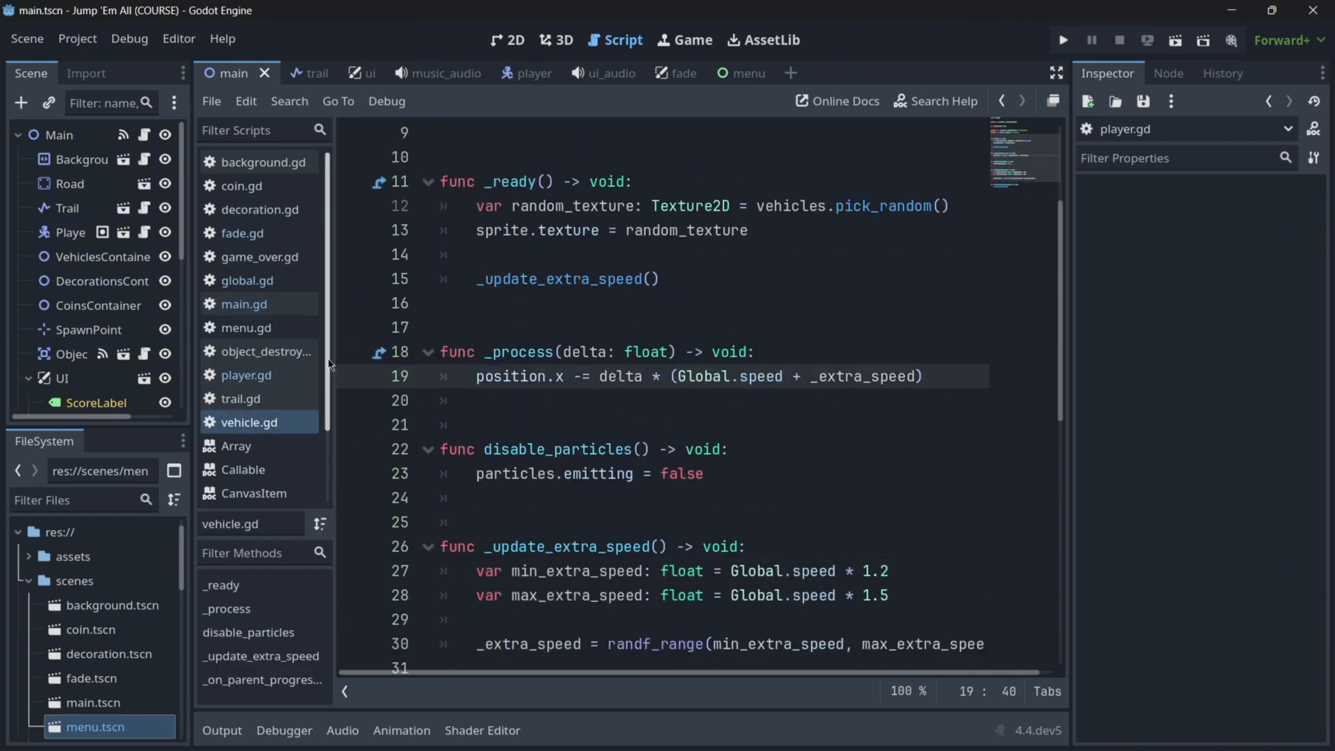
{"action": "left_click", "coordinate": [256, 161]}
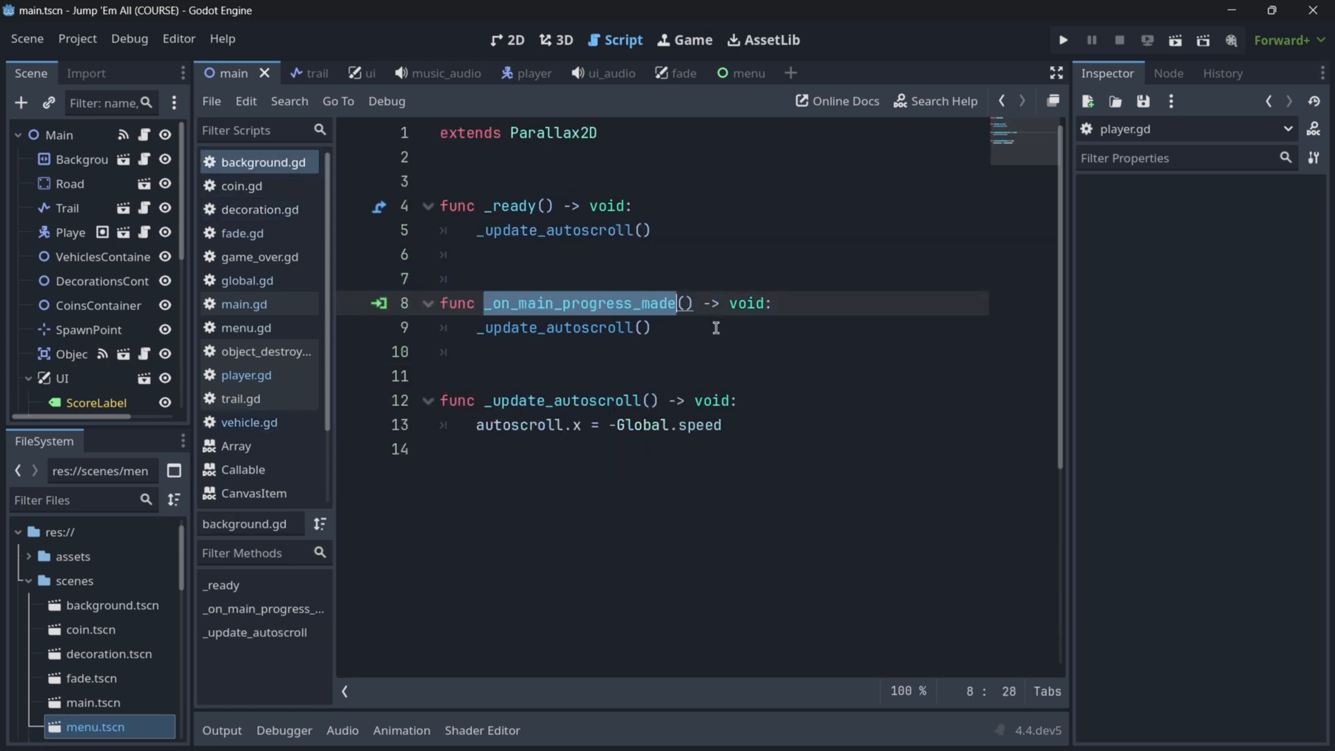
{"action": "left_click", "coordinate": [767, 425]}
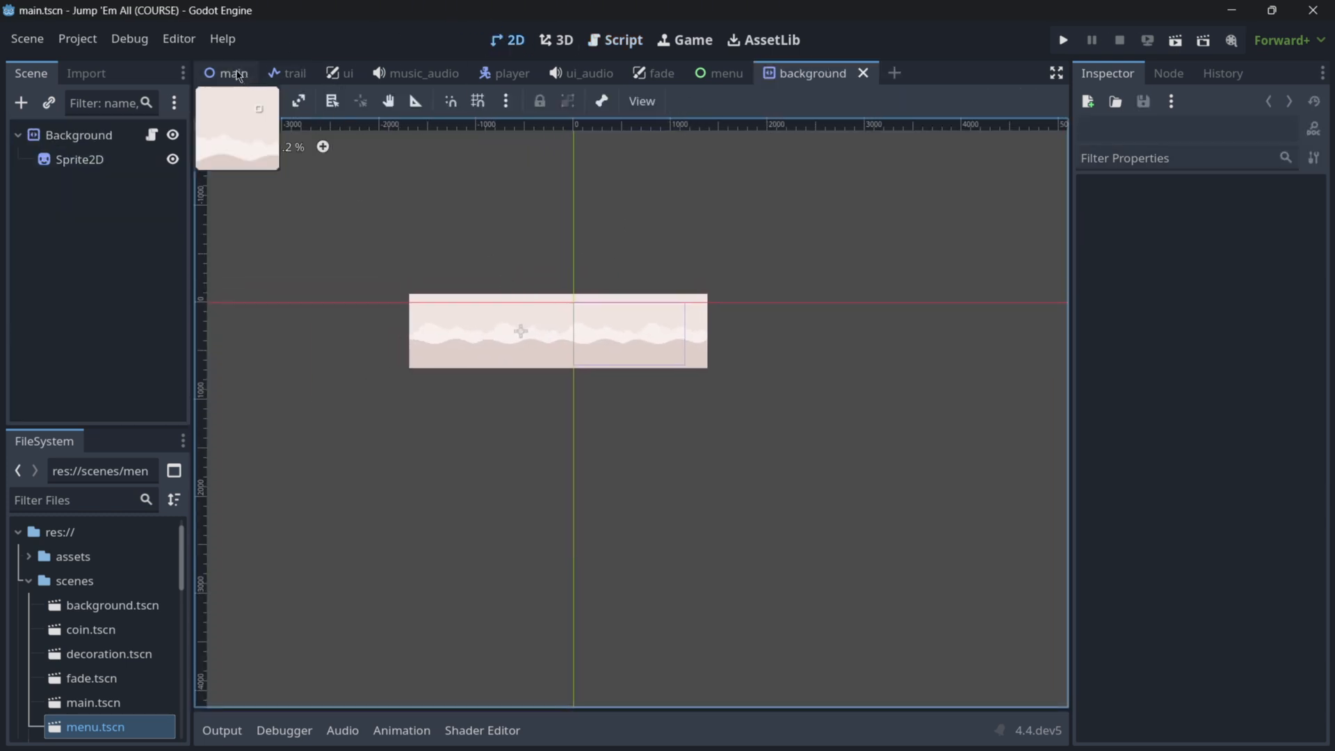
Look over the vehicle, main, background and player scenes and run Jump 'Em All
{"action": "left_click", "coordinate": [233, 72]}
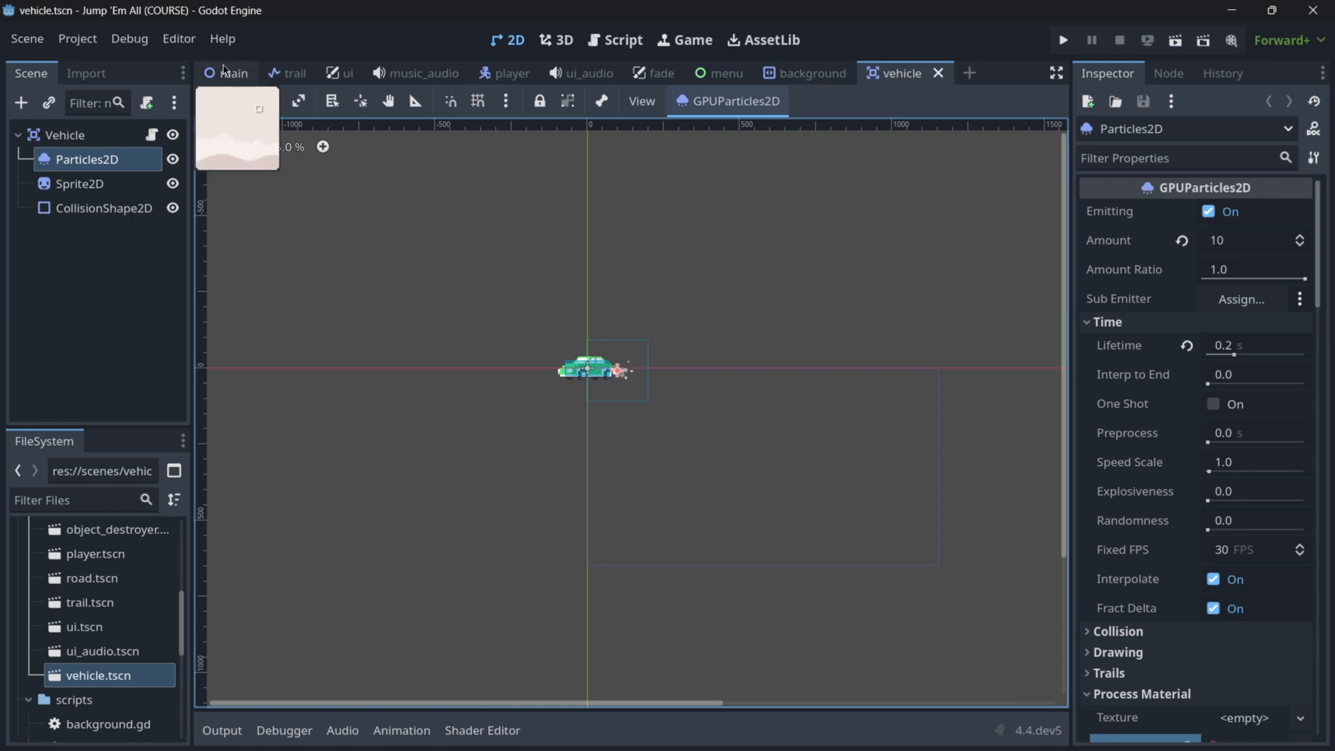
{"action": "left_click", "coordinate": [234, 73]}
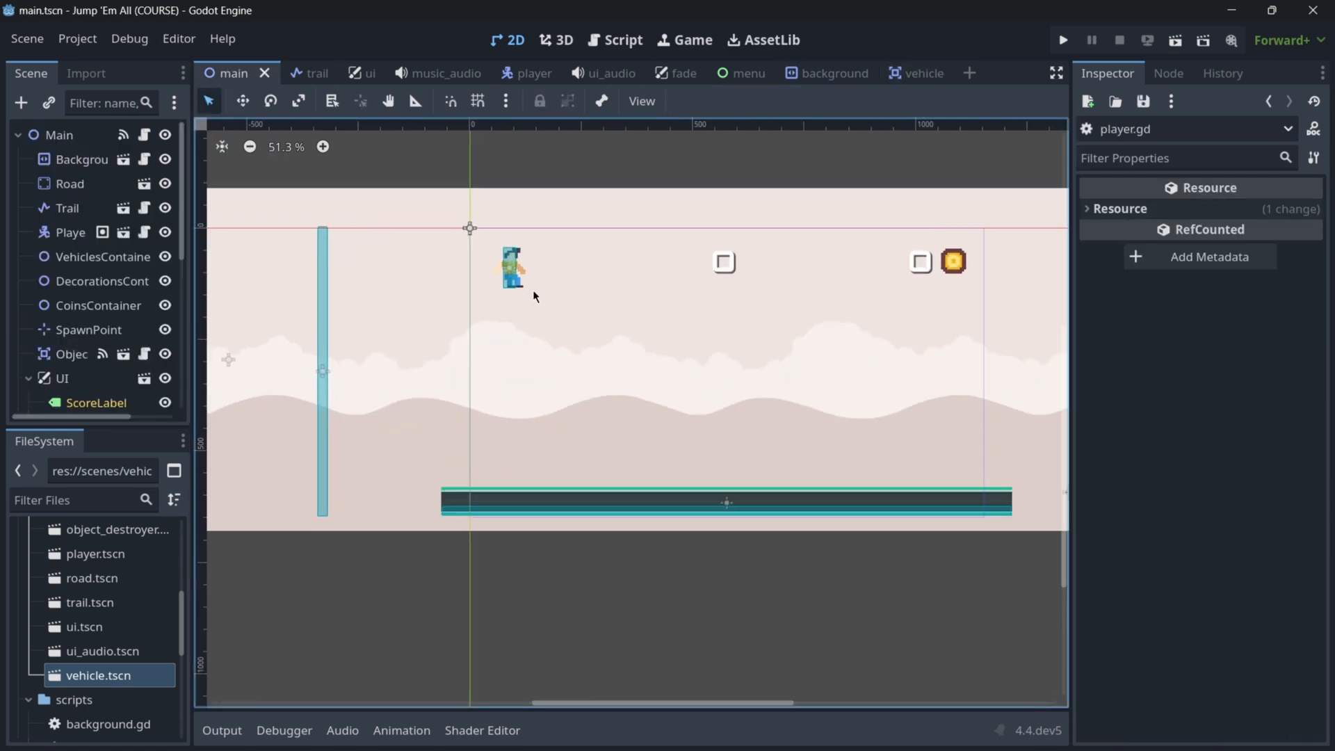
{"action": "scroll", "scroll_direction": "down", "scroll_amount": 3}
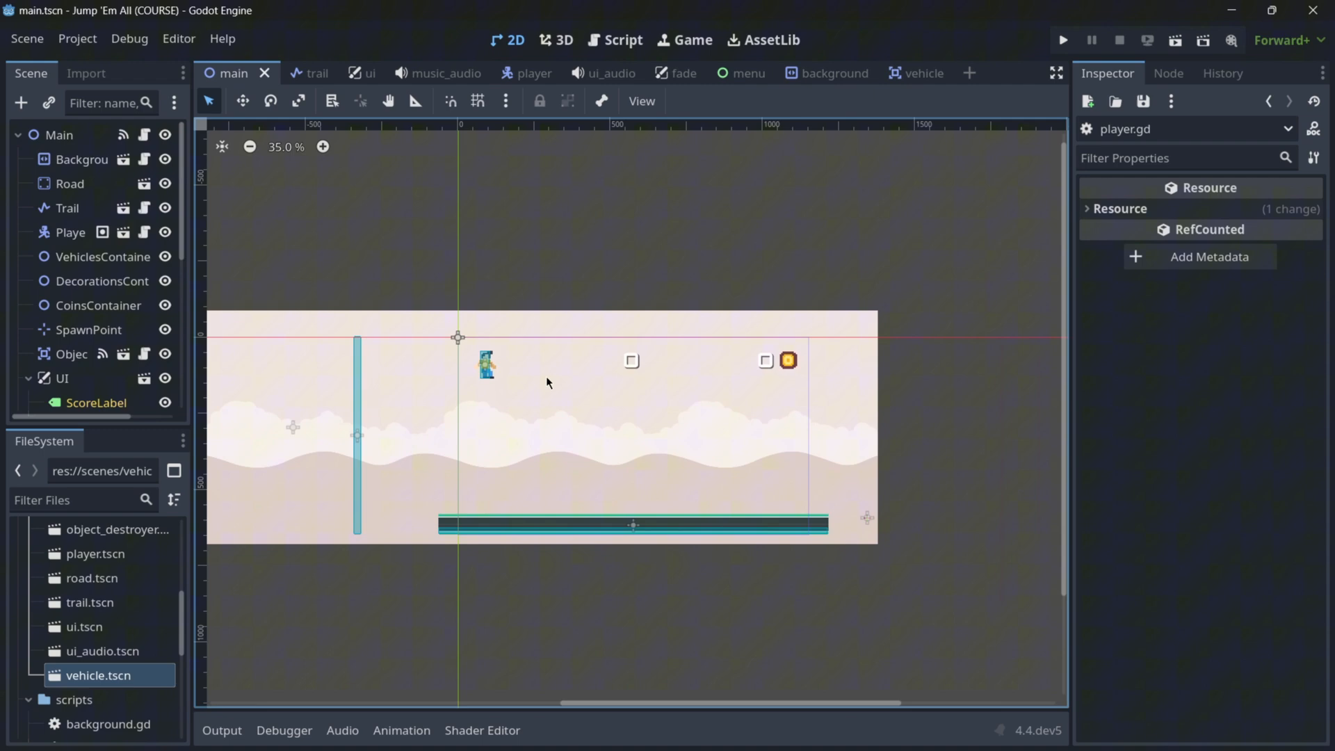
{"action": "left_click", "coordinate": [823, 72]}
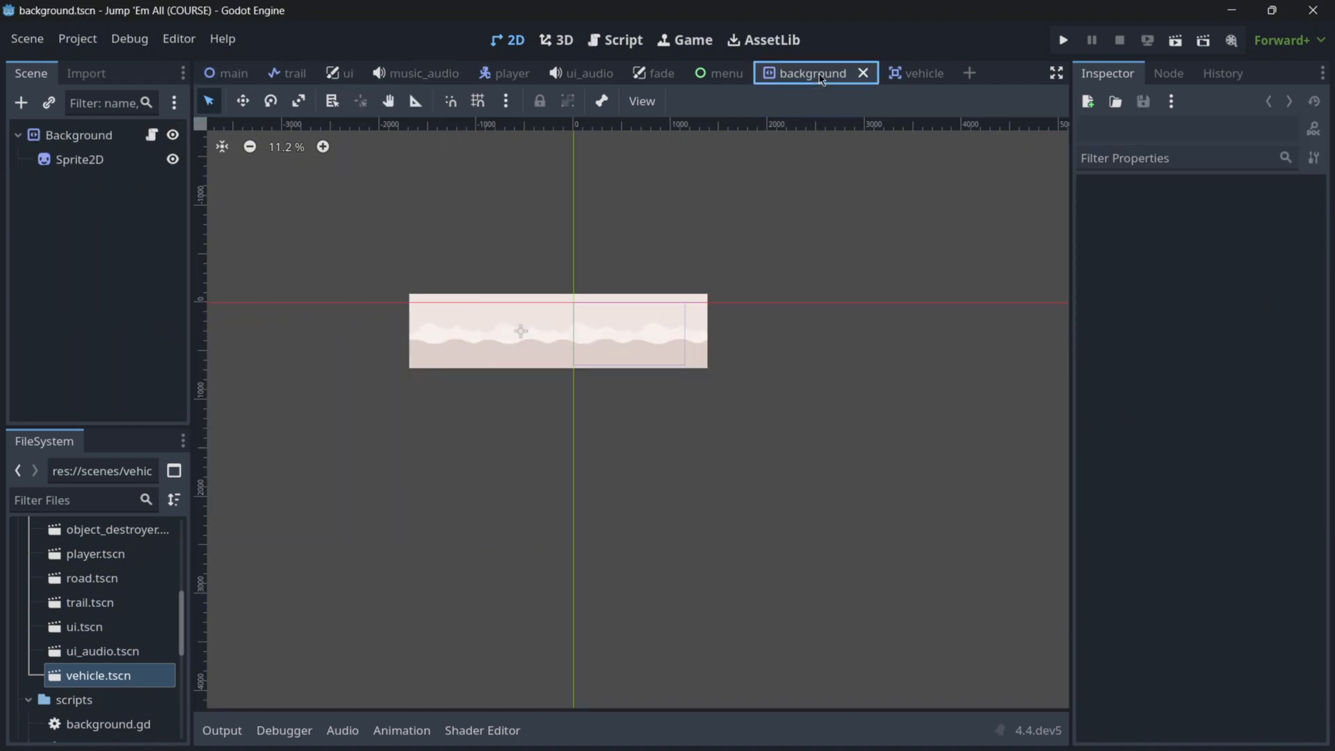
{"action": "left_click", "coordinate": [909, 72]}
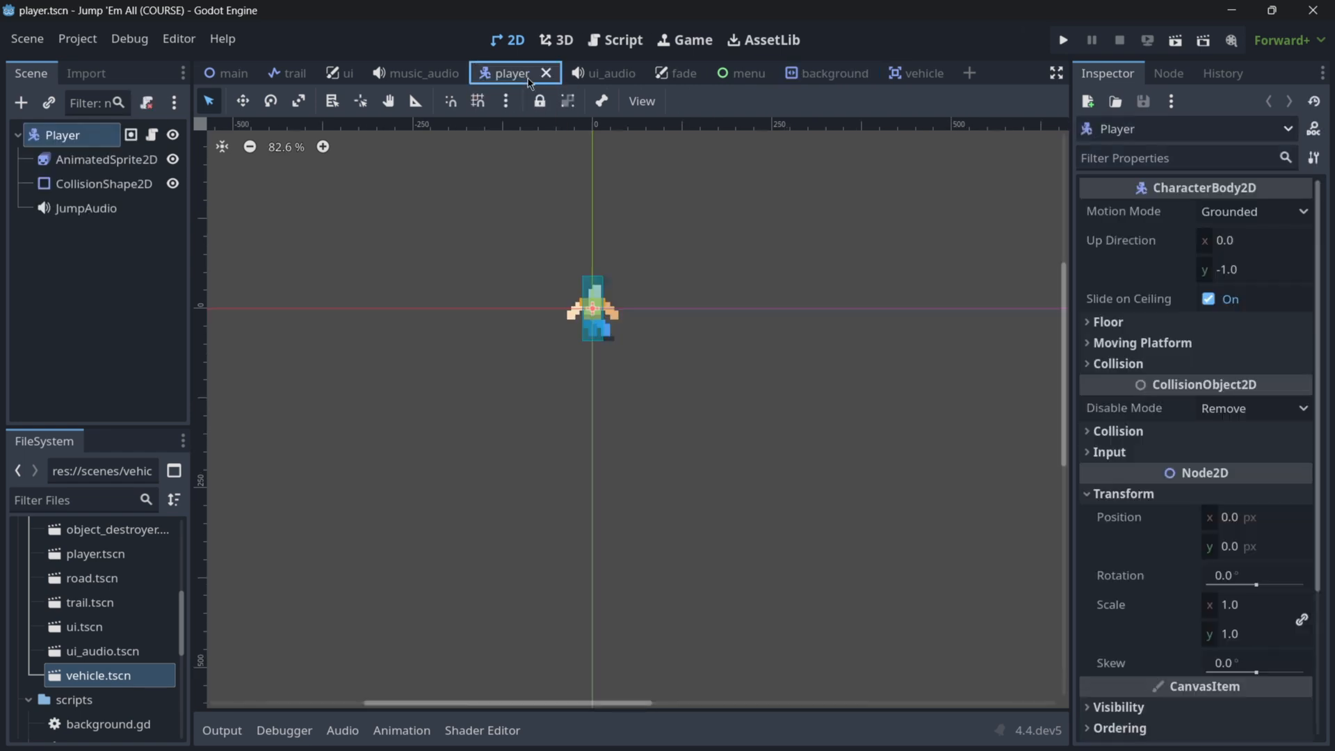
{"action": "scroll", "scroll_direction": "down", "scroll_amount": 3}
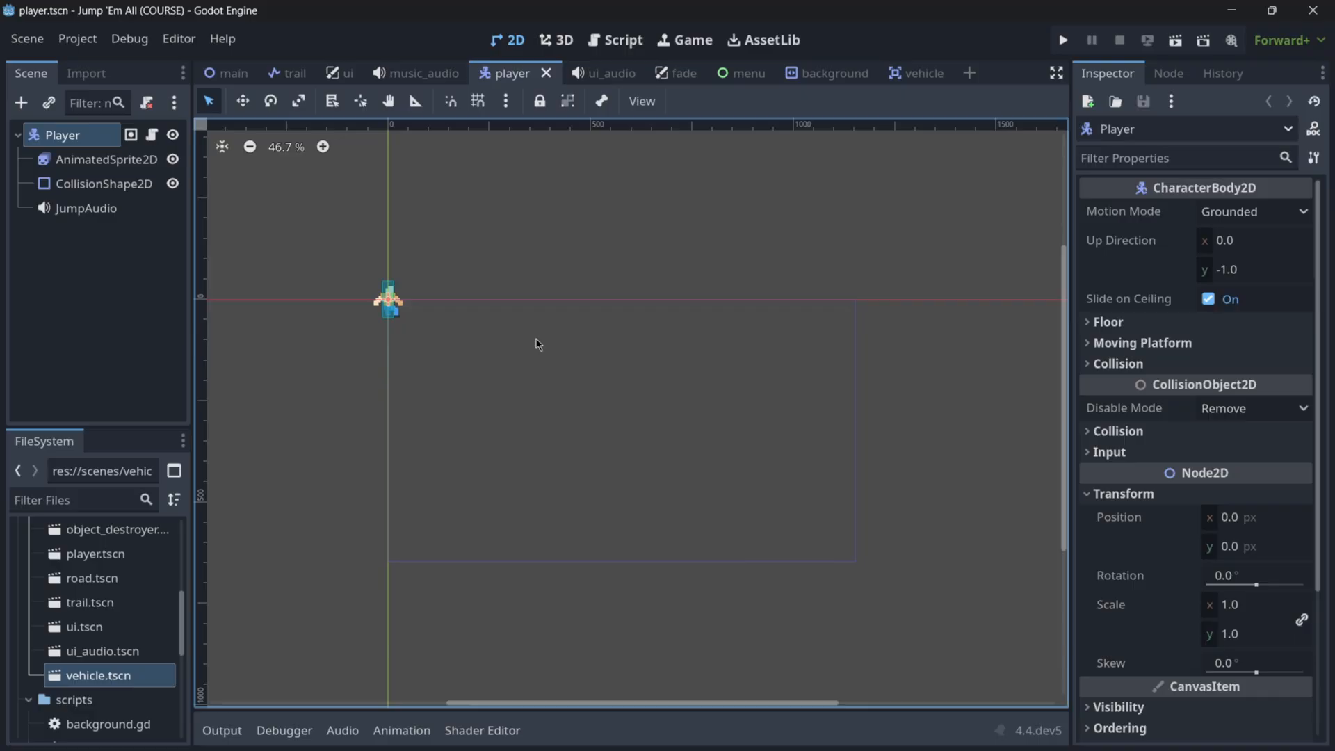
{"action": "left_click", "coordinate": [1062, 39]}
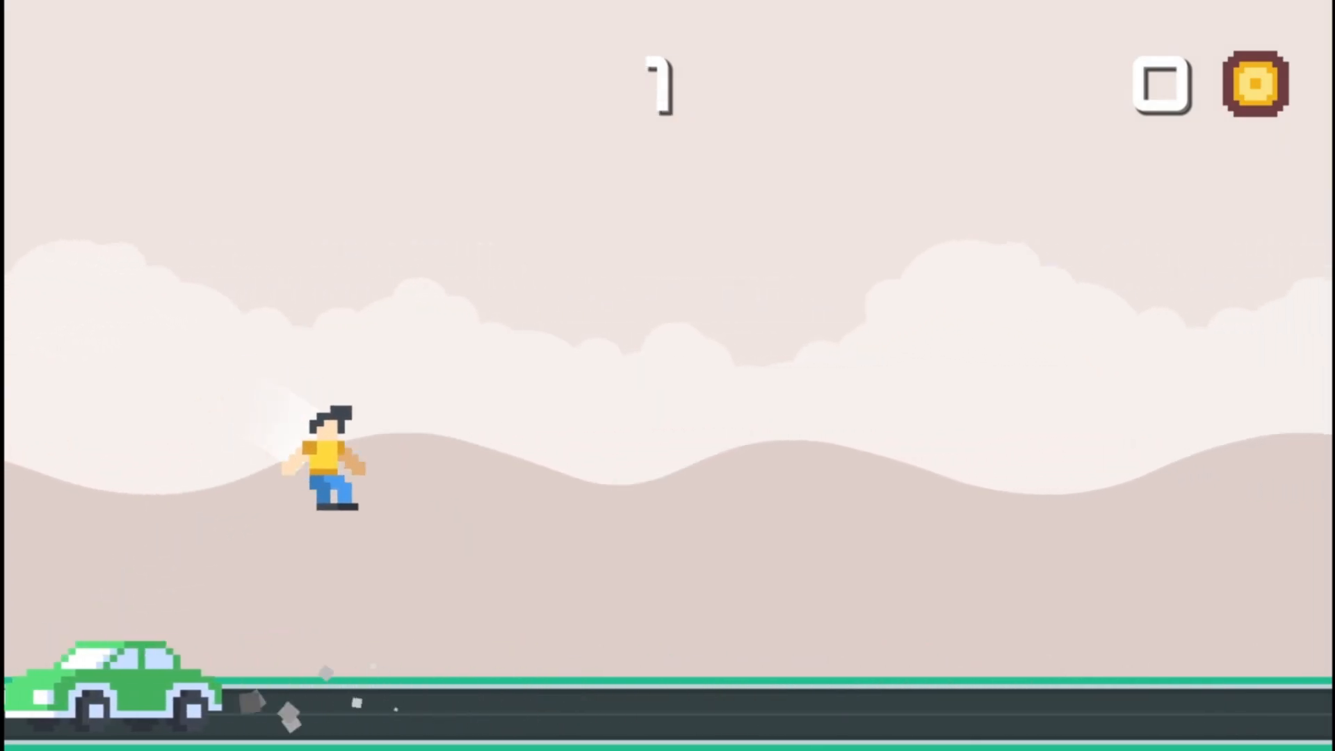